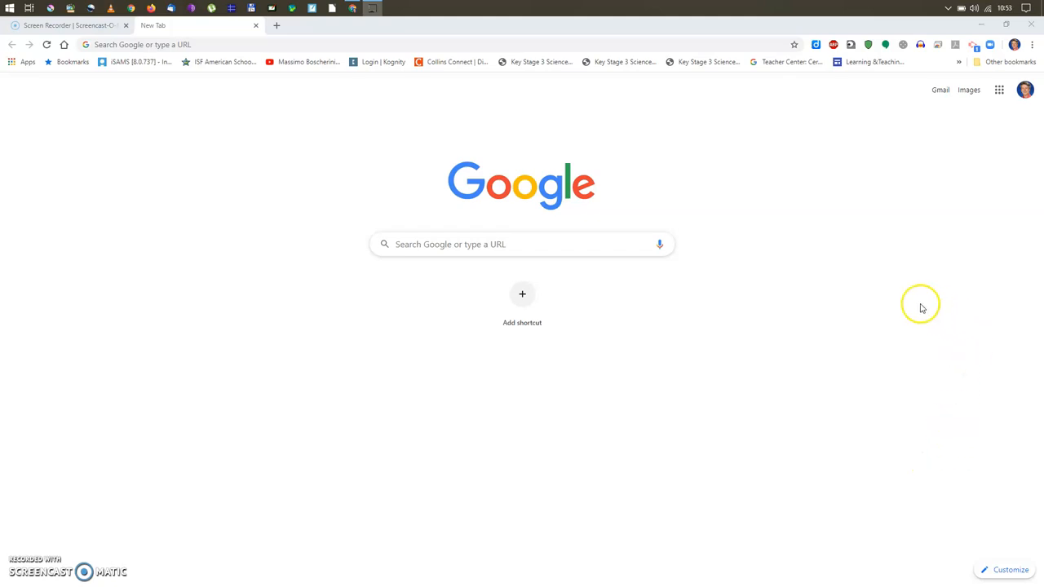
mouse_move(1027, 75)
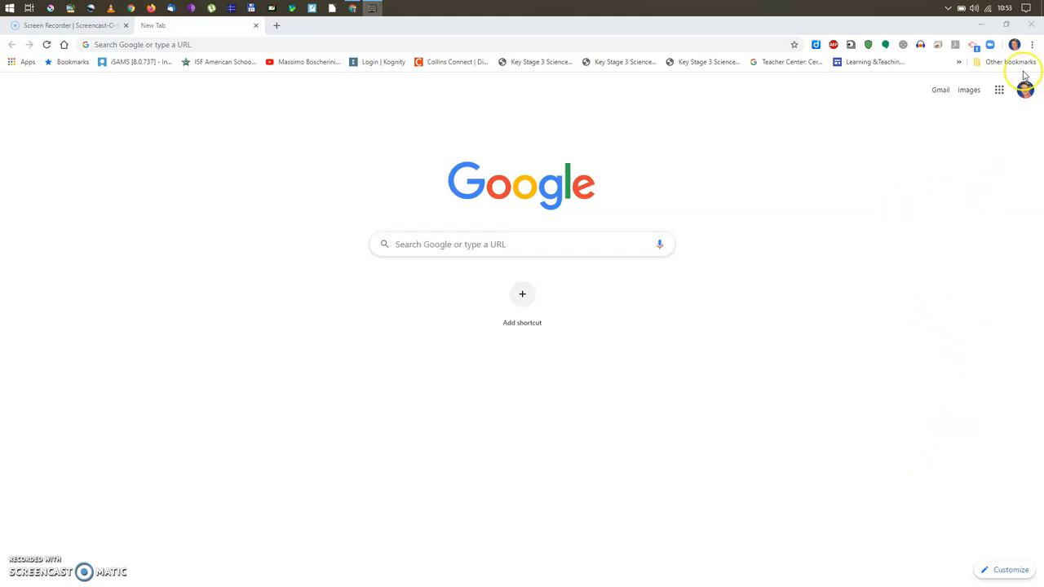
mouse_move(889, 180)
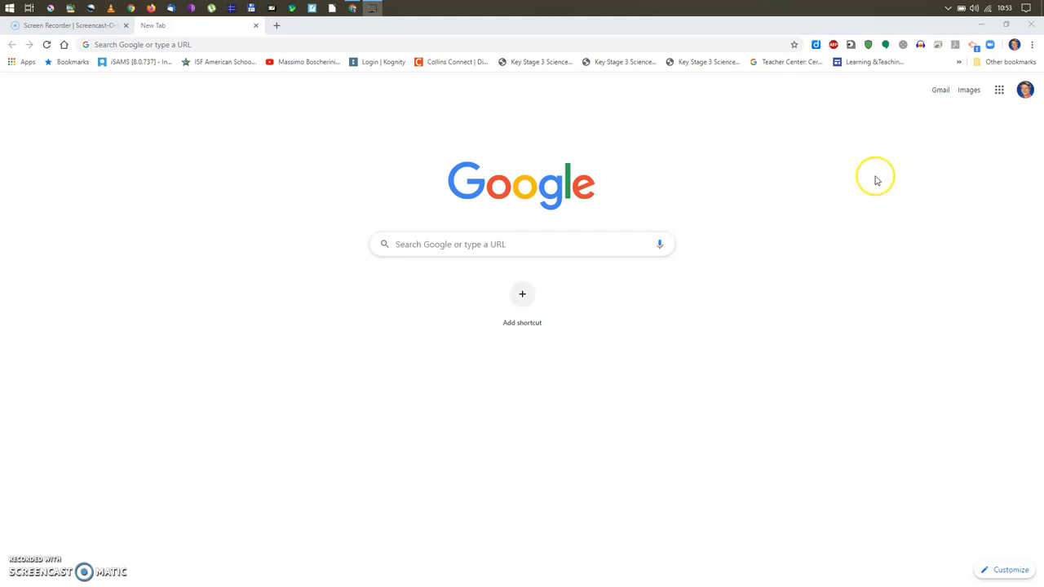
mouse_move(992, 149)
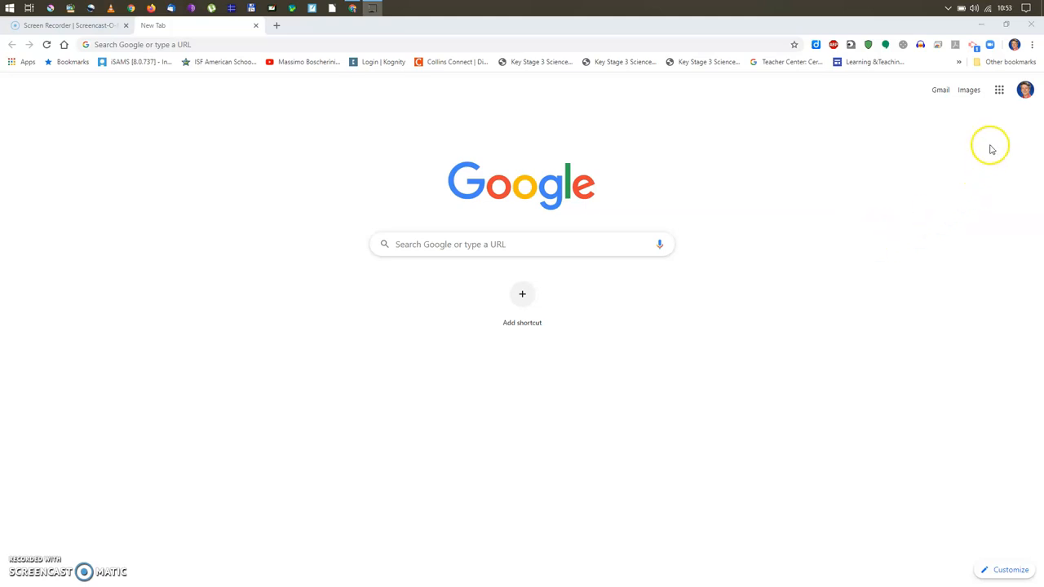
mouse_move(999, 90)
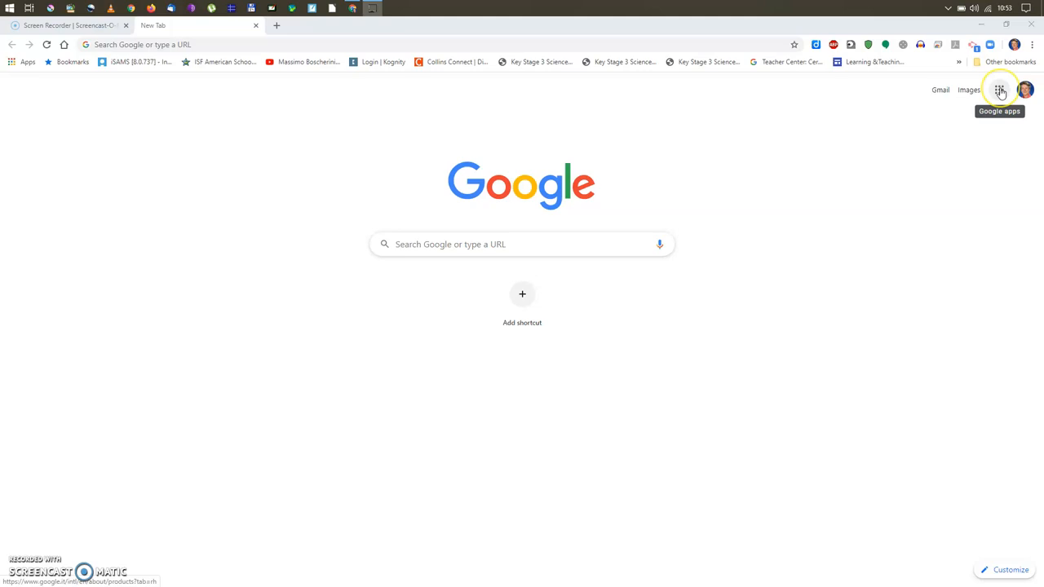
- Open the Google apps launcher on the new tab page
left_click(1000, 89)
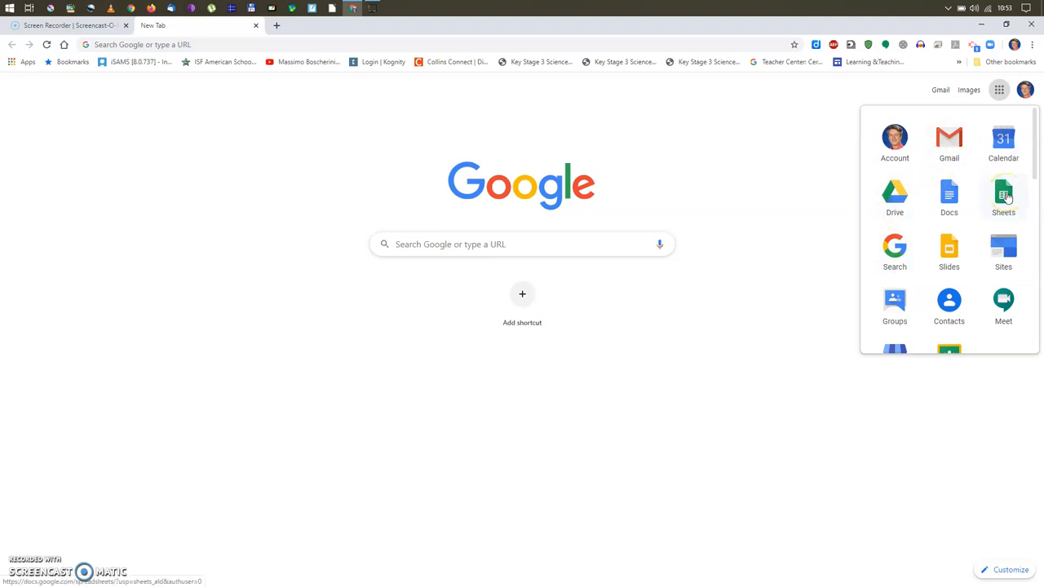
- Launch Google Sheets from the apps launcher
left_click(1004, 196)
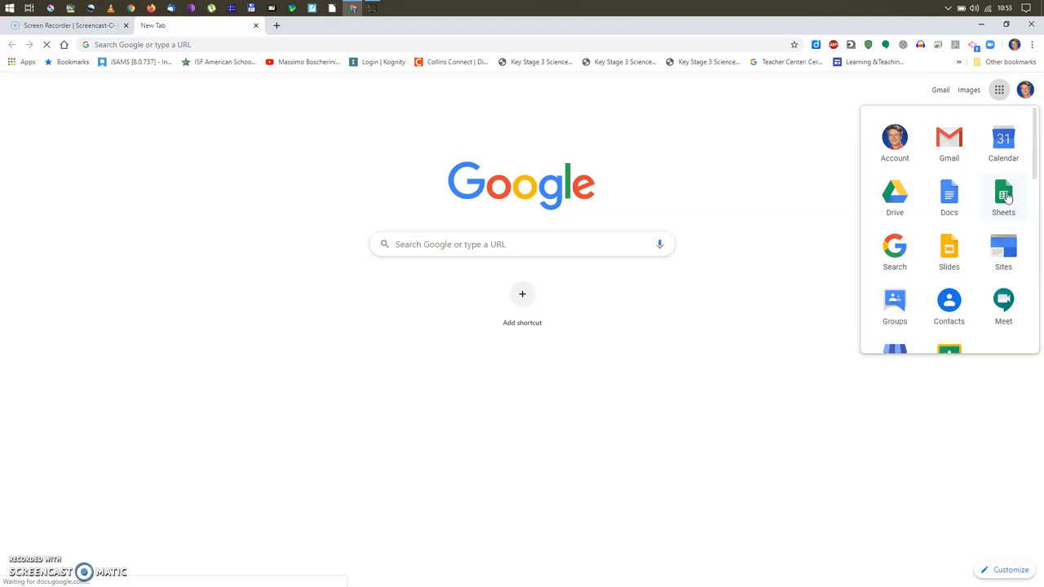
left_click(1003, 195)
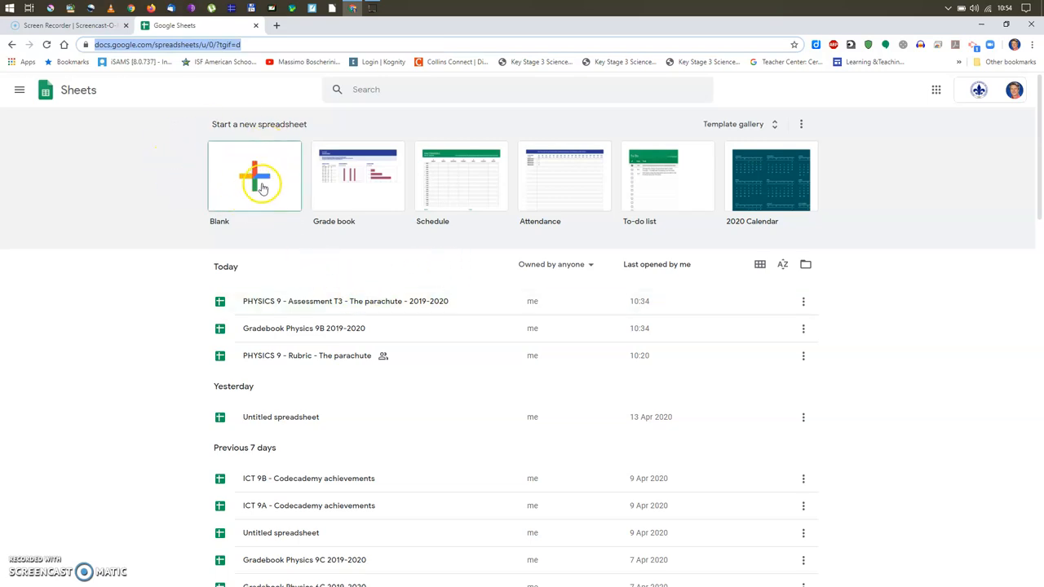
- Create a new spreadsheet from the Blank template
left_click(255, 177)
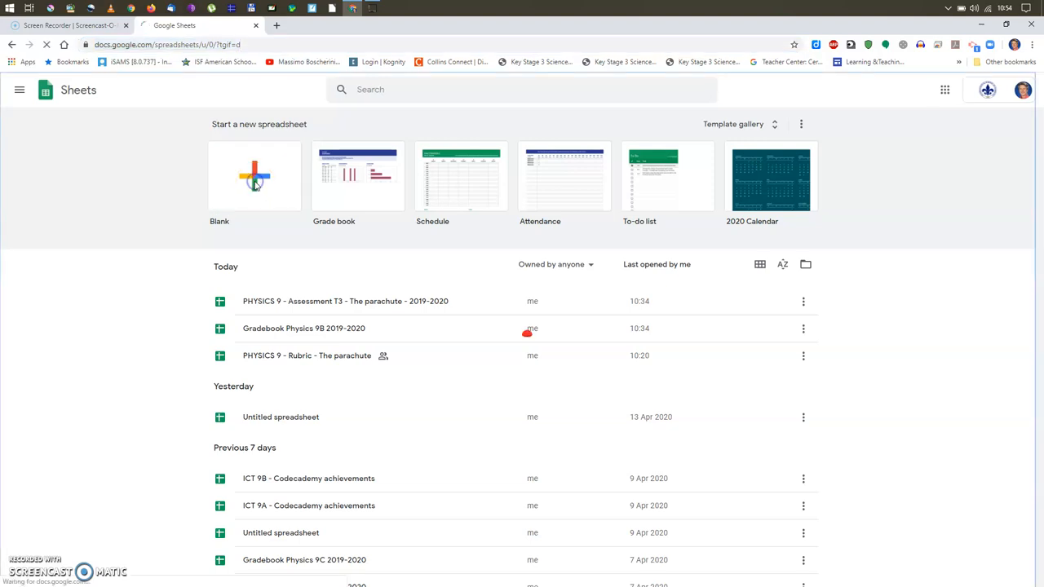
left_click(254, 177)
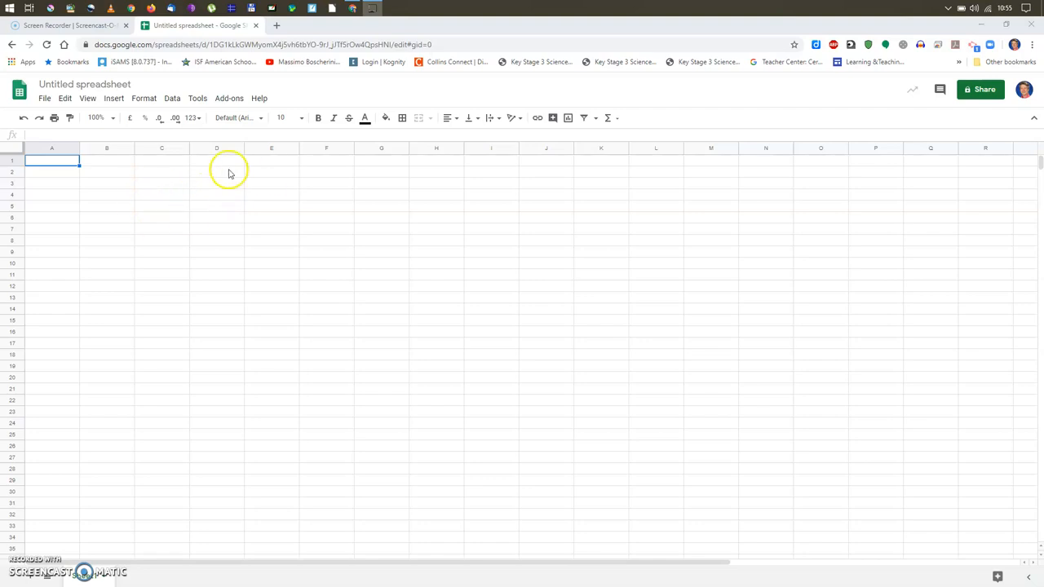
mouse_move(159, 194)
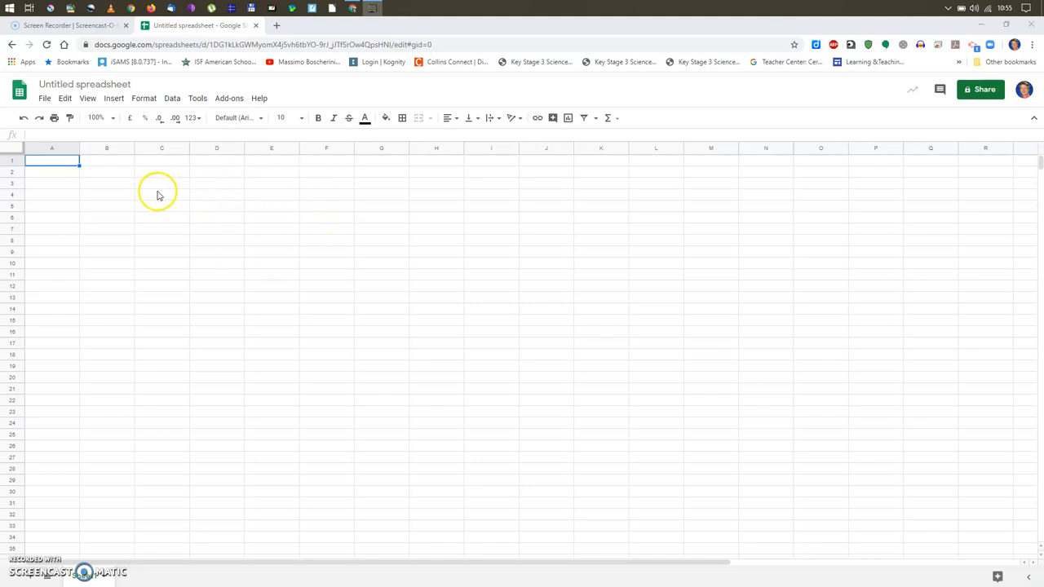
- Enter headings 'weight (N)' in C3 and 'strecthing (cm)' in D3, then 0 in C4
left_click(162, 183)
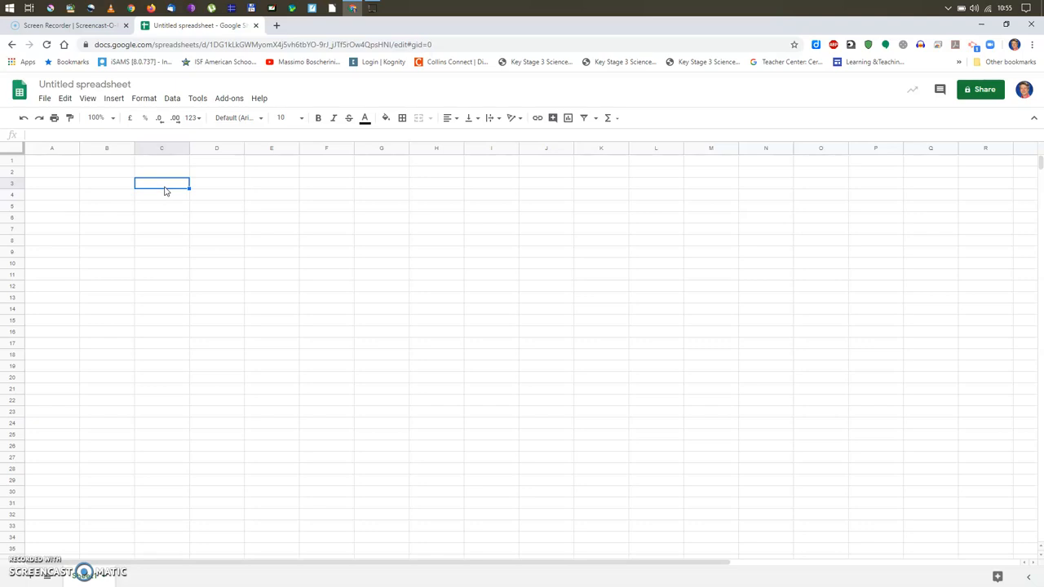
type("weight")
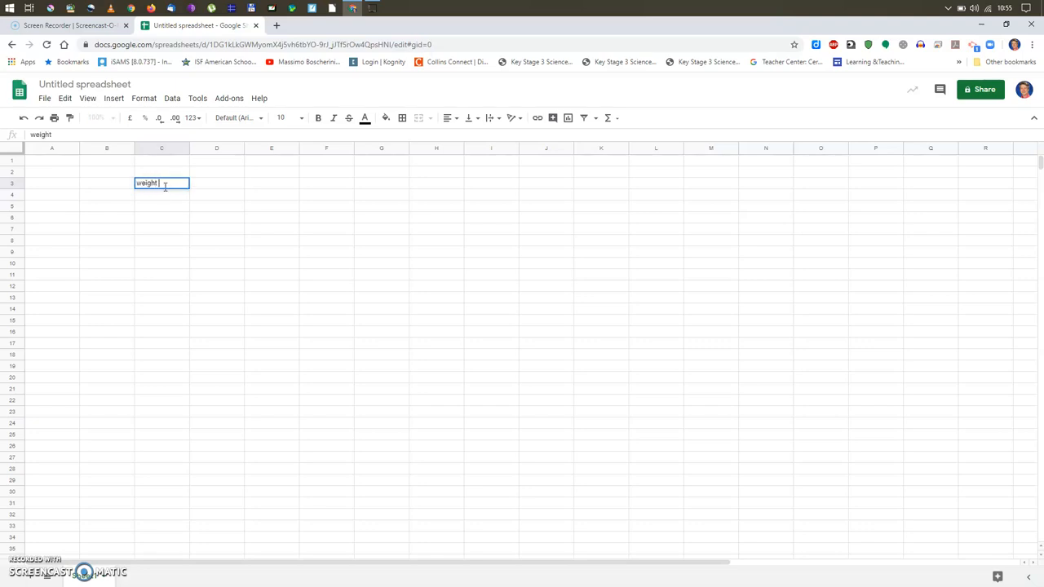
type("(N")
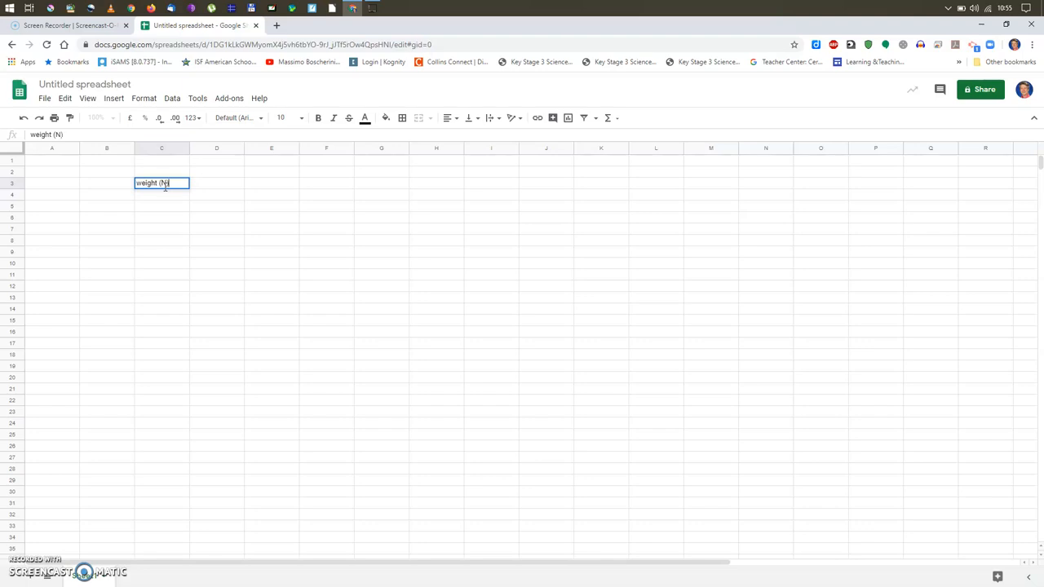
key("enter")
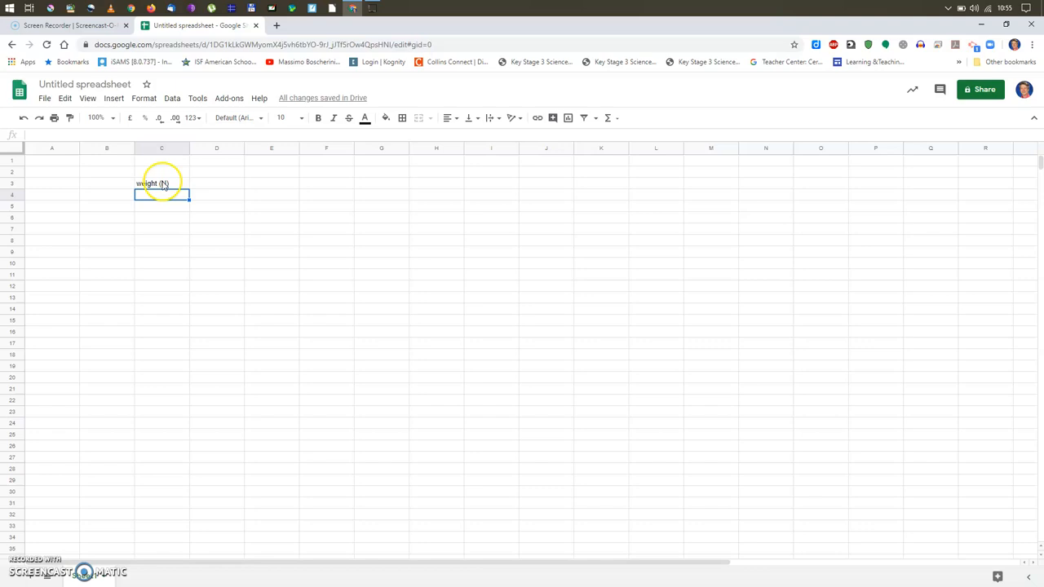
mouse_move(226, 191)
type("s")
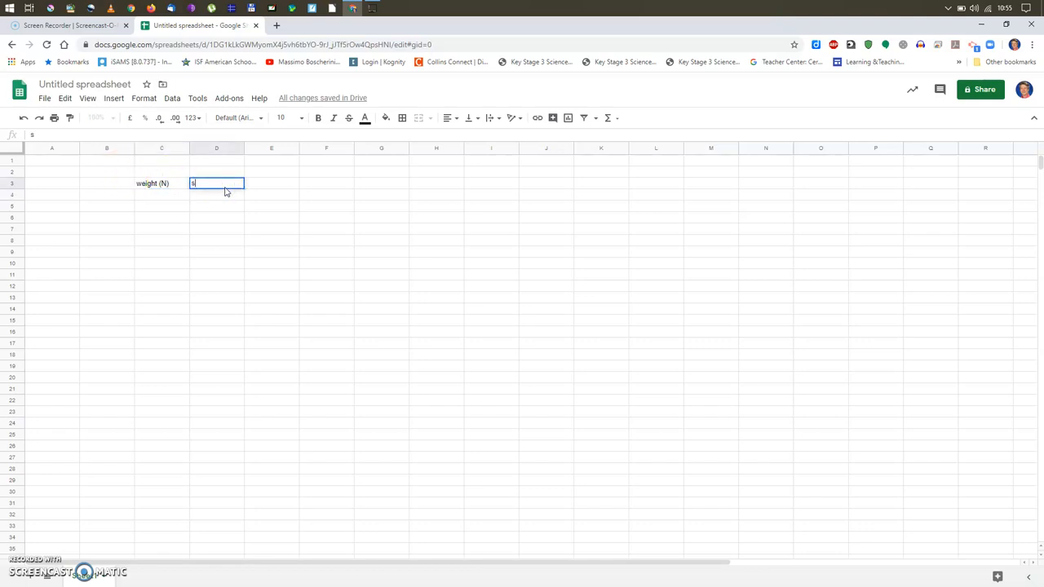
type("trecthing")
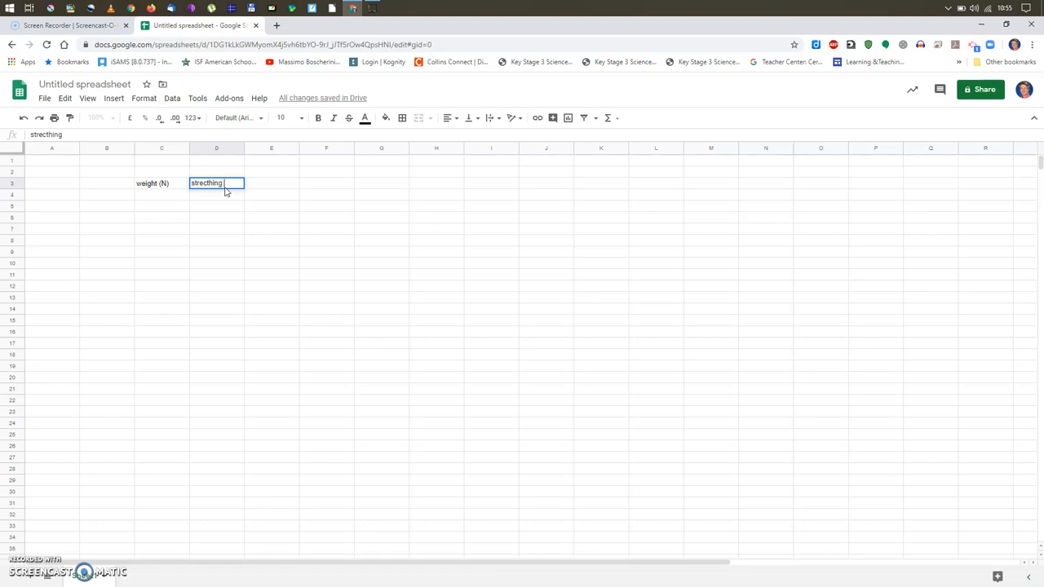
type("(cm)")
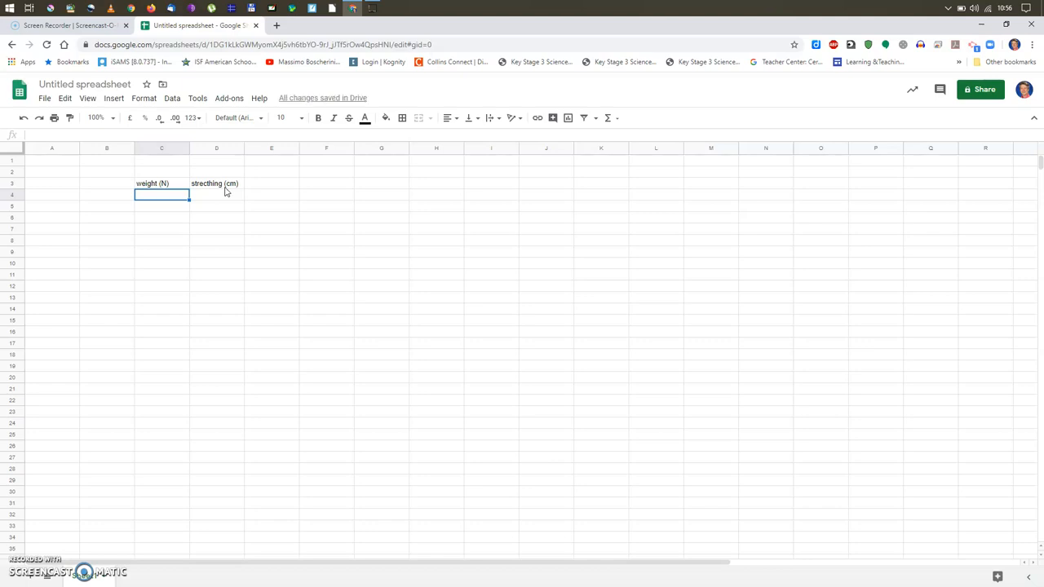
type("0")
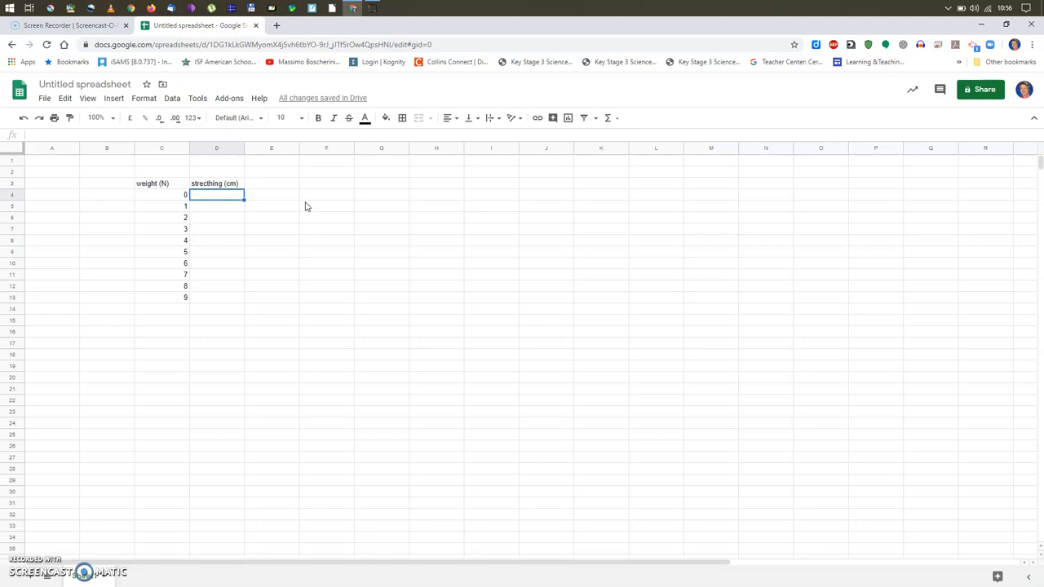
type("0")
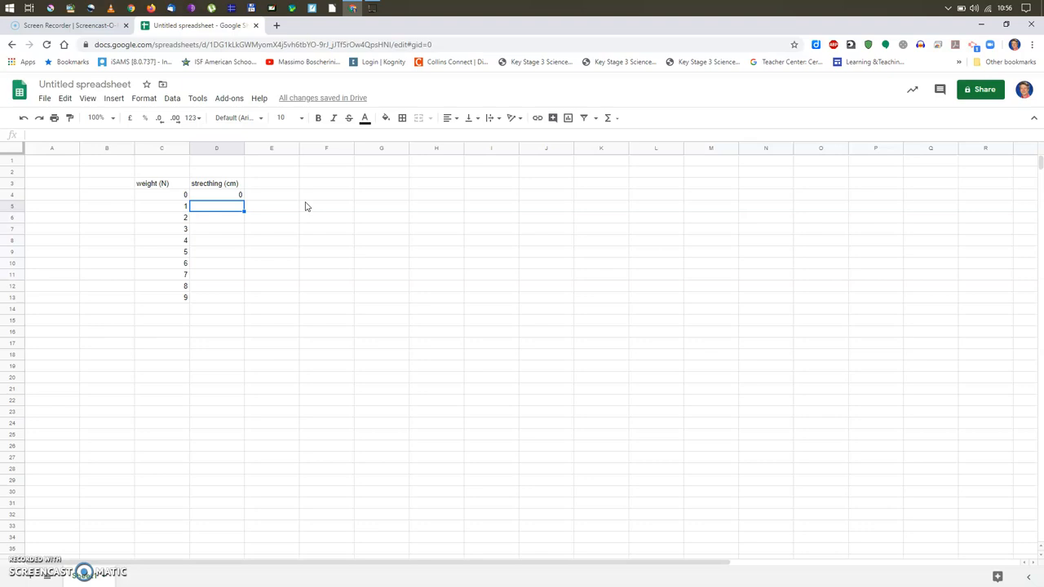
type("2.5")
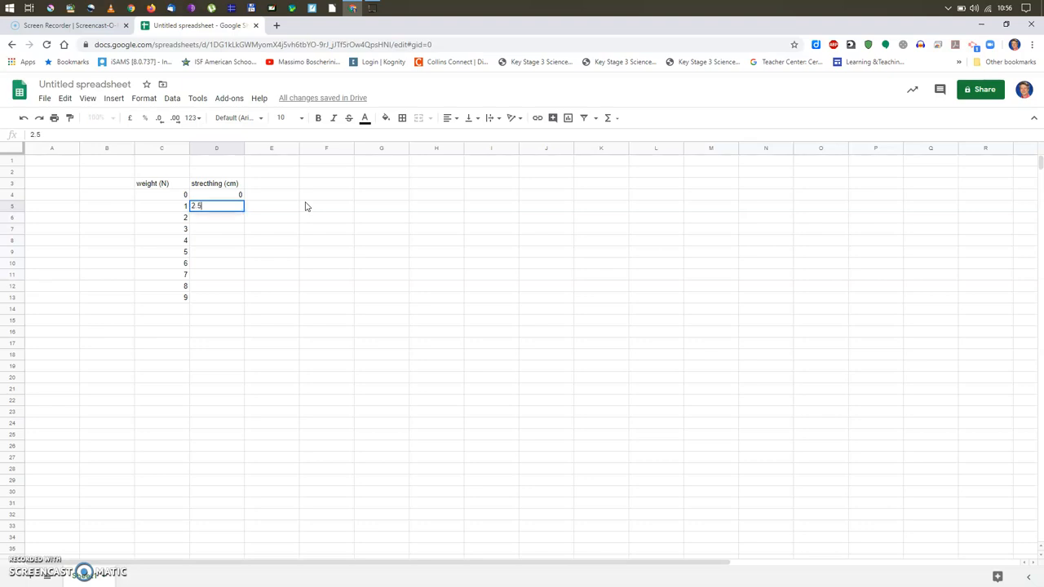
key("enter")
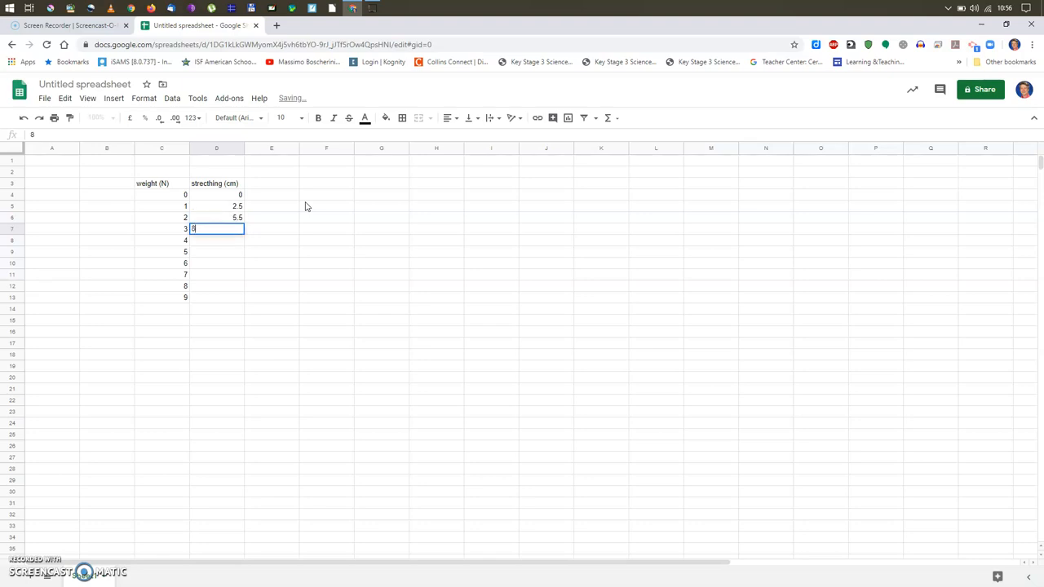
type("8.5")
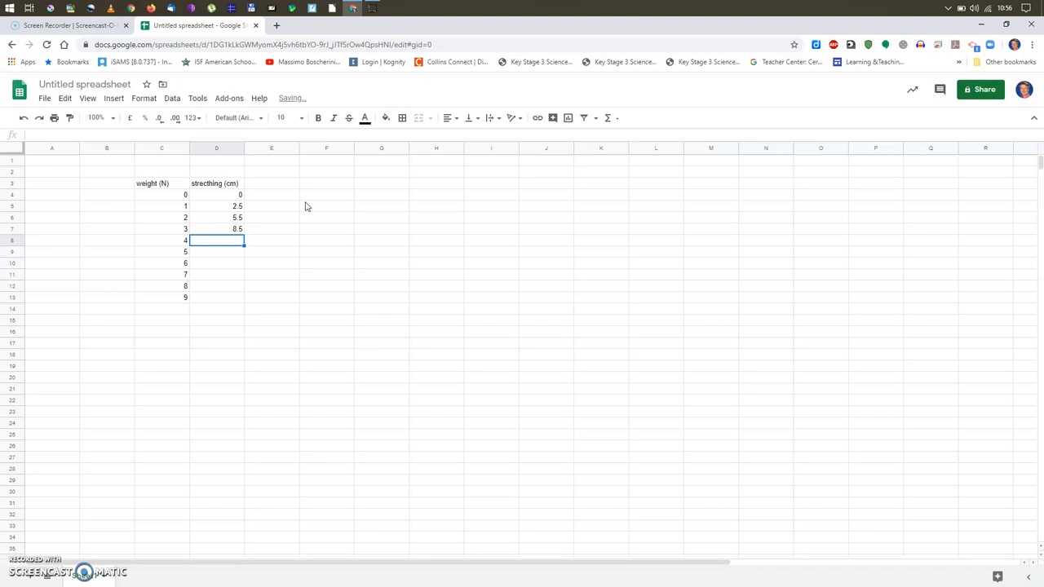
type("11.5")
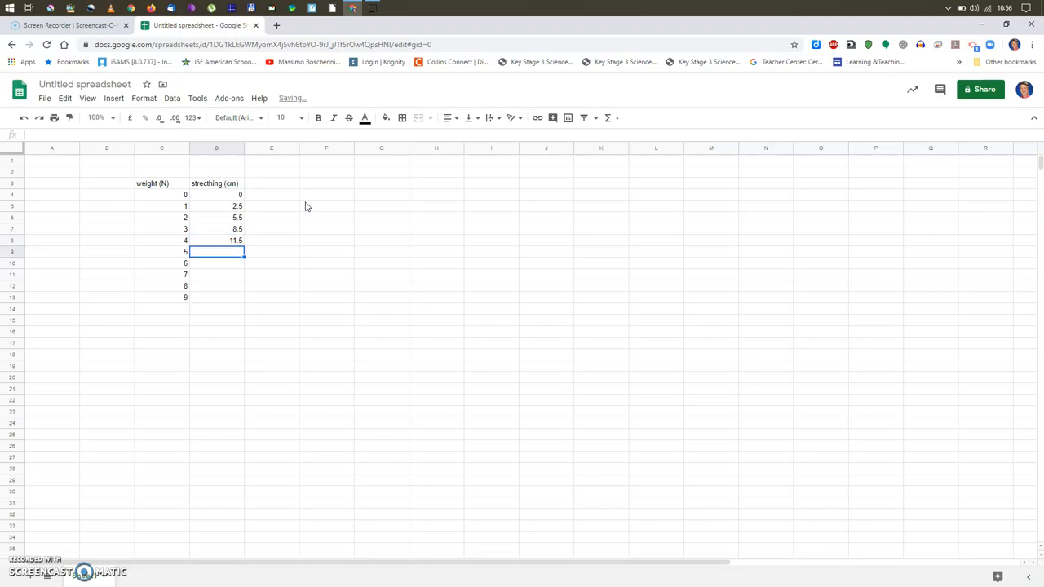
type("14.5")
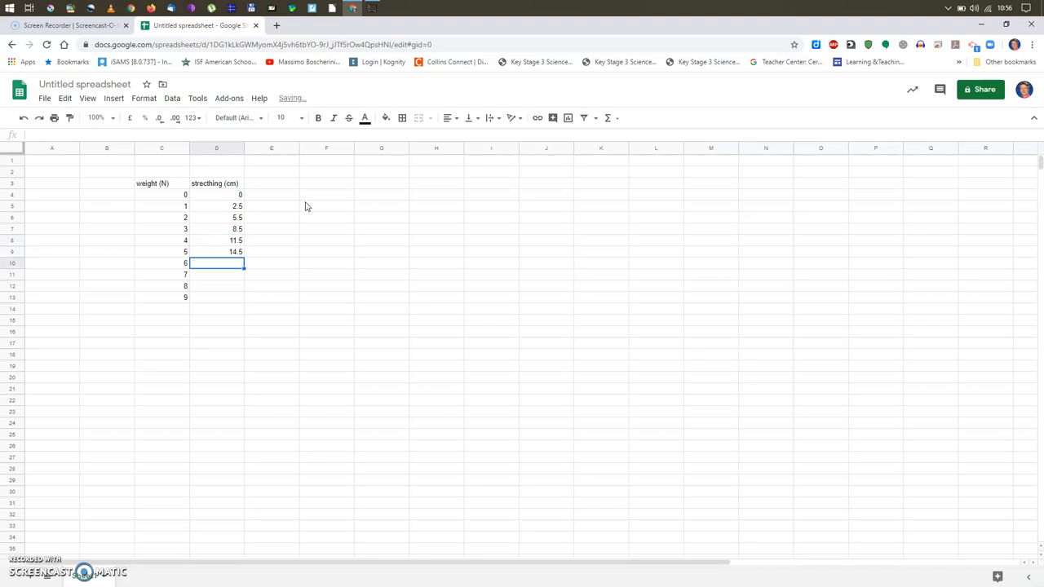
type("17.5")
left_click(217, 275)
type("20.5")
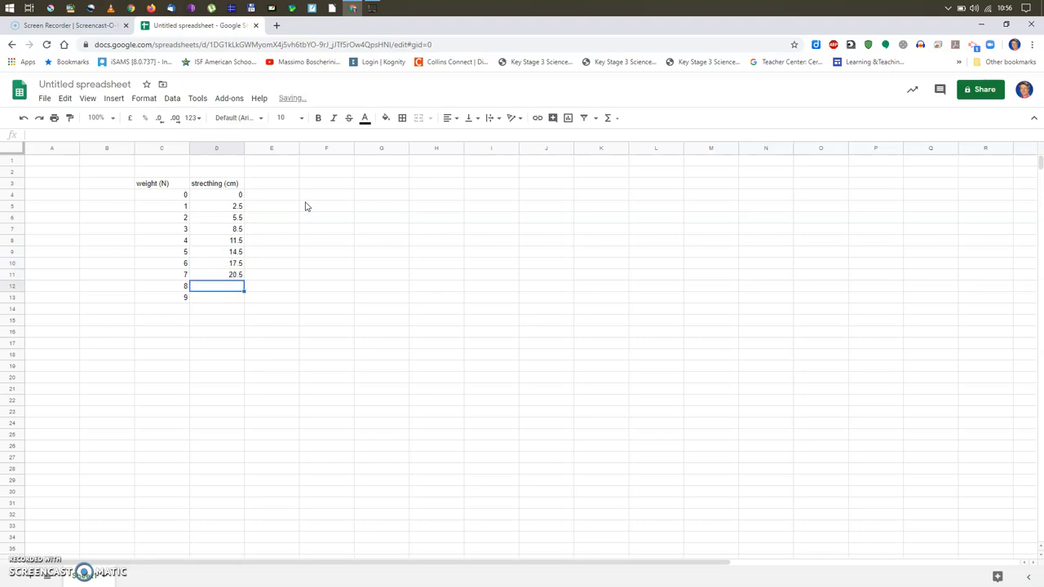
type("23.5")
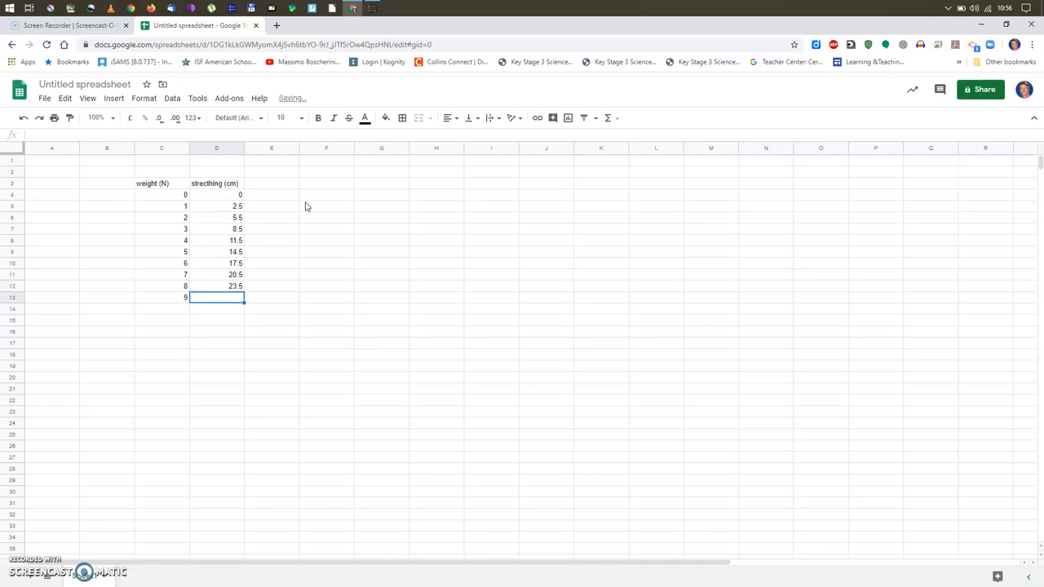
type("26.5")
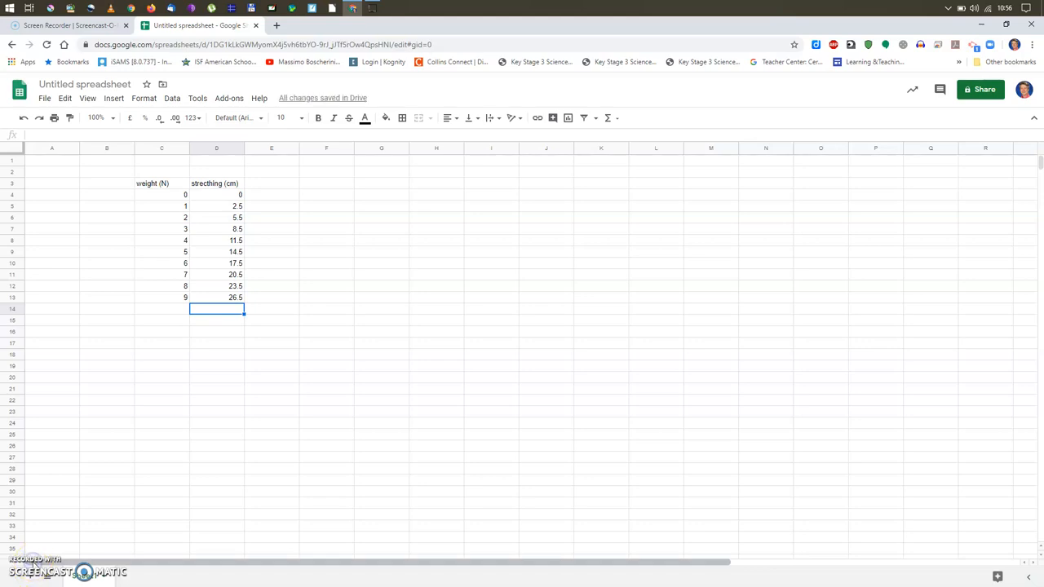
mouse_move(127, 402)
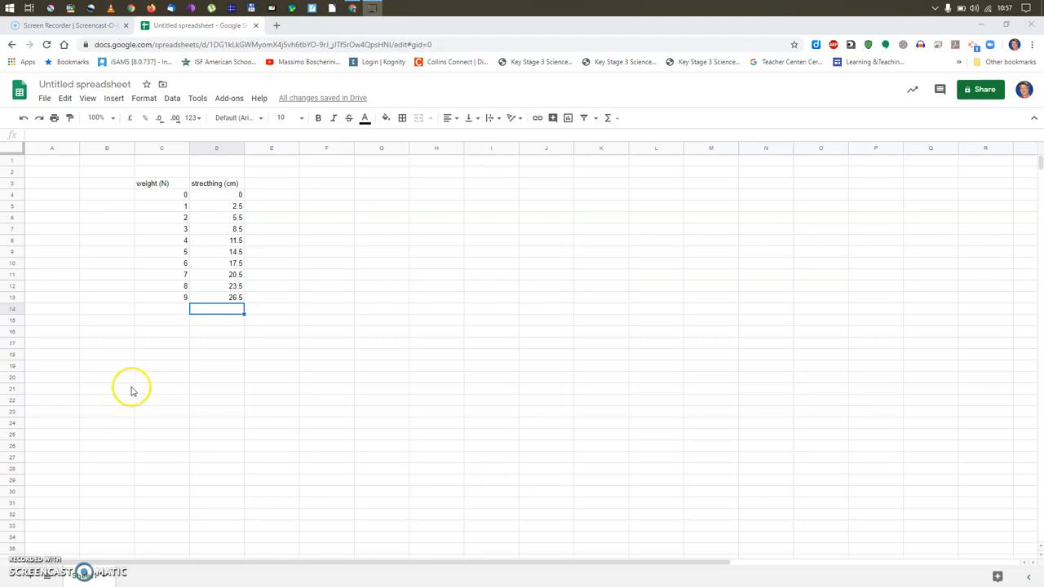
mouse_move(231, 200)
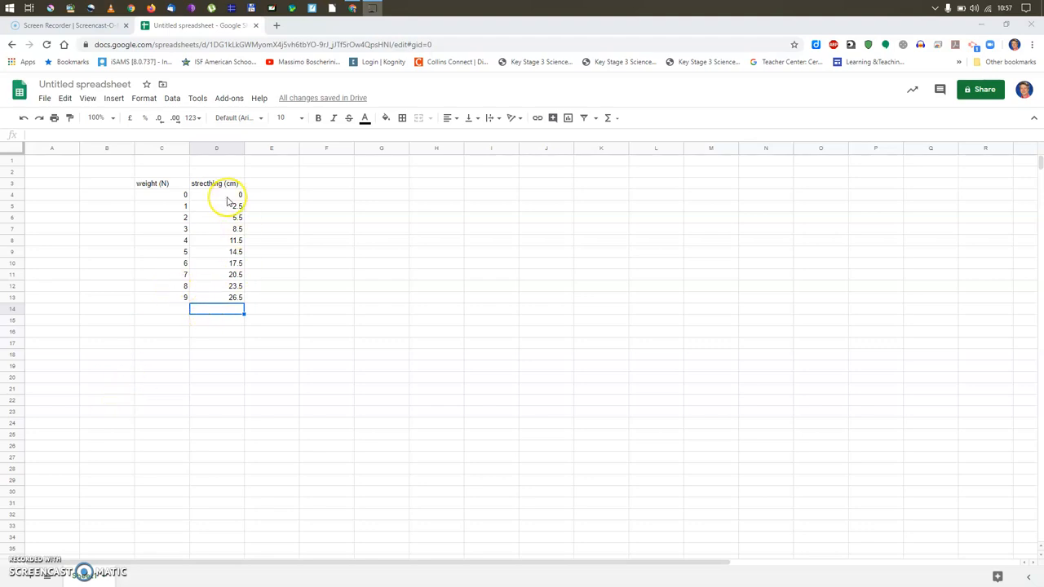
mouse_move(216, 335)
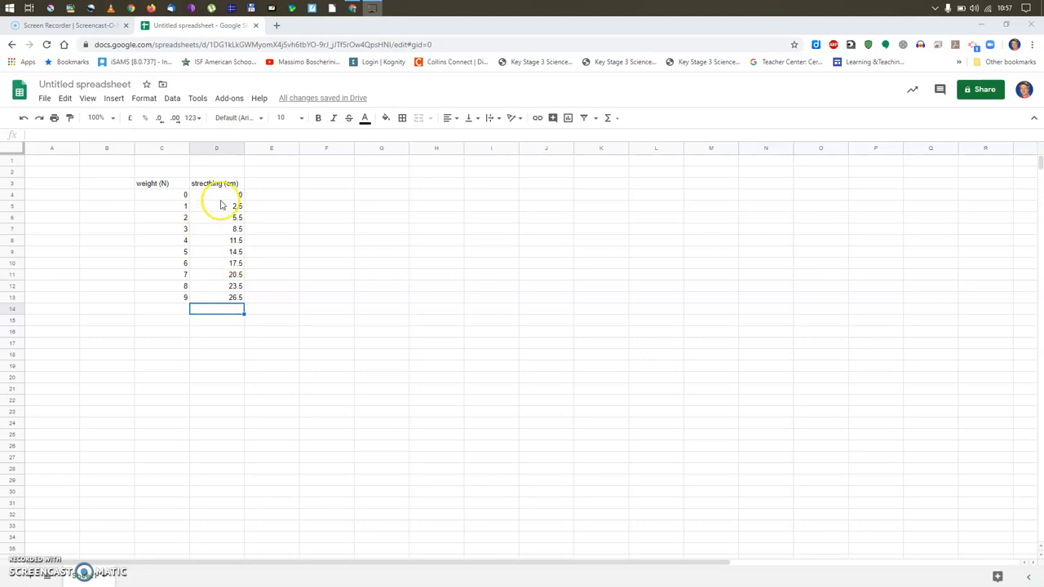
mouse_move(242, 204)
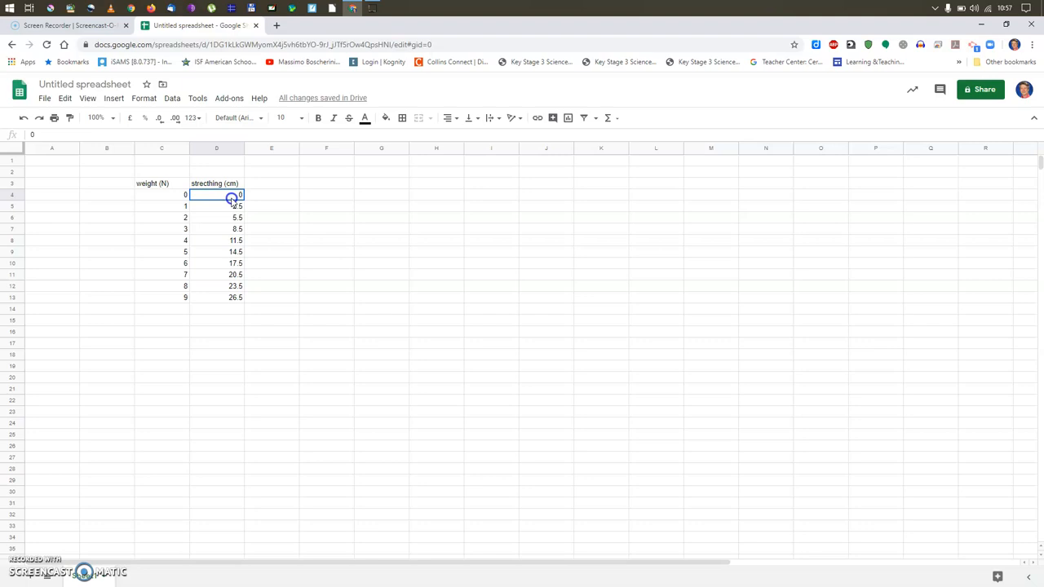
- Format stretching values D4:D13 to show one decimal place
left_click(272, 194)
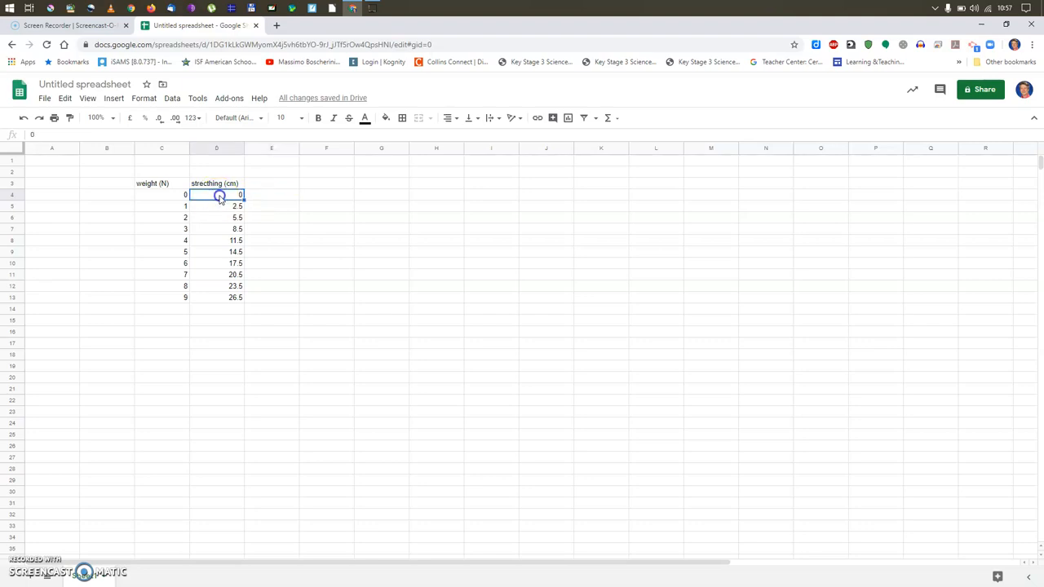
left_click_drag(218, 195, 214, 298)
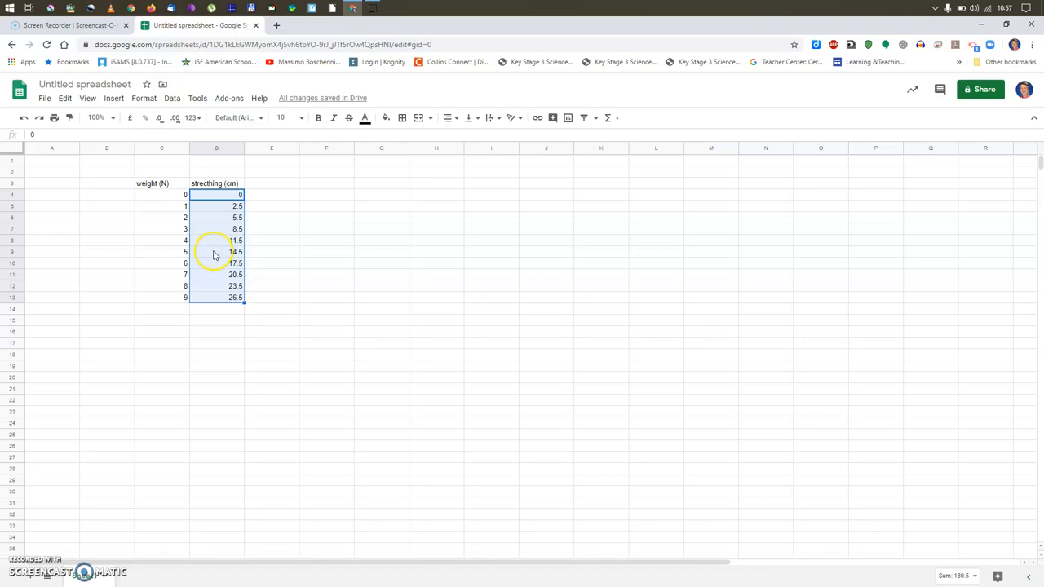
mouse_move(160, 117)
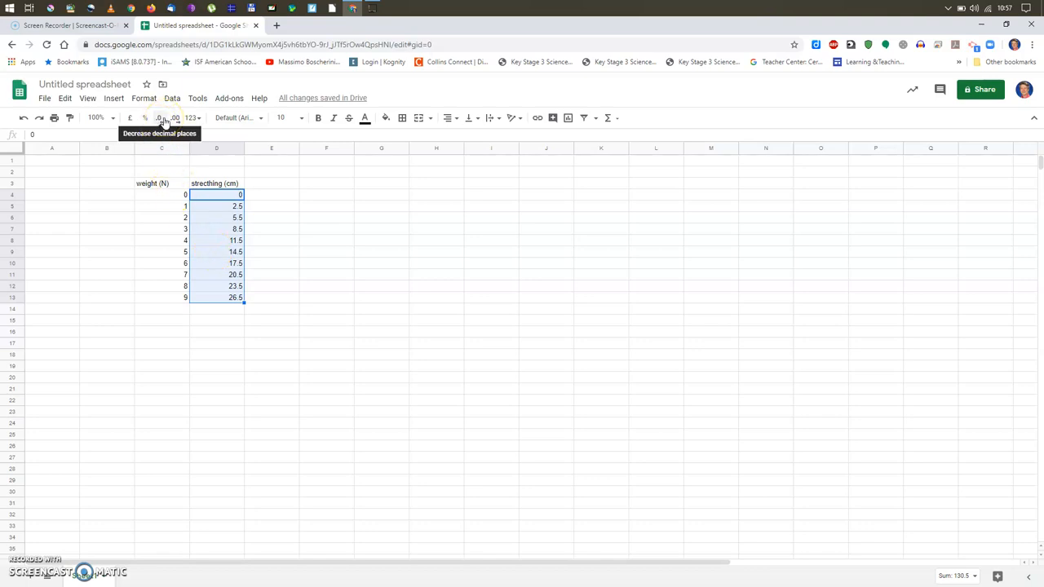
mouse_move(175, 117)
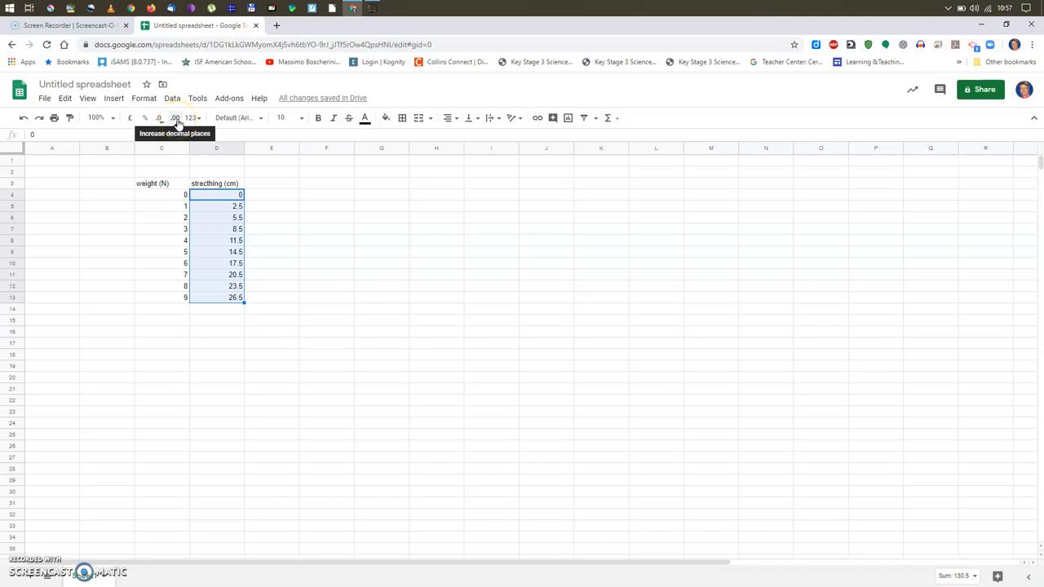
left_click(175, 118)
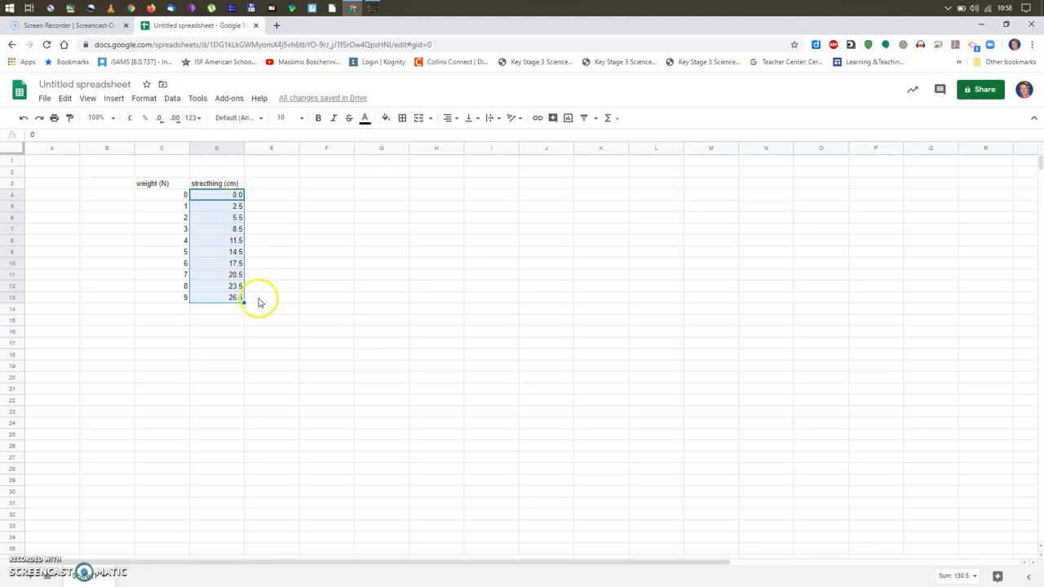
left_click(271, 296)
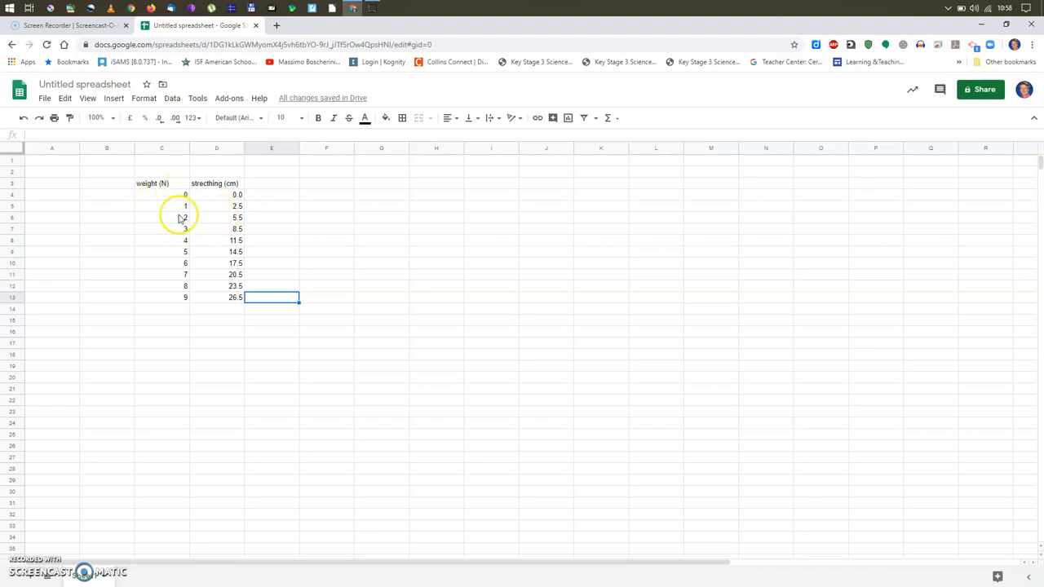
- Select the table C3:D13 including both headings
left_click(161, 182)
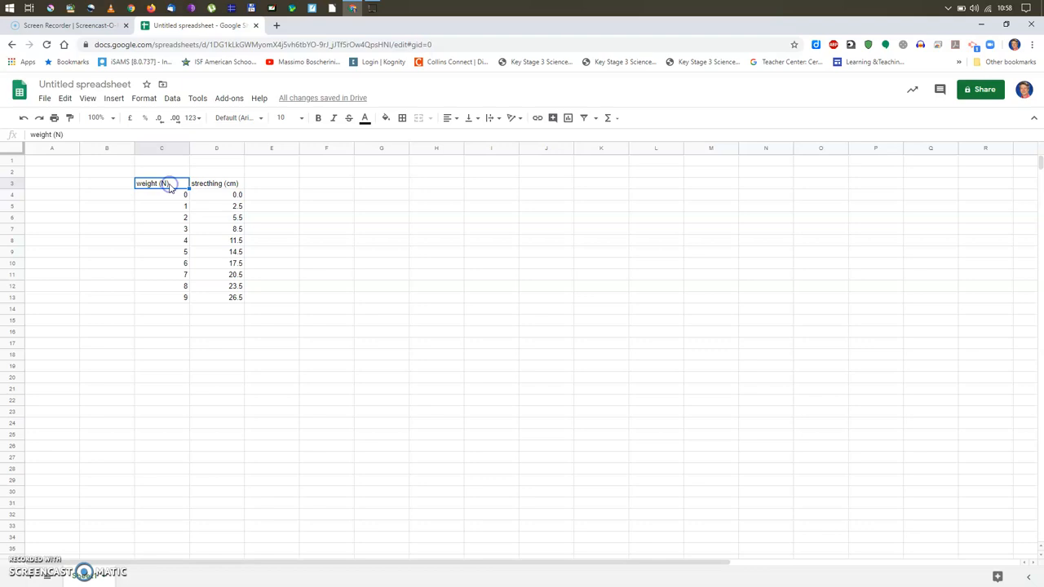
mouse_move(174, 187)
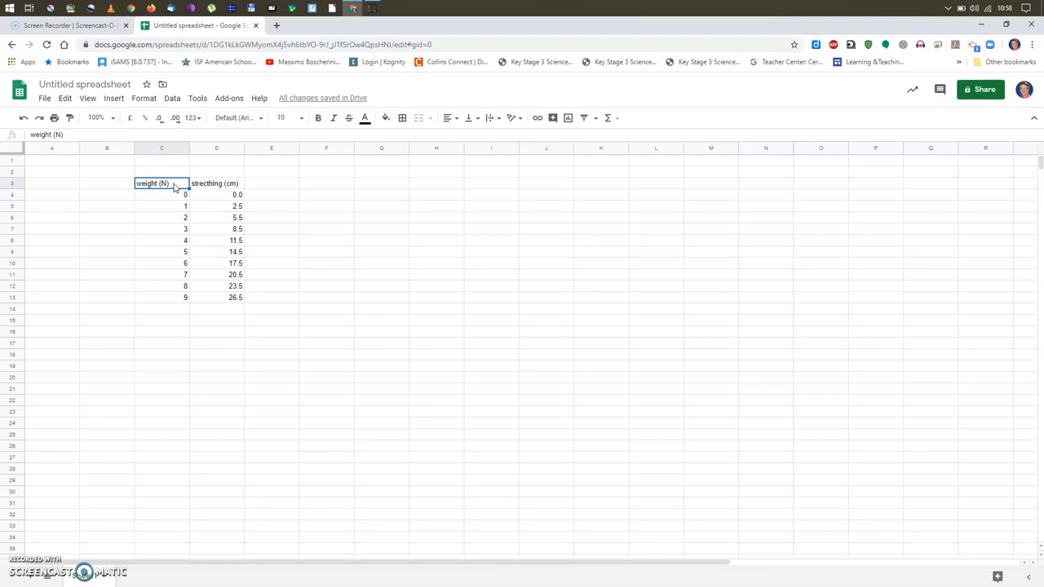
mouse_move(178, 186)
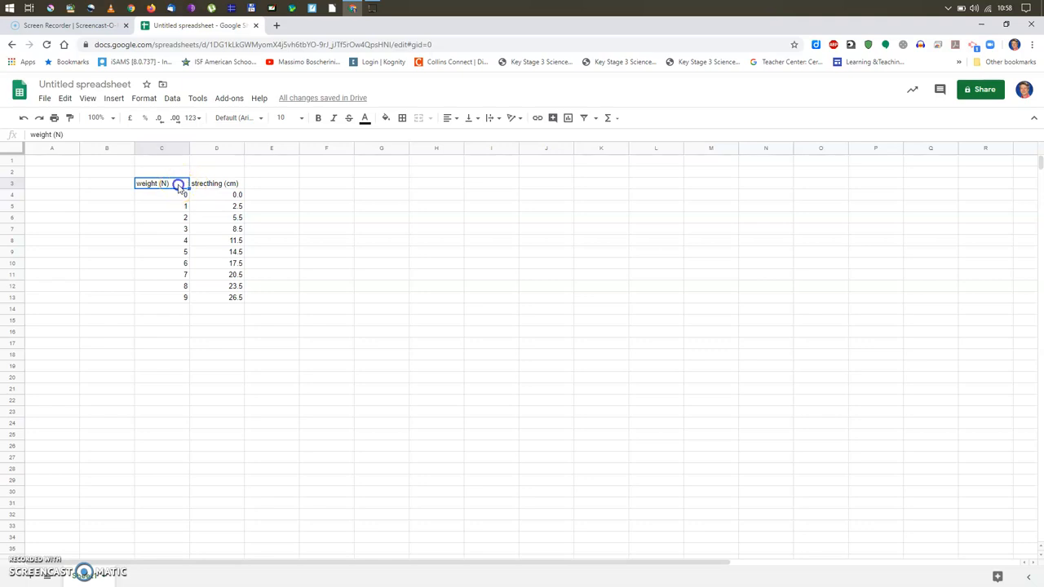
left_click_drag(152, 183, 207, 302)
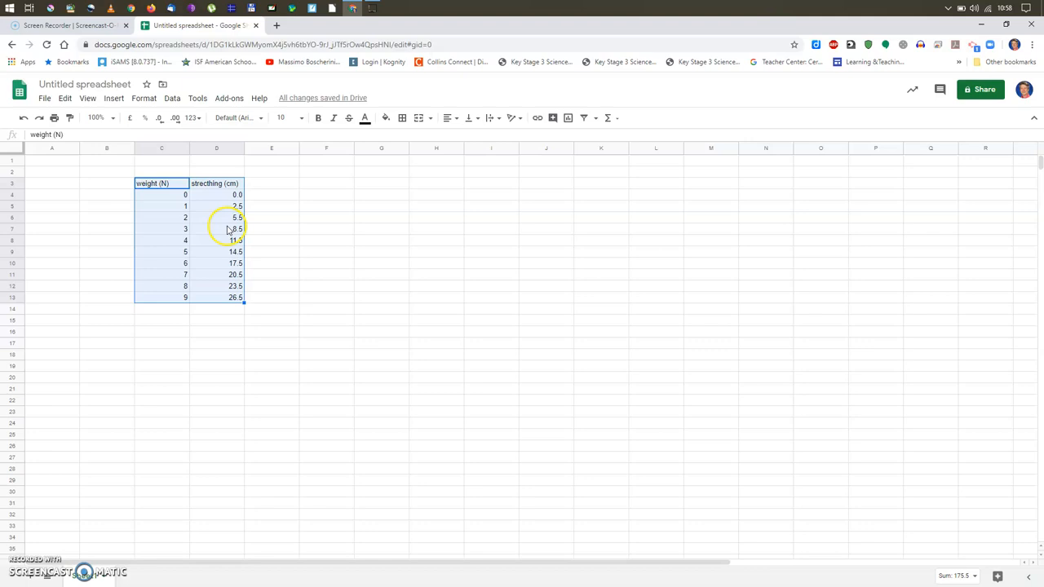
mouse_move(419, 260)
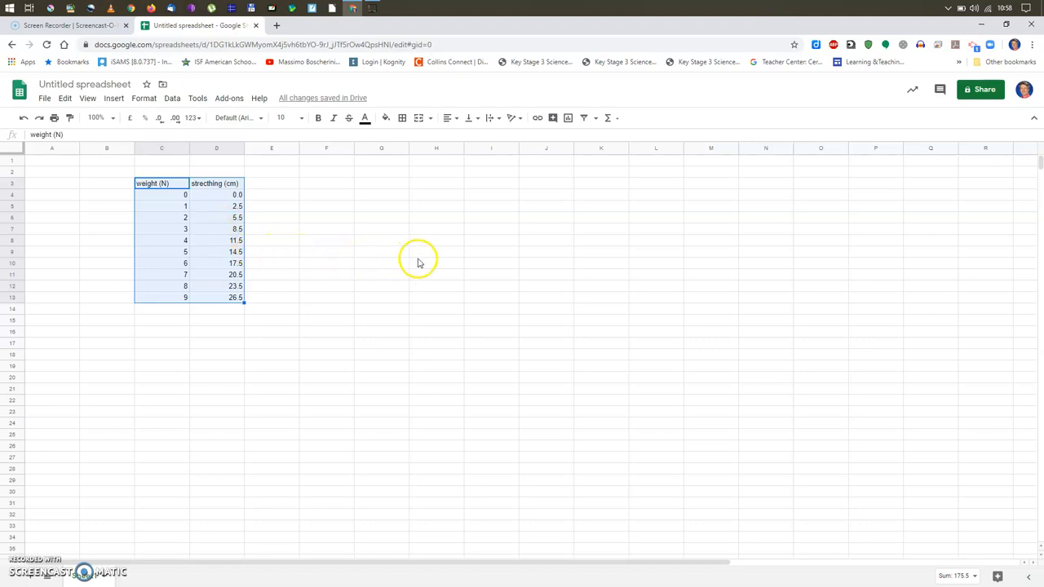
mouse_move(569, 119)
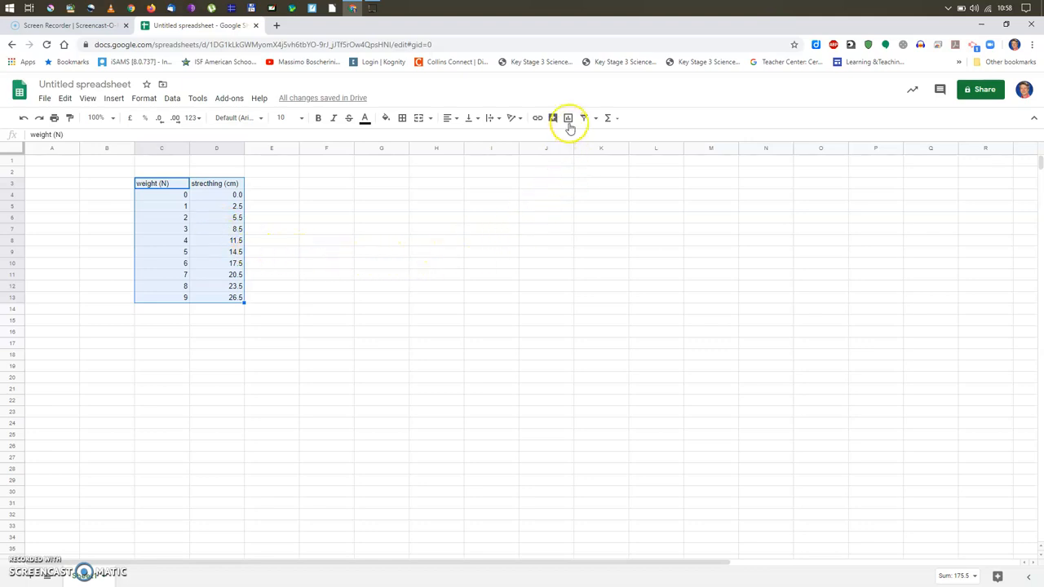
mouse_move(568, 118)
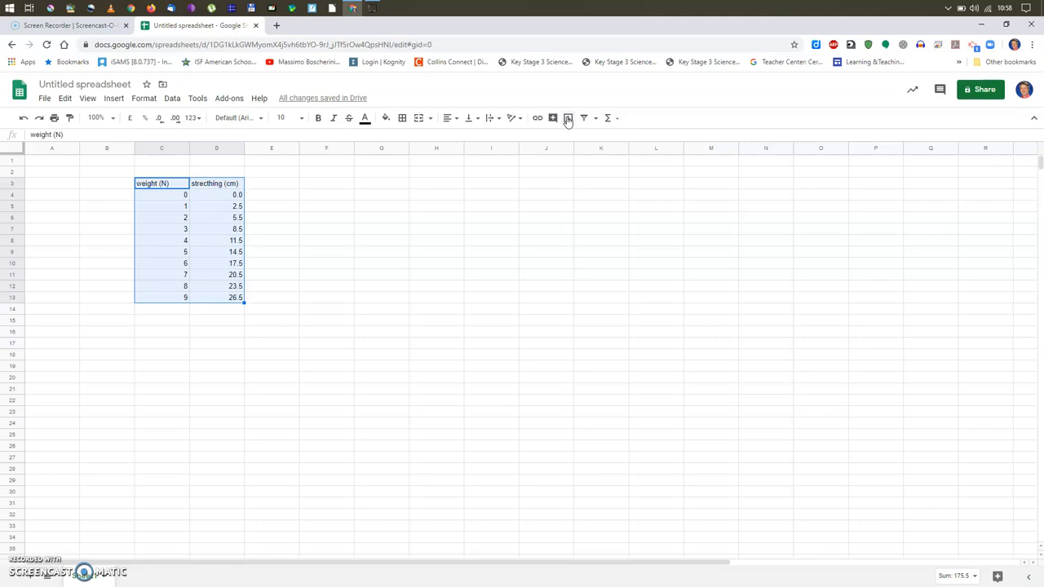
- Insert a chart from the selected C3:D13 weight and stretching data
left_click(568, 118)
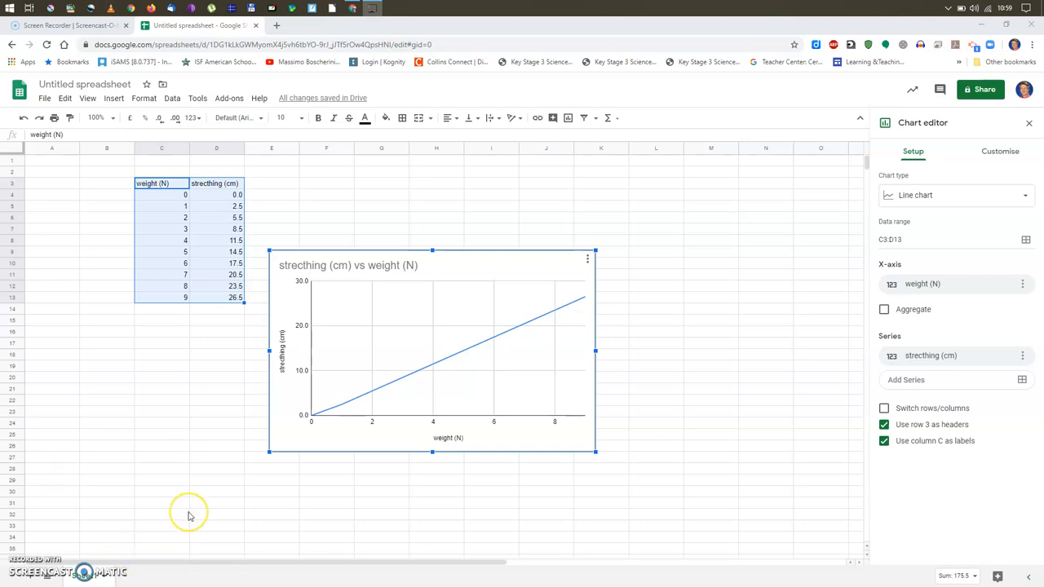
mouse_move(190, 515)
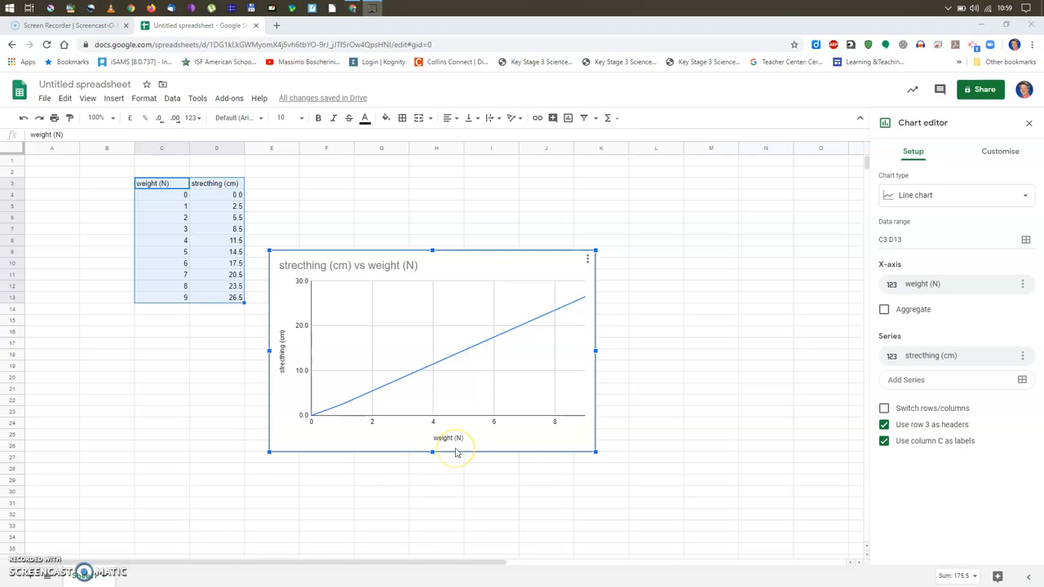
mouse_move(983, 413)
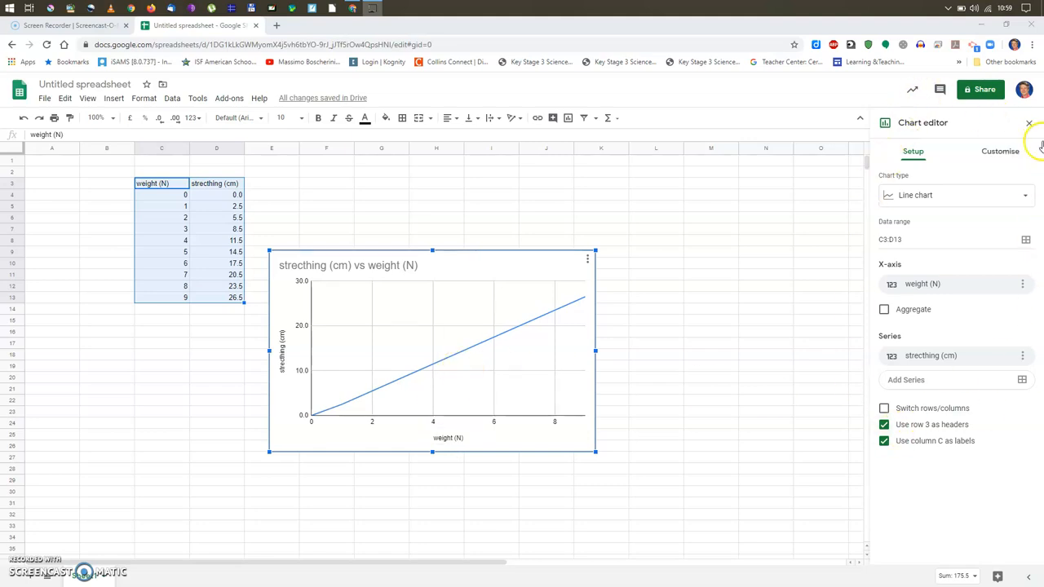
mouse_move(971, 155)
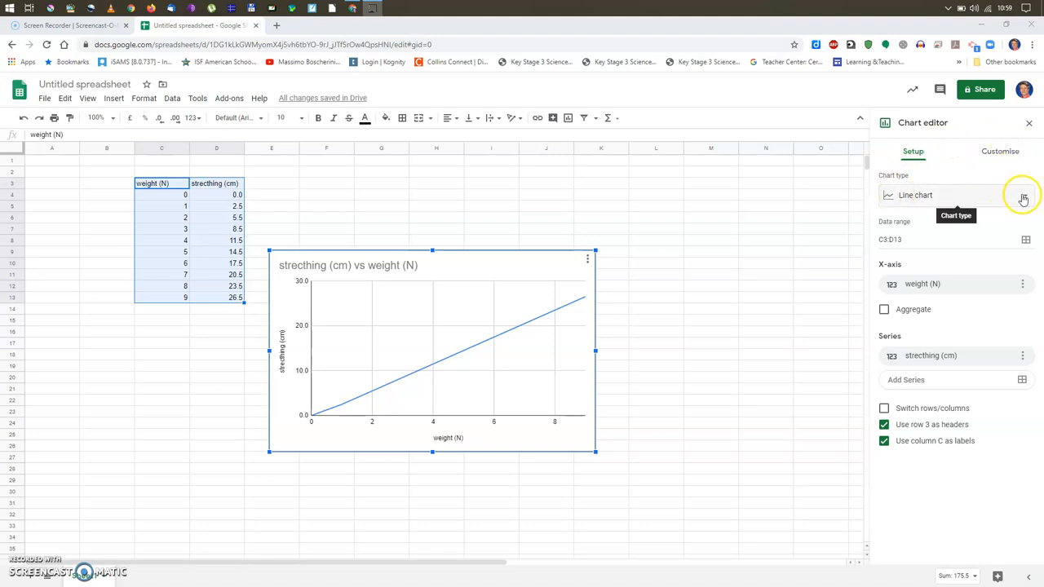
- Change the chart type to Scatter chart in the Setup tab
left_click(1024, 195)
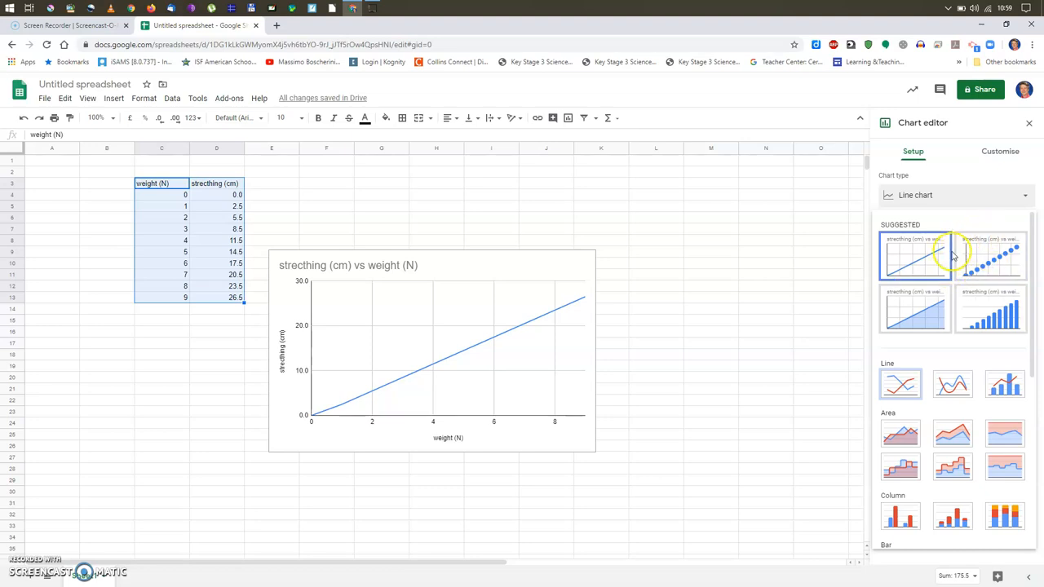
mouse_move(991, 257)
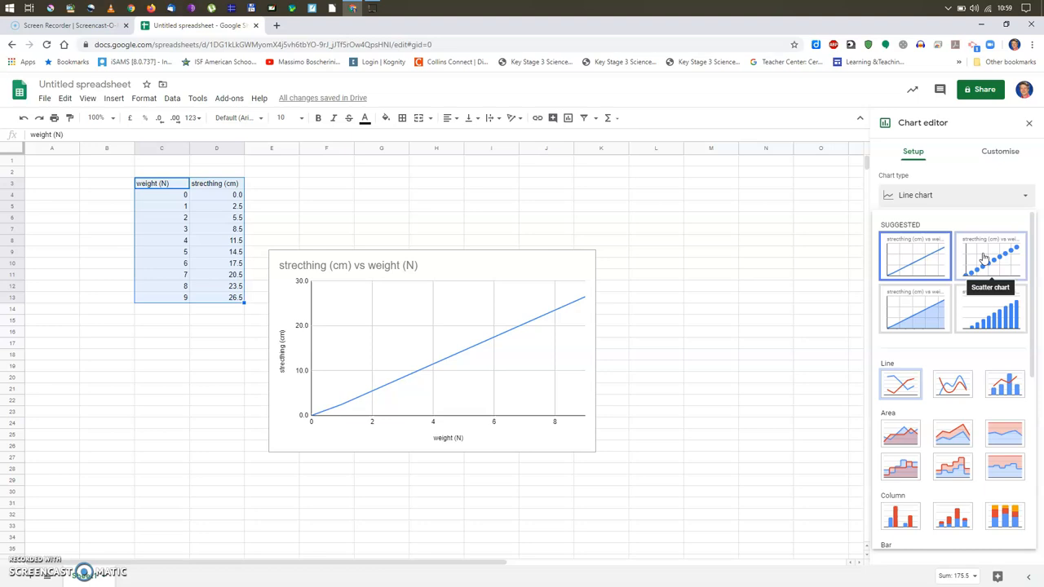
left_click(991, 255)
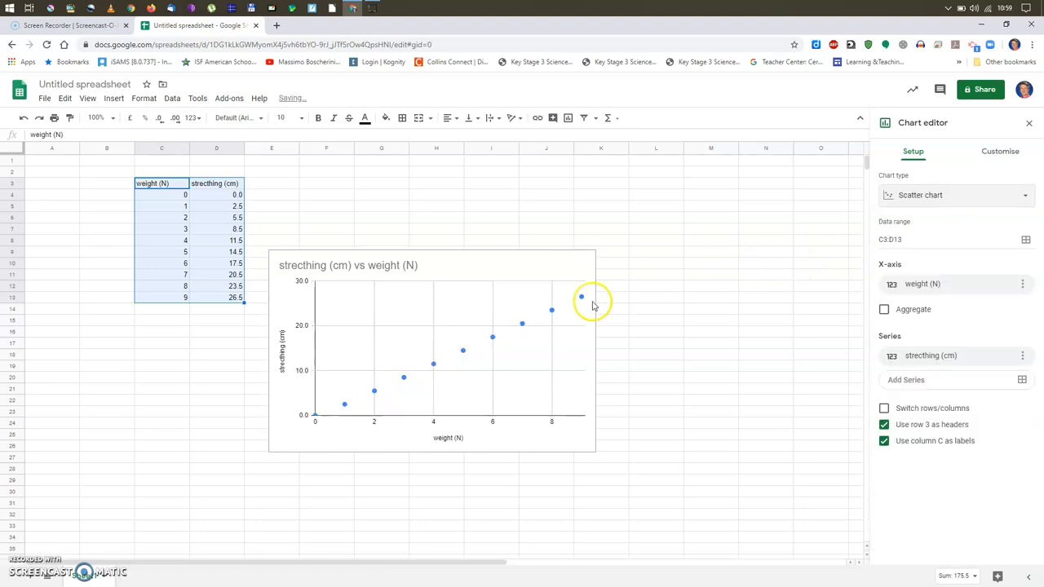
mouse_move(457, 286)
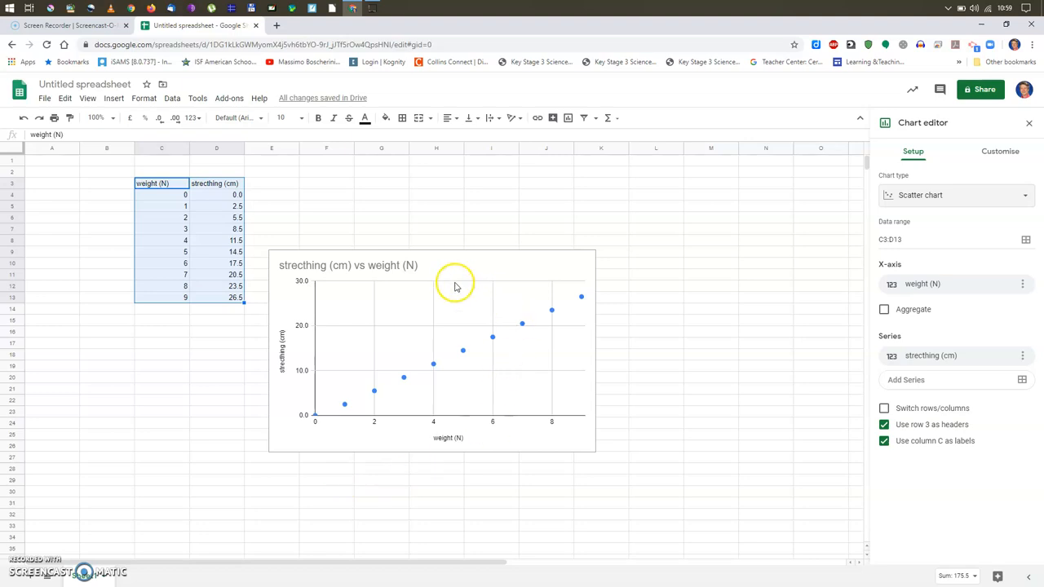
mouse_move(333, 412)
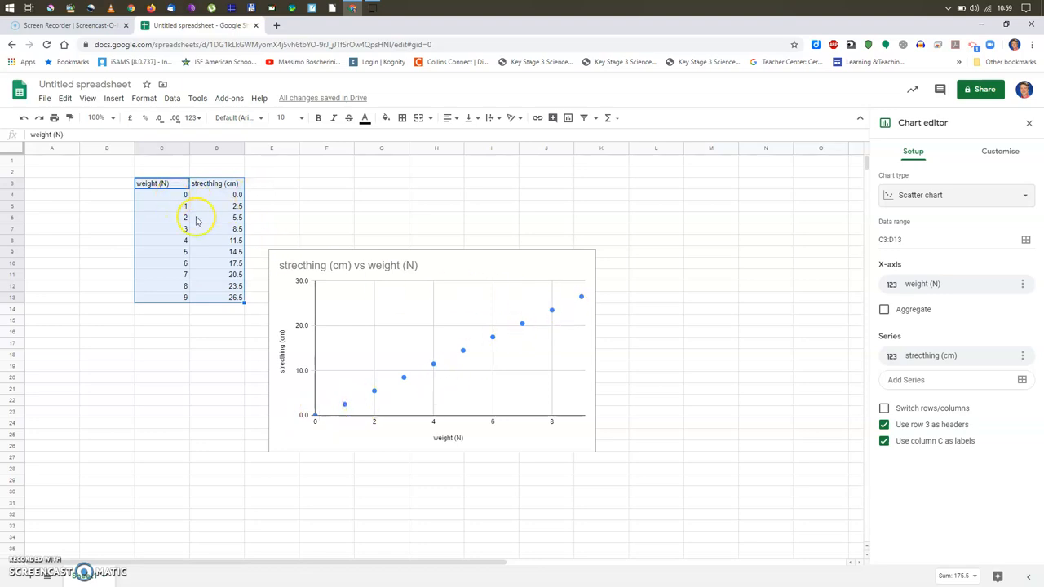
mouse_move(238, 279)
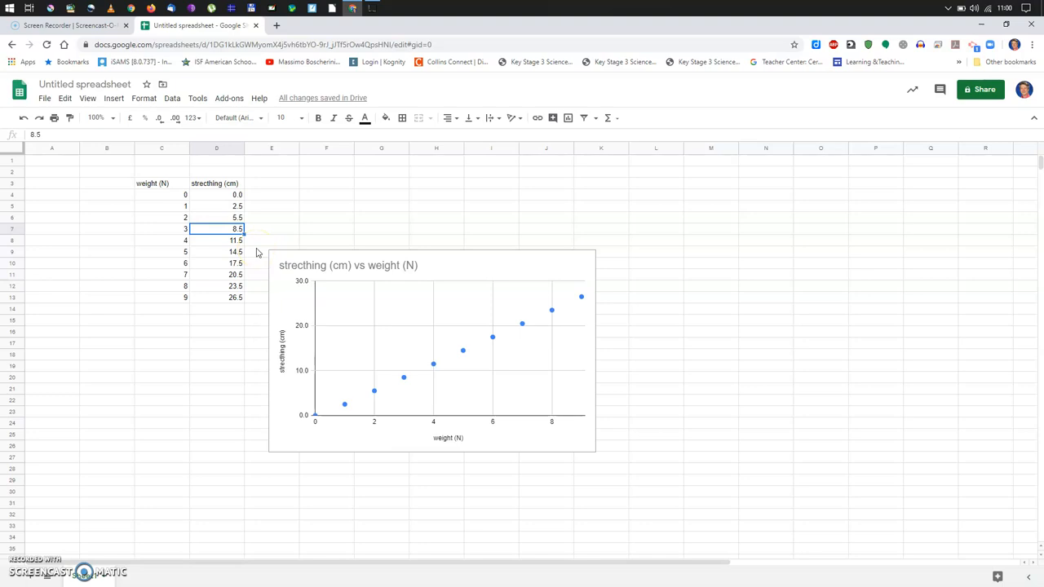
mouse_move(494, 269)
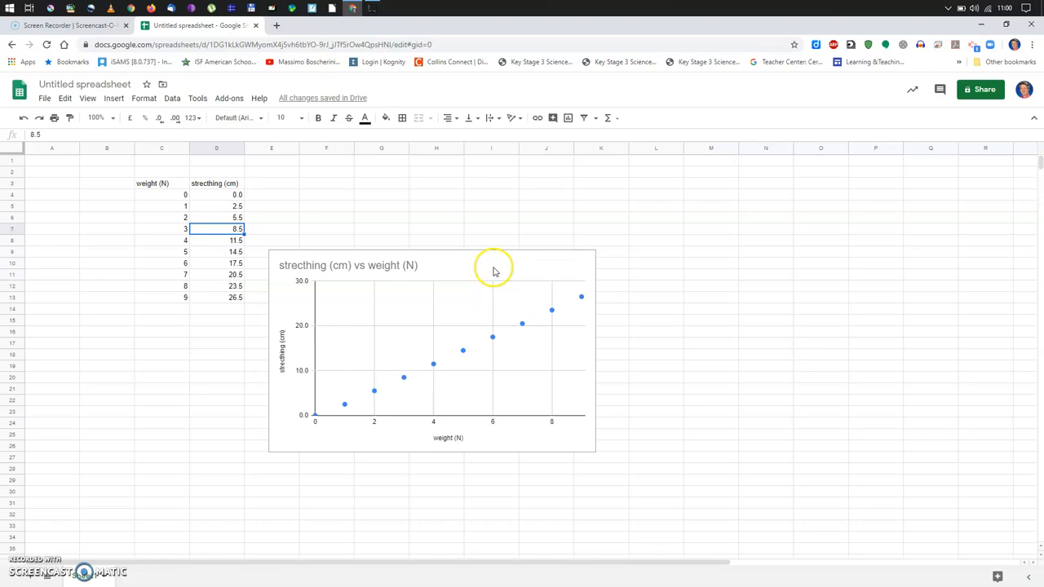
mouse_move(490, 274)
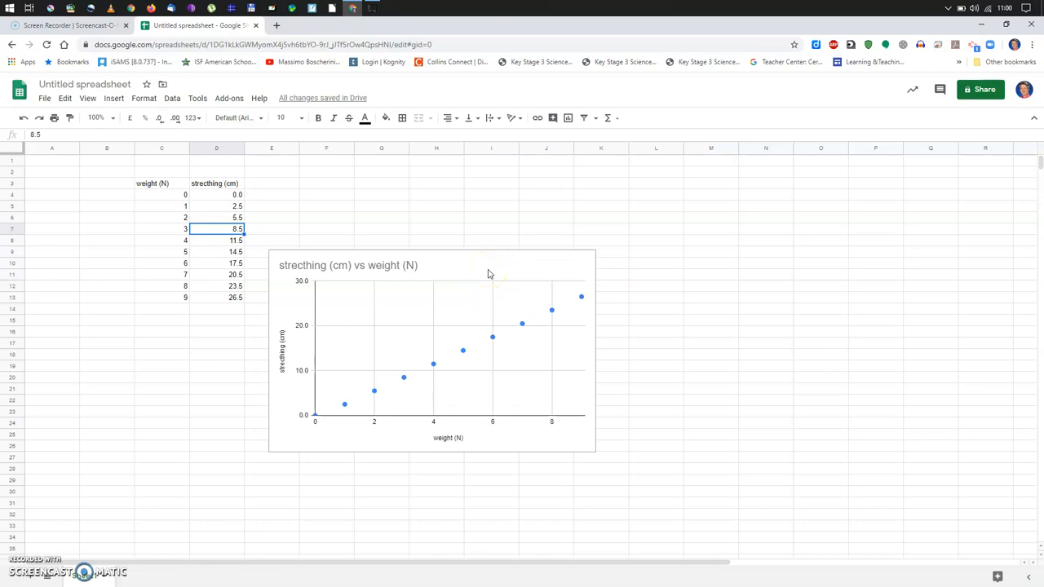
mouse_move(461, 271)
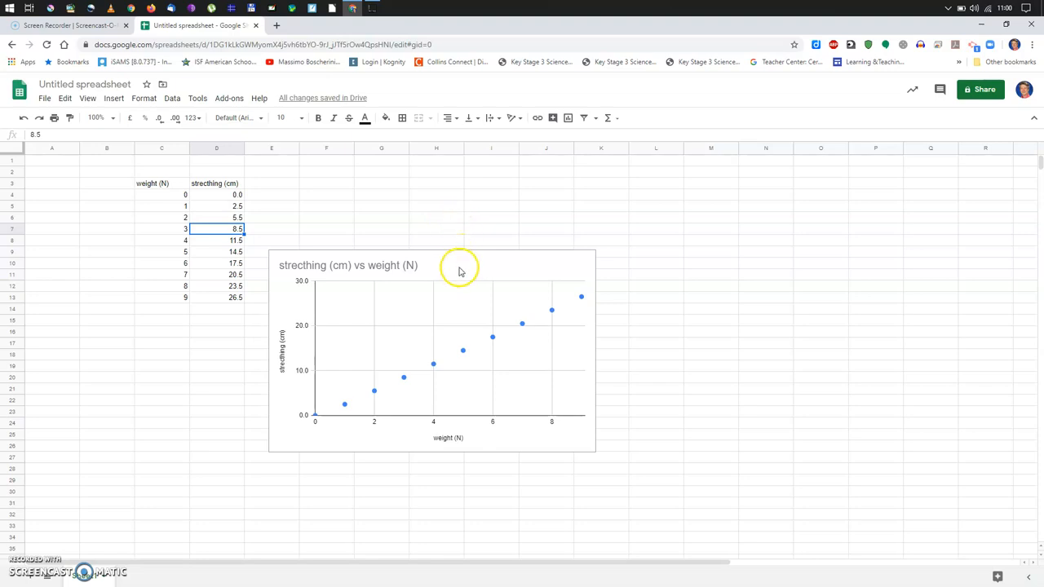
- Move the scatter chart up and enlarge it, adjusting its width
left_click(461, 269)
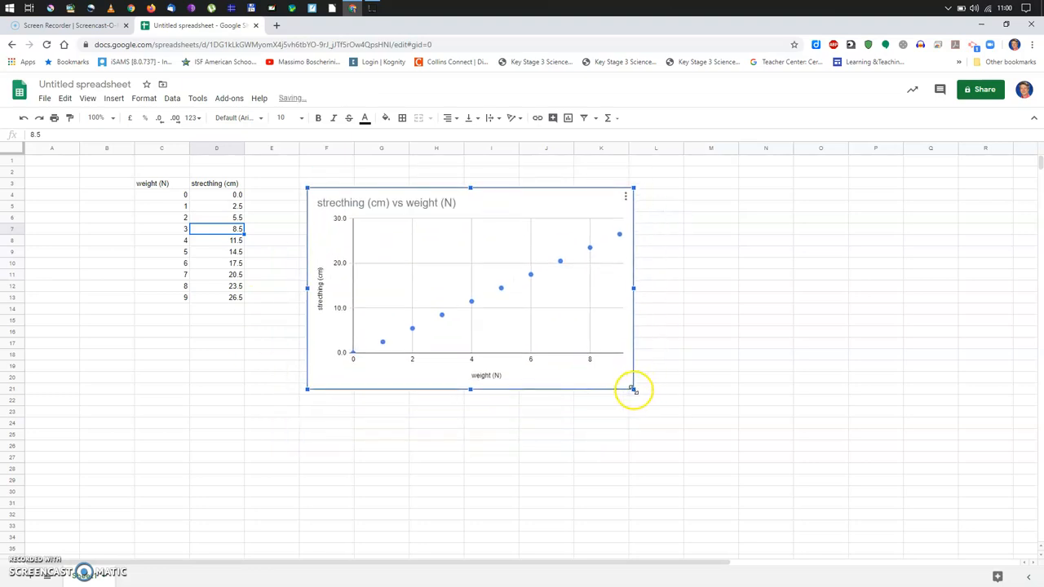
left_click_drag(634, 388, 706, 465)
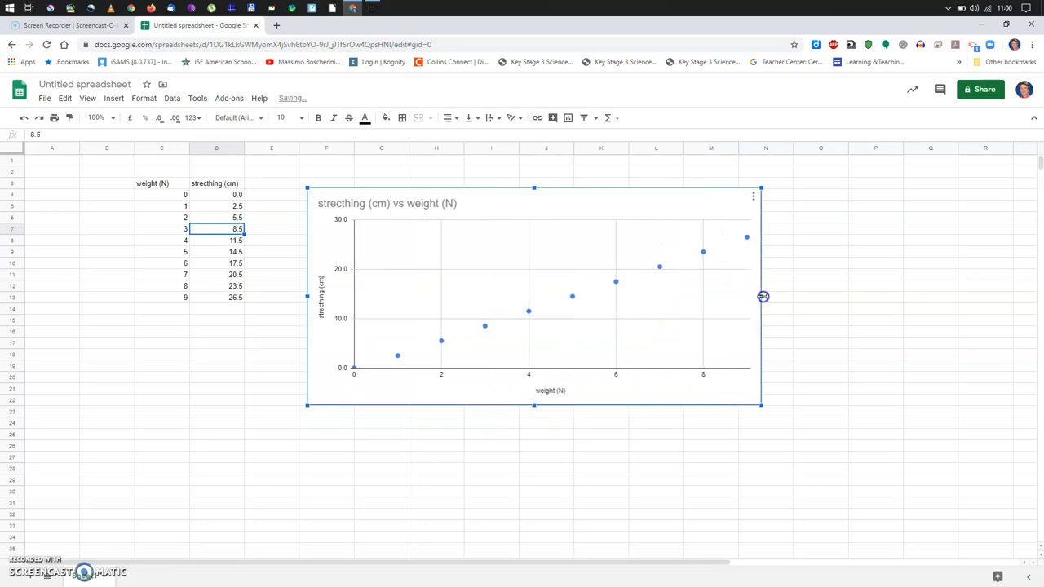
left_click_drag(763, 296, 702, 297)
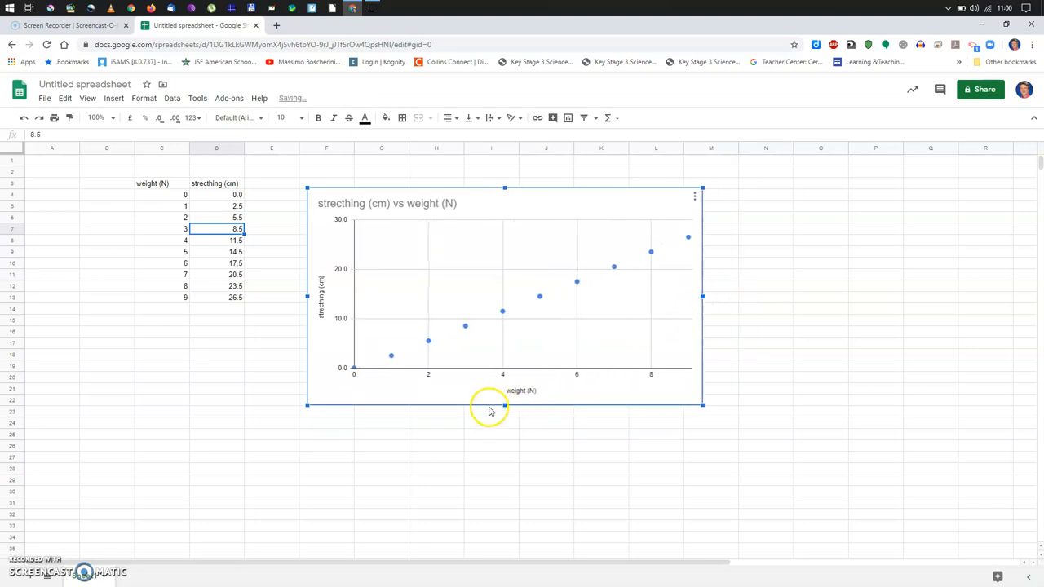
mouse_move(416, 302)
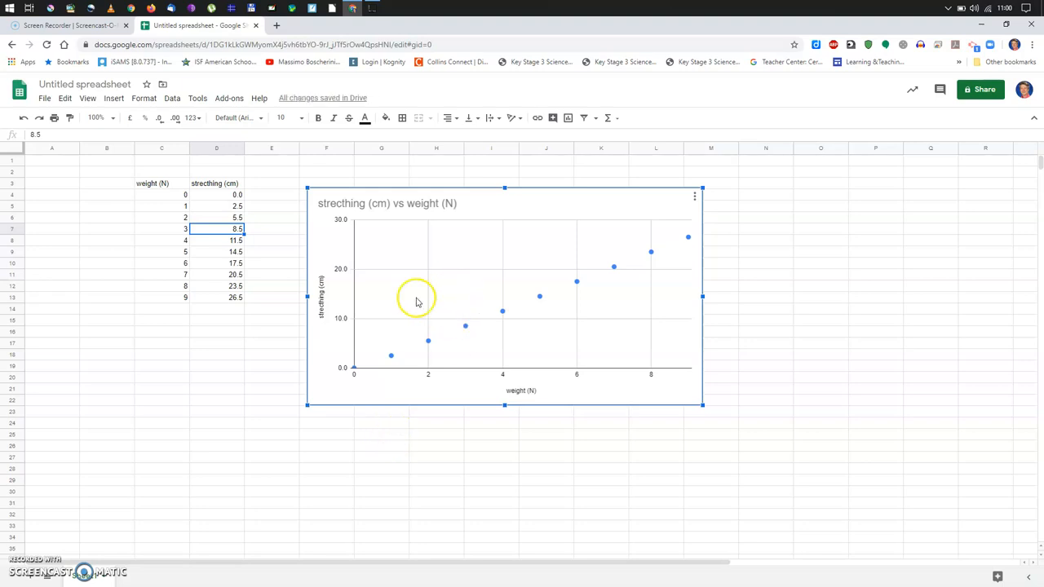
mouse_move(582, 337)
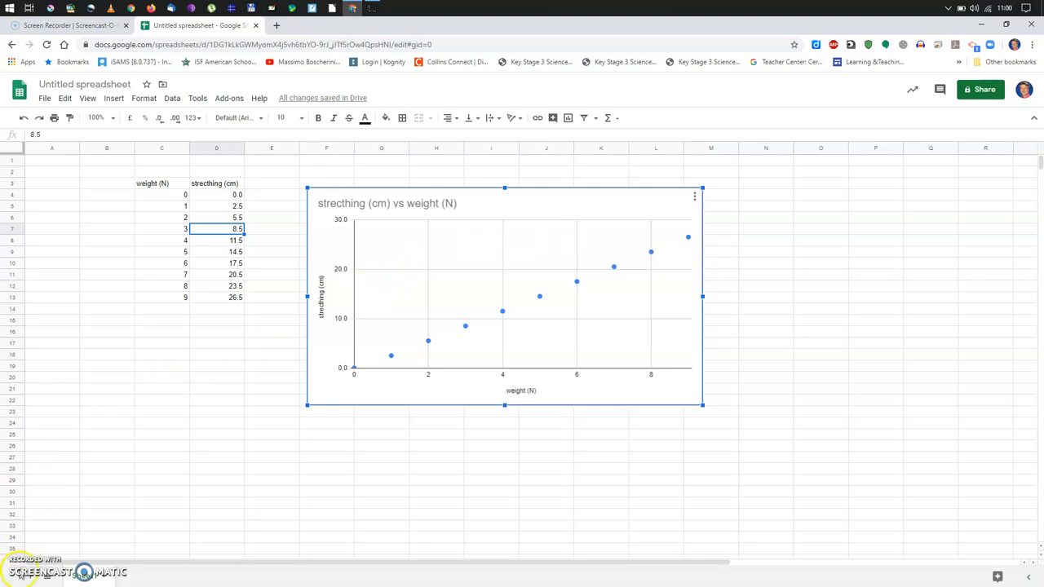
mouse_move(1030, 252)
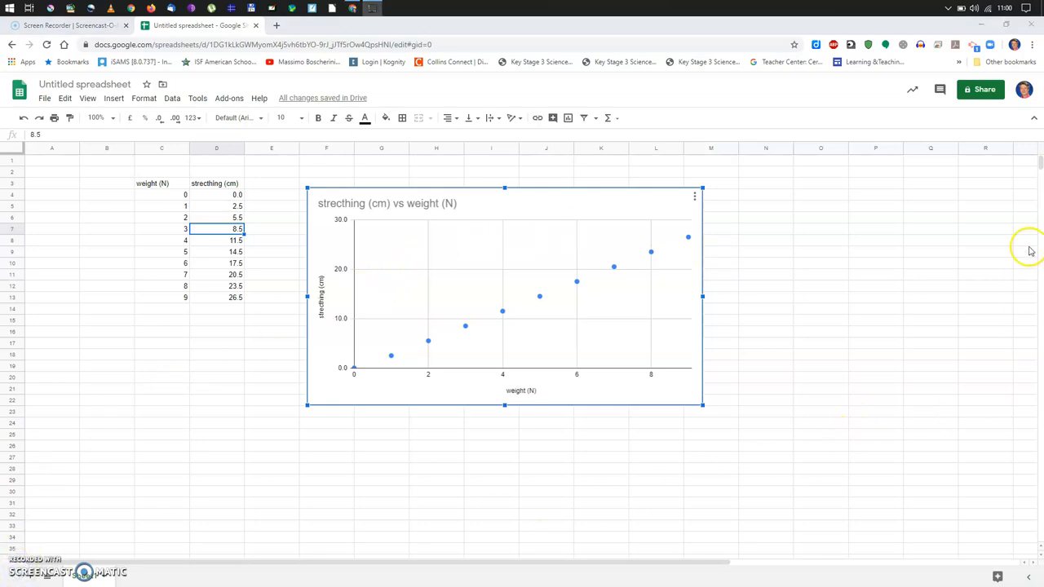
mouse_move(959, 457)
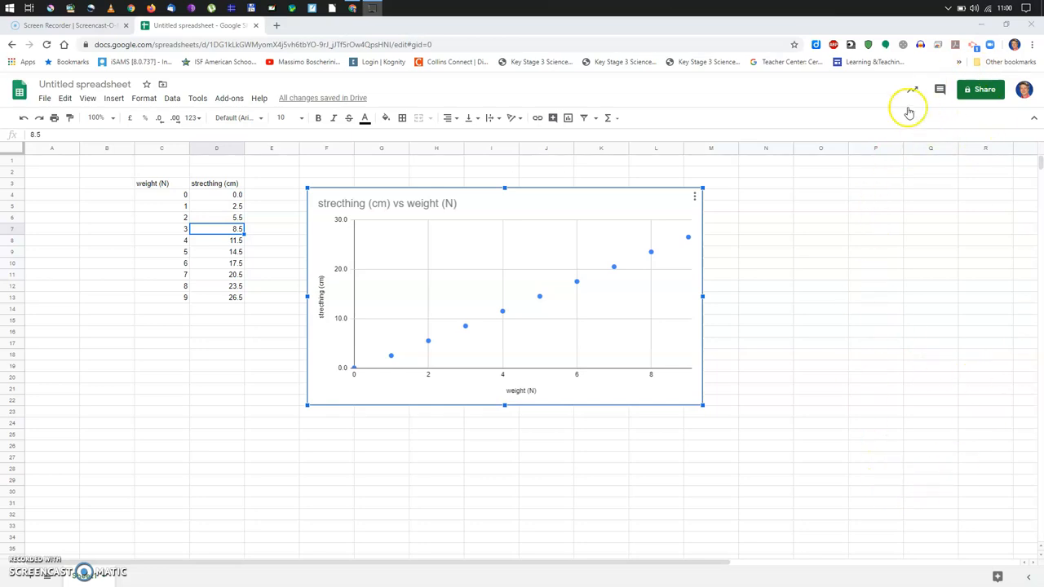
mouse_move(924, 362)
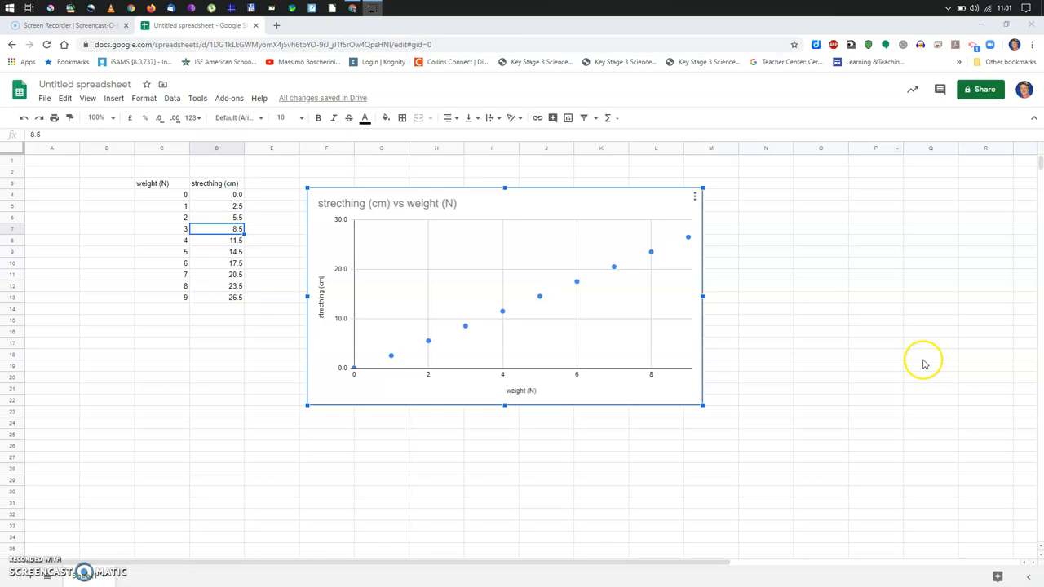
mouse_move(844, 254)
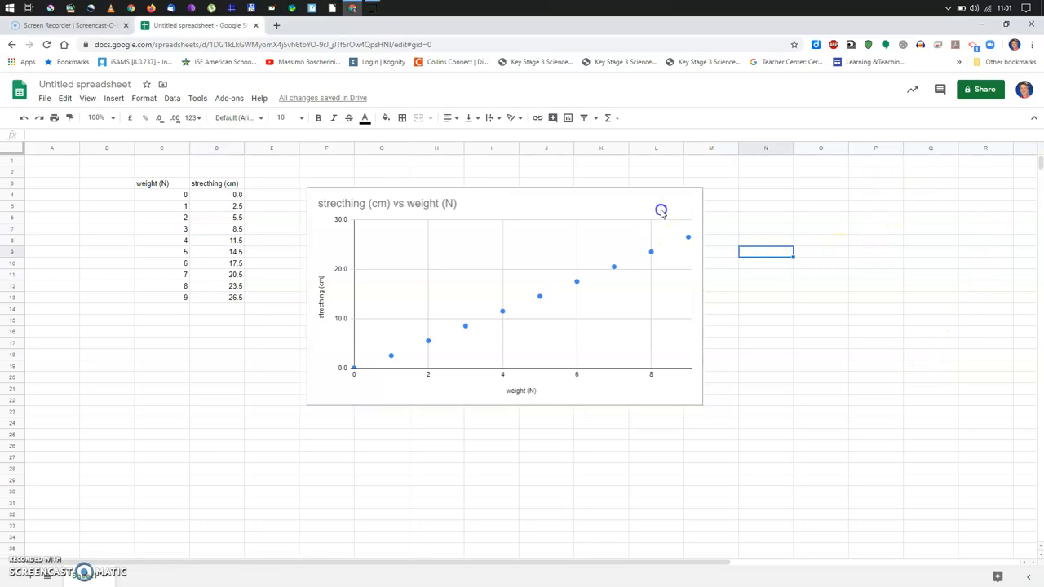
- Reopen the chart editor from the chart's menu on the Customise tab
left_click(661, 210)
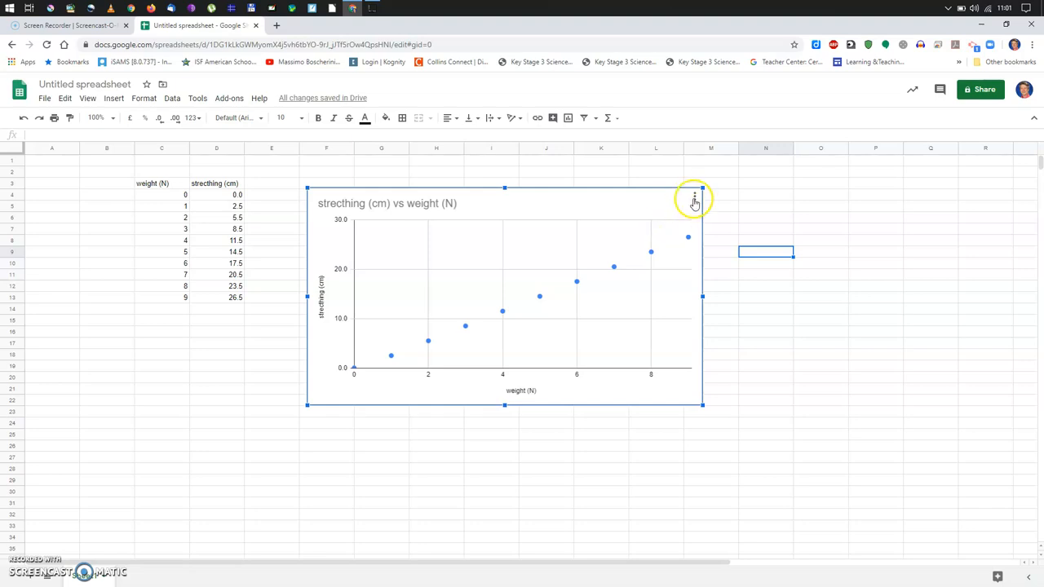
left_click(695, 196)
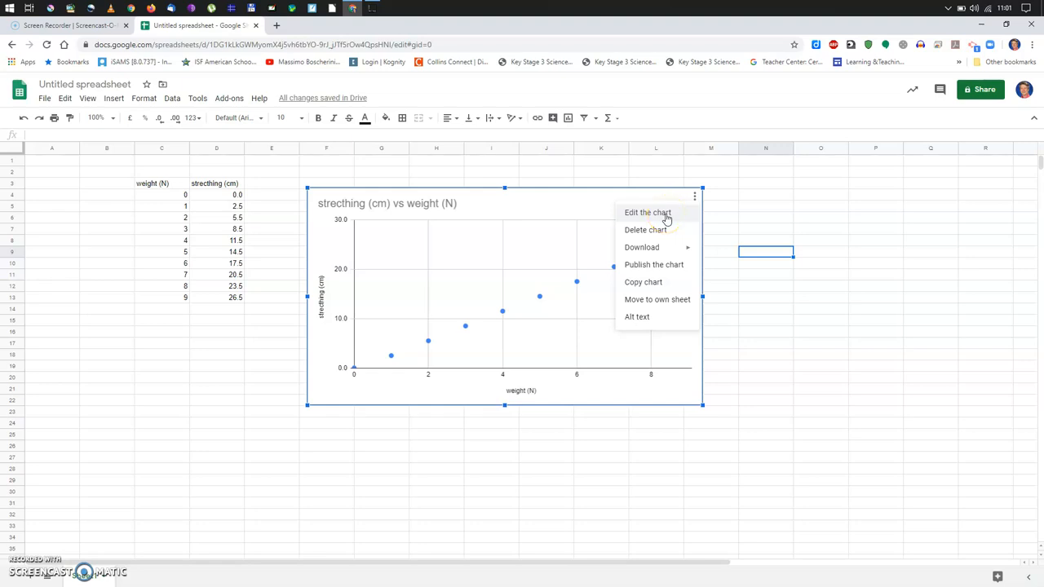
left_click(647, 212)
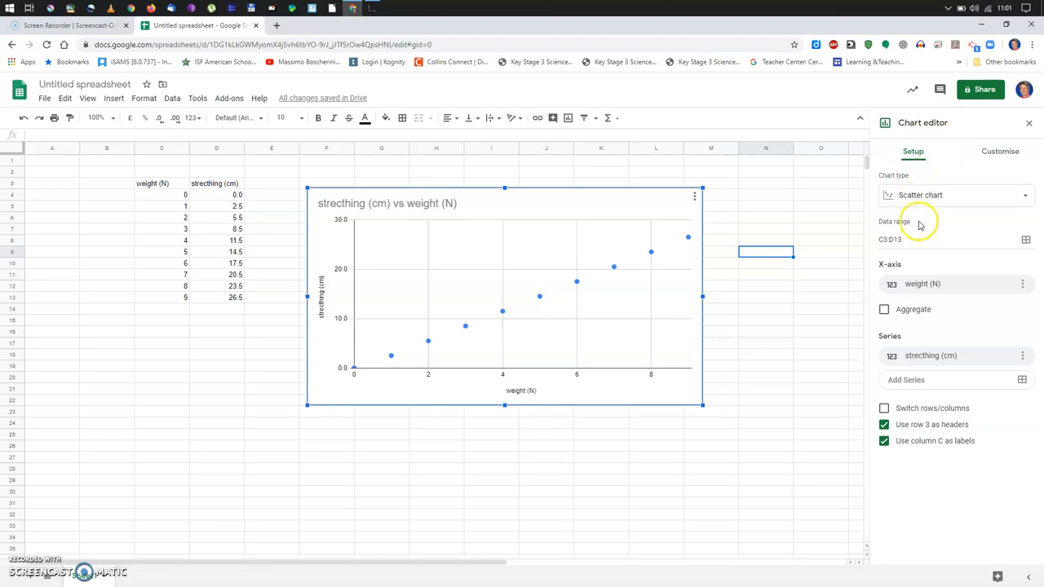
mouse_move(938, 126)
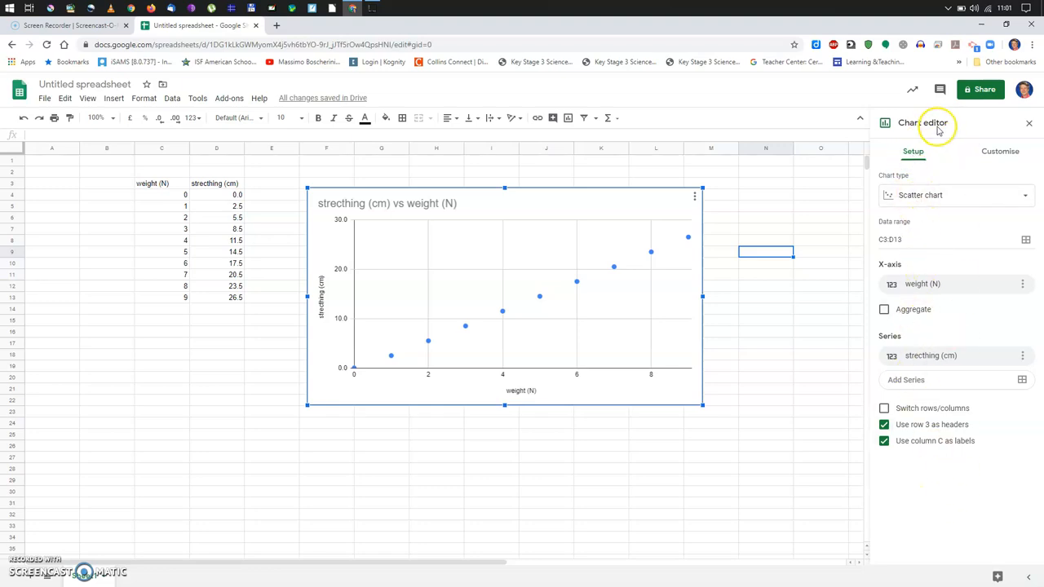
mouse_move(939, 126)
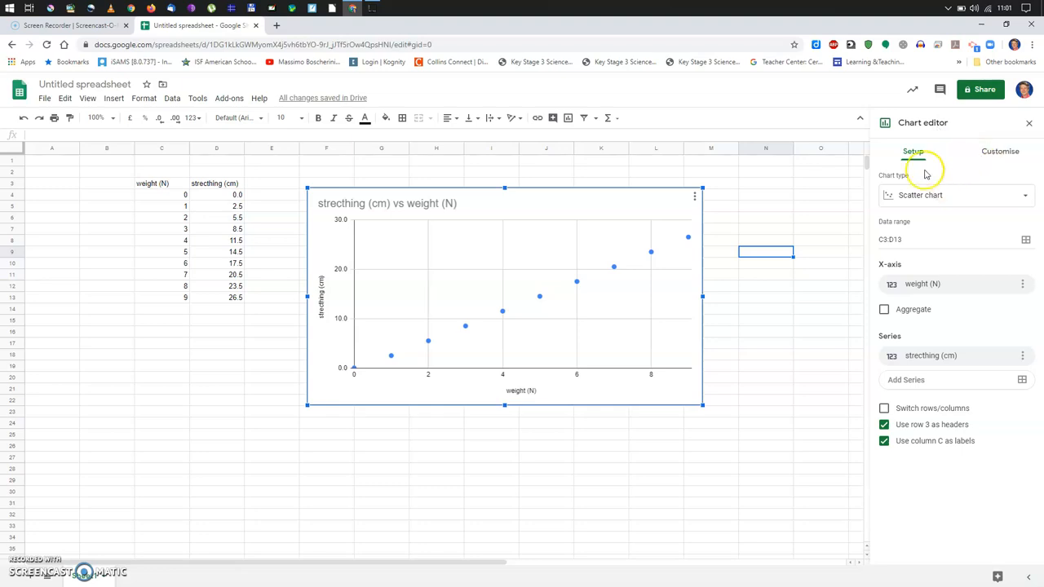
left_click(1001, 151)
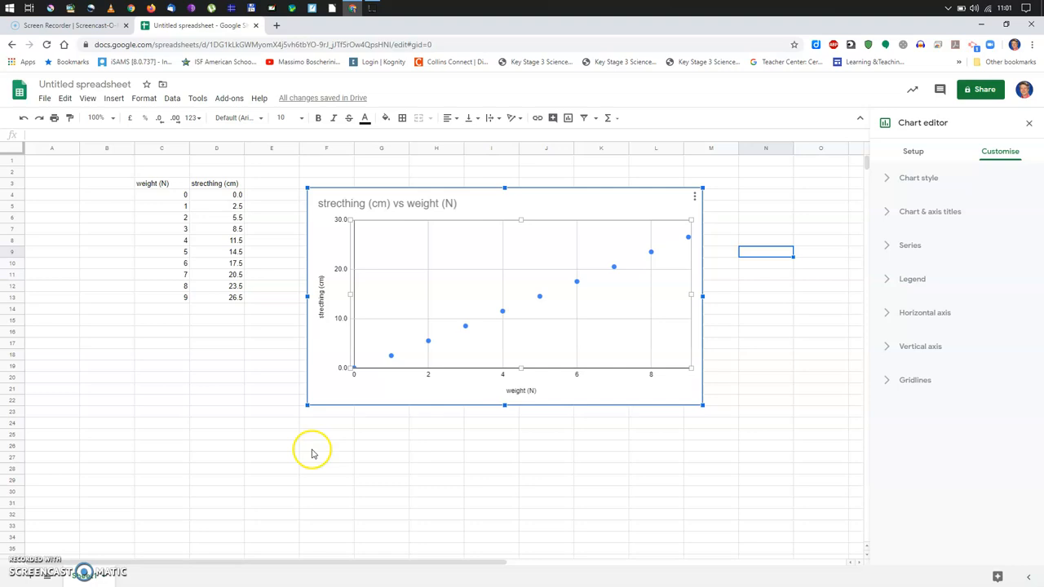
mouse_move(643, 232)
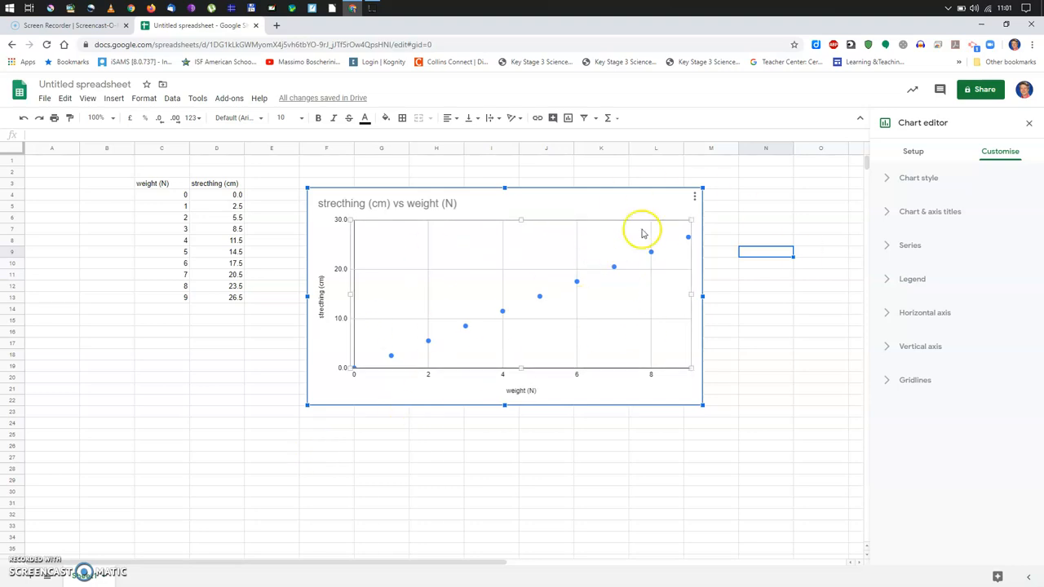
- Try an orange chart background, then restore it to white
left_click(919, 178)
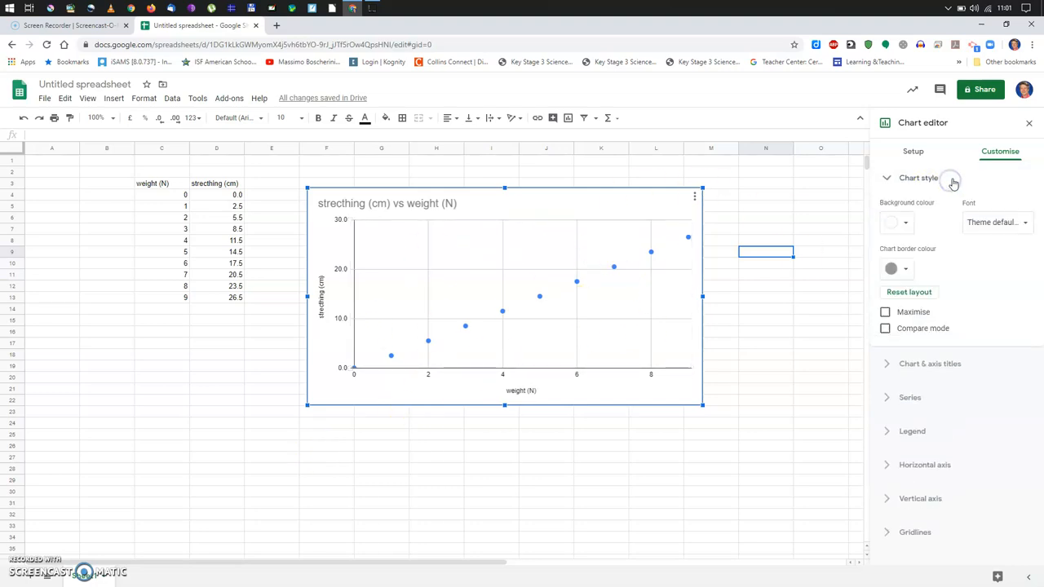
mouse_move(908, 213)
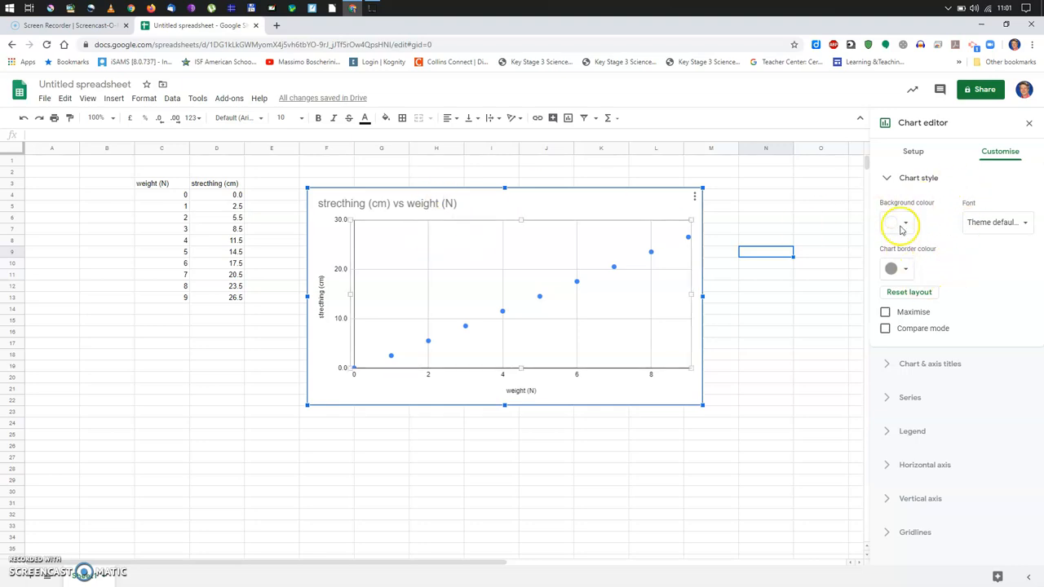
left_click(897, 223)
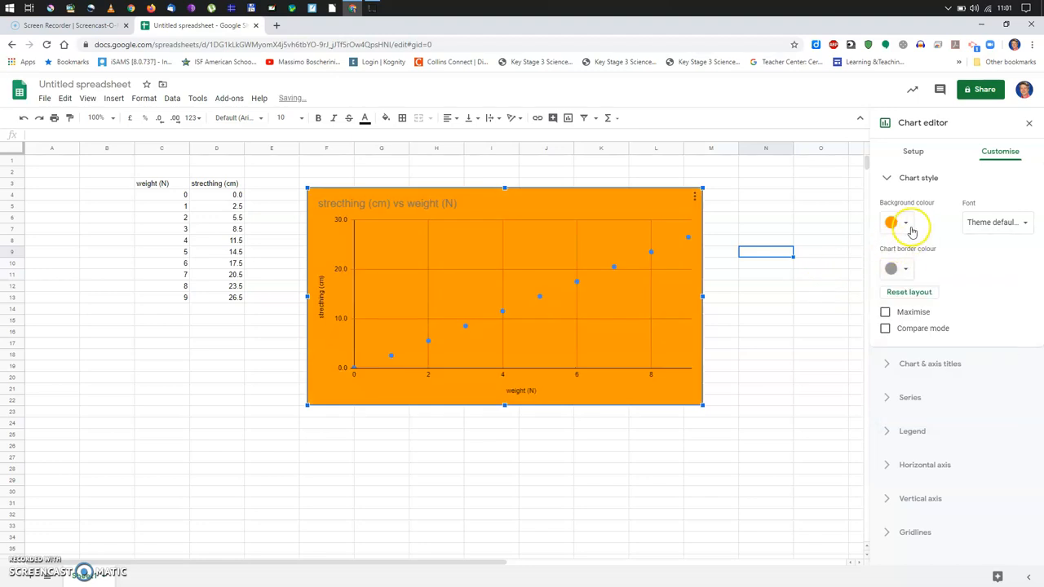
left_click(891, 222)
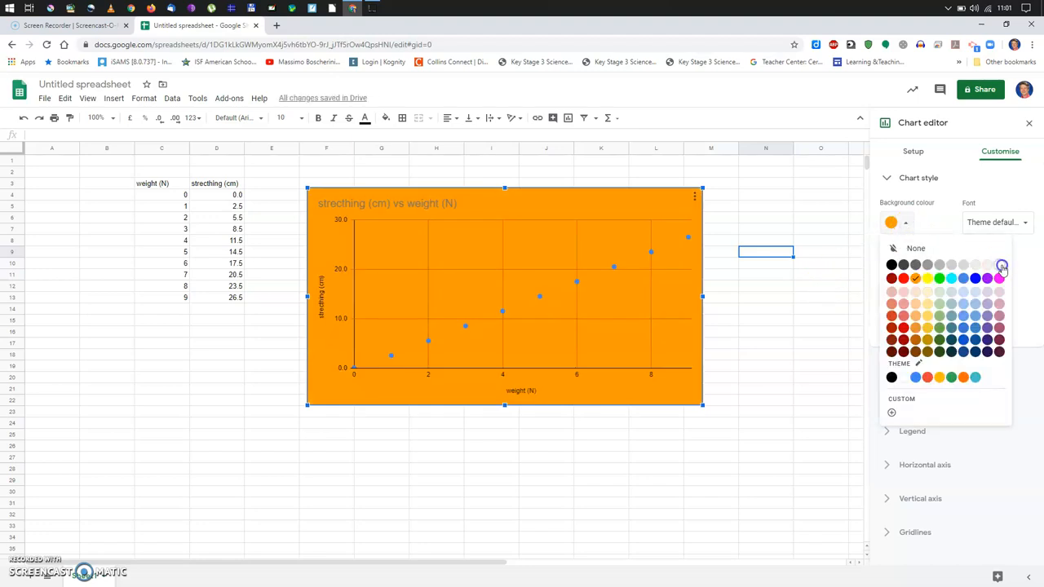
left_click(1001, 266)
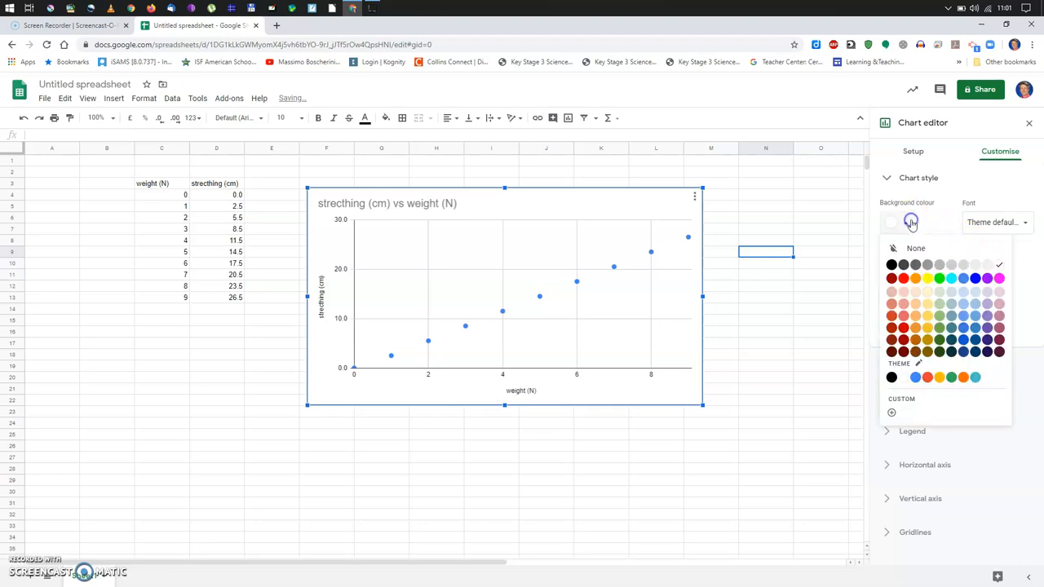
left_click(901, 264)
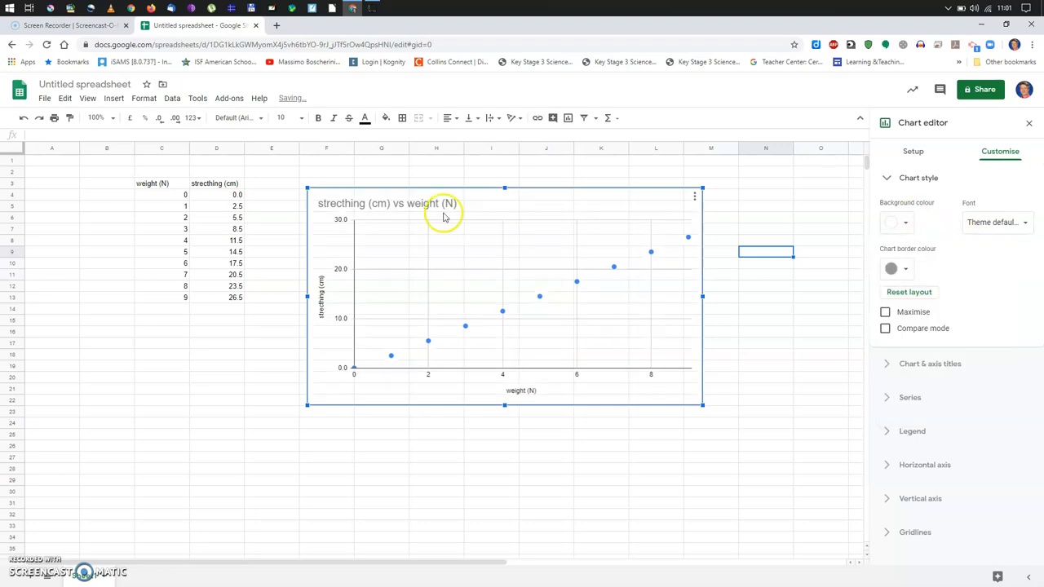
mouse_move(798, 227)
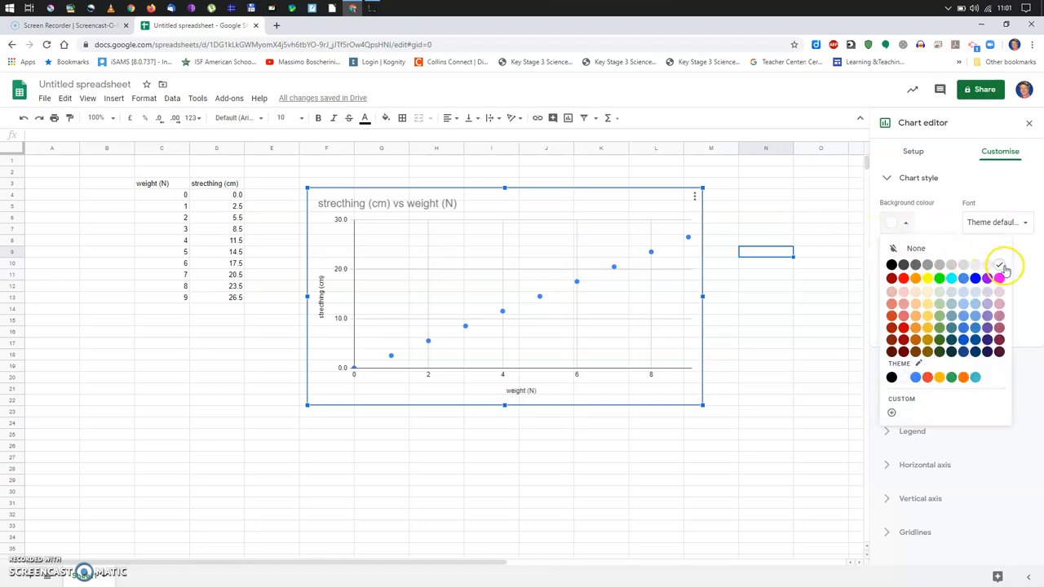
left_click(999, 264)
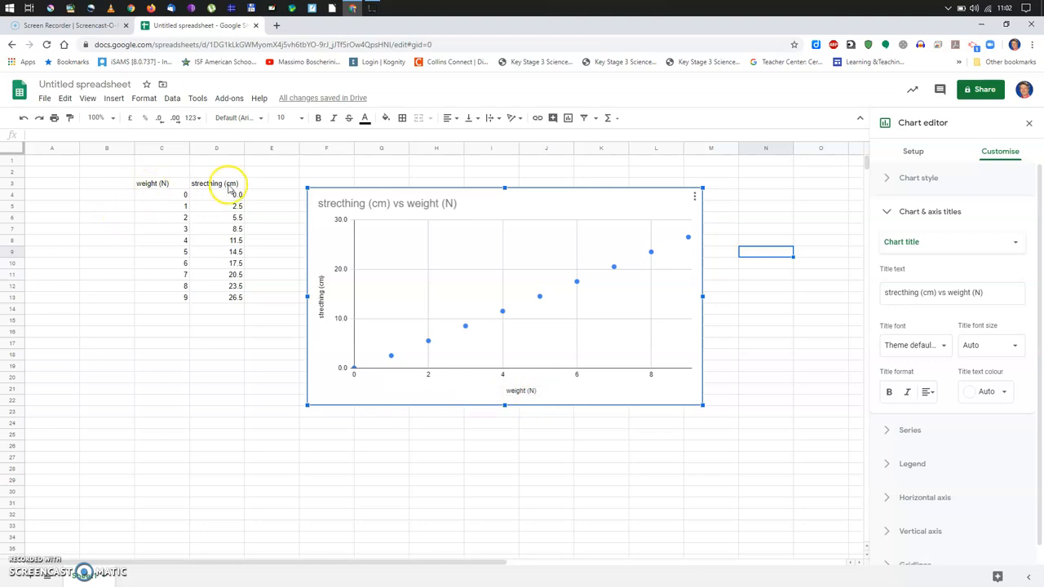
- Rename the 'weight (N)' column header to 'load (N)' and select the chart
left_click(216, 183)
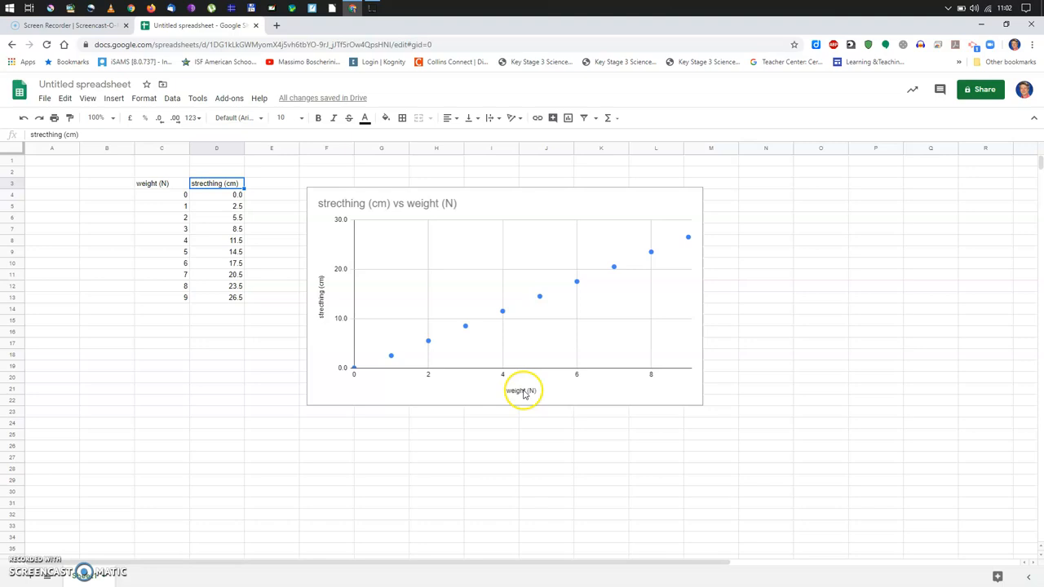
mouse_move(526, 399)
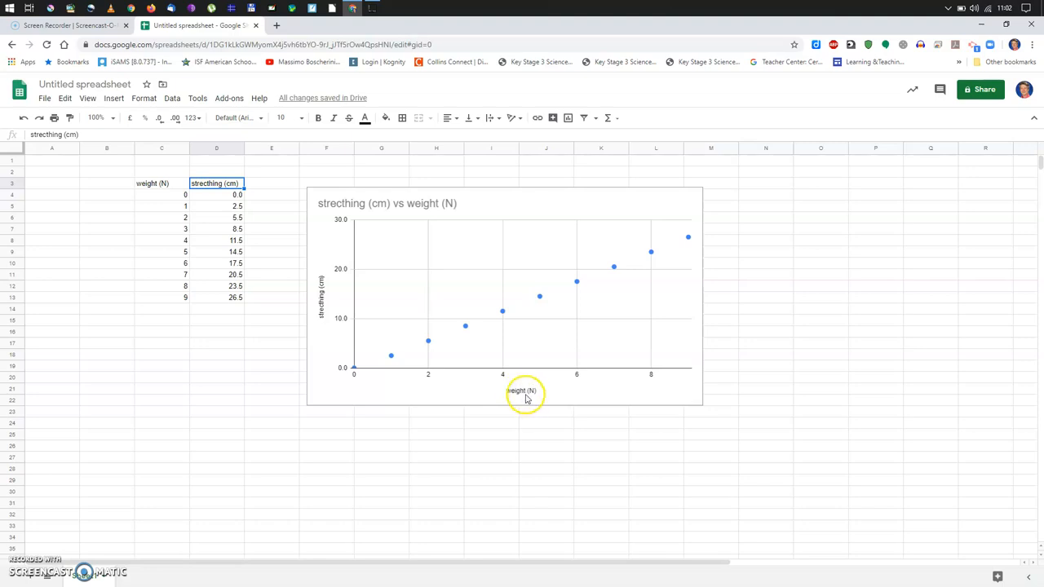
mouse_move(420, 344)
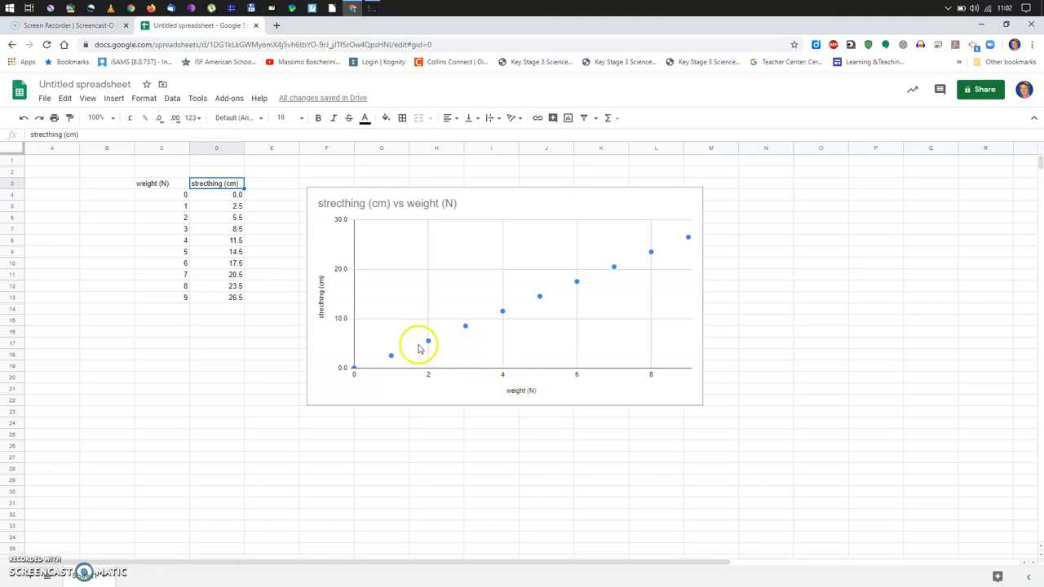
left_click(161, 183)
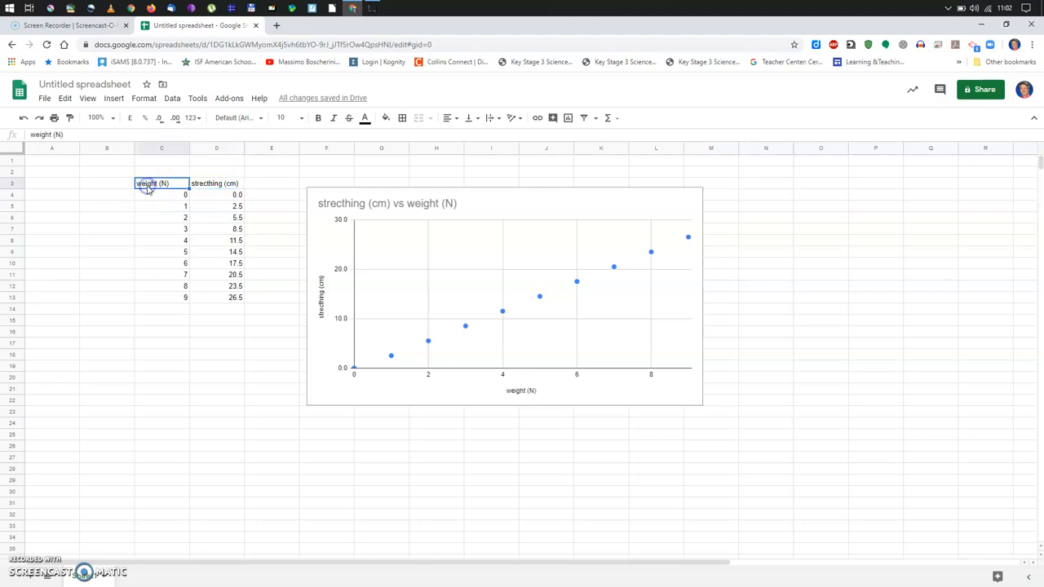
mouse_move(157, 188)
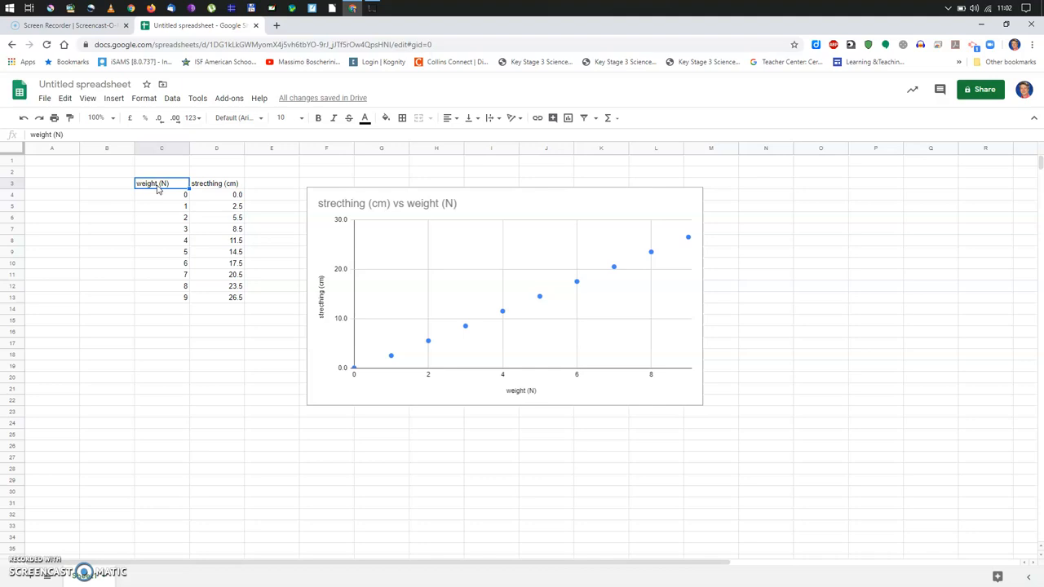
type("load (N")
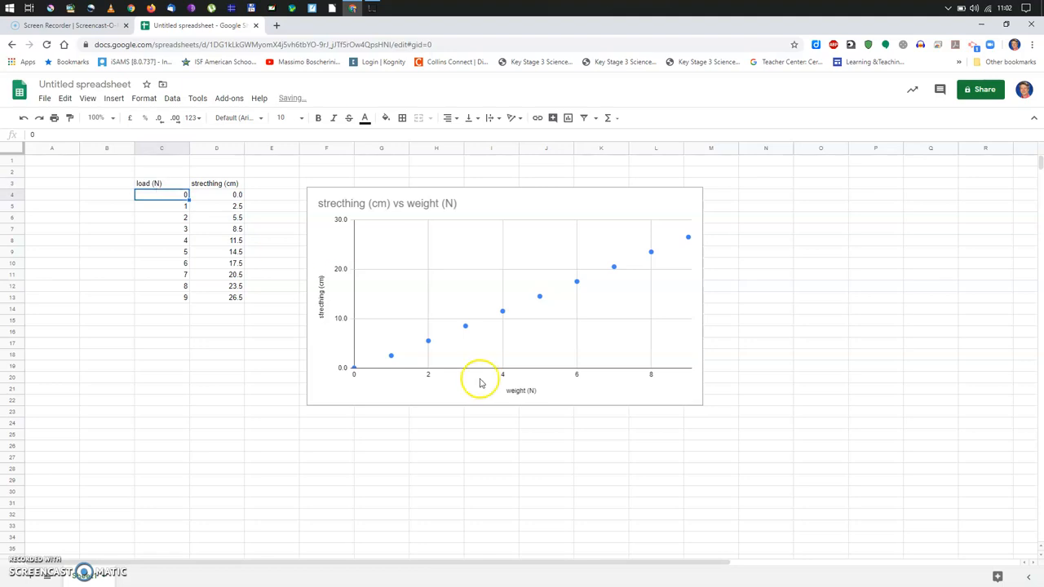
left_click(482, 382)
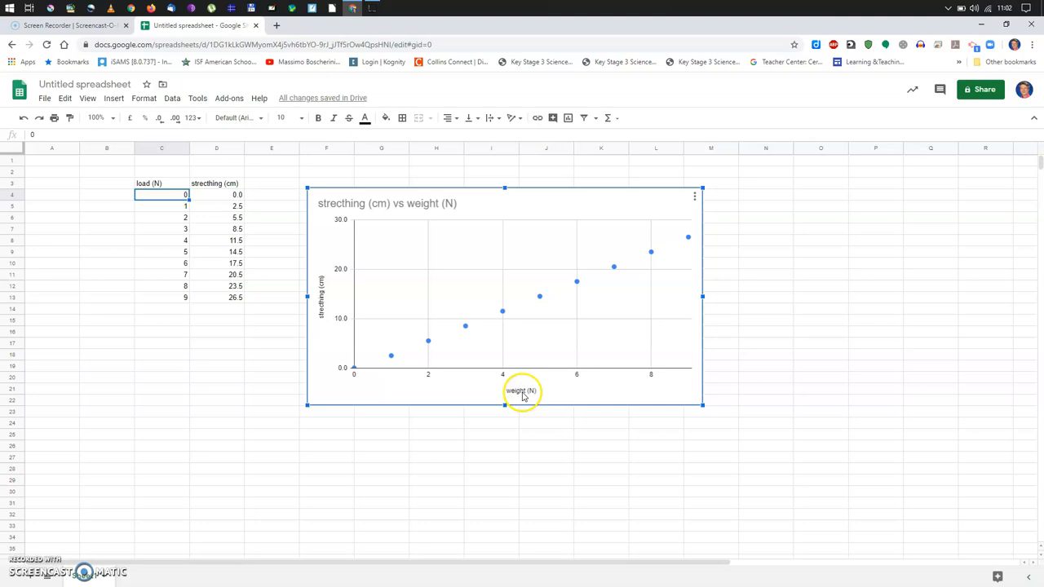
- Reopen the chart editor on the Customise Chart & axis titles settings
left_click(695, 197)
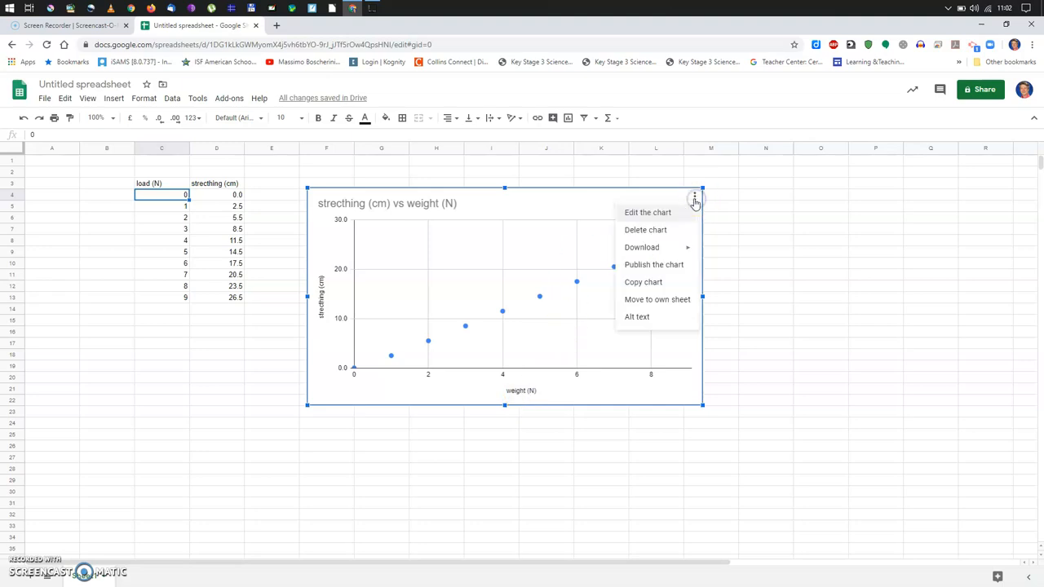
left_click(648, 212)
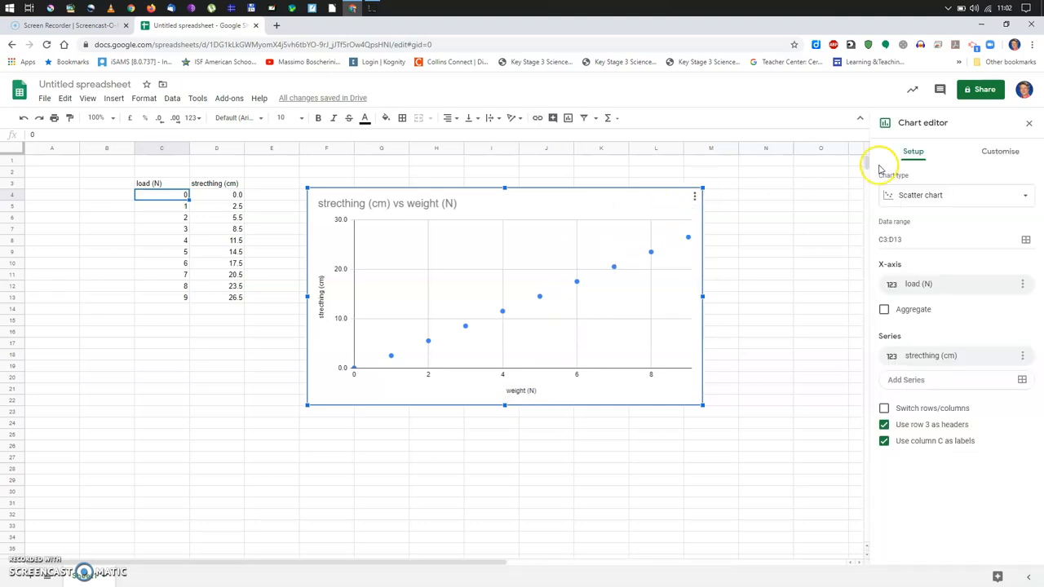
left_click(1000, 151)
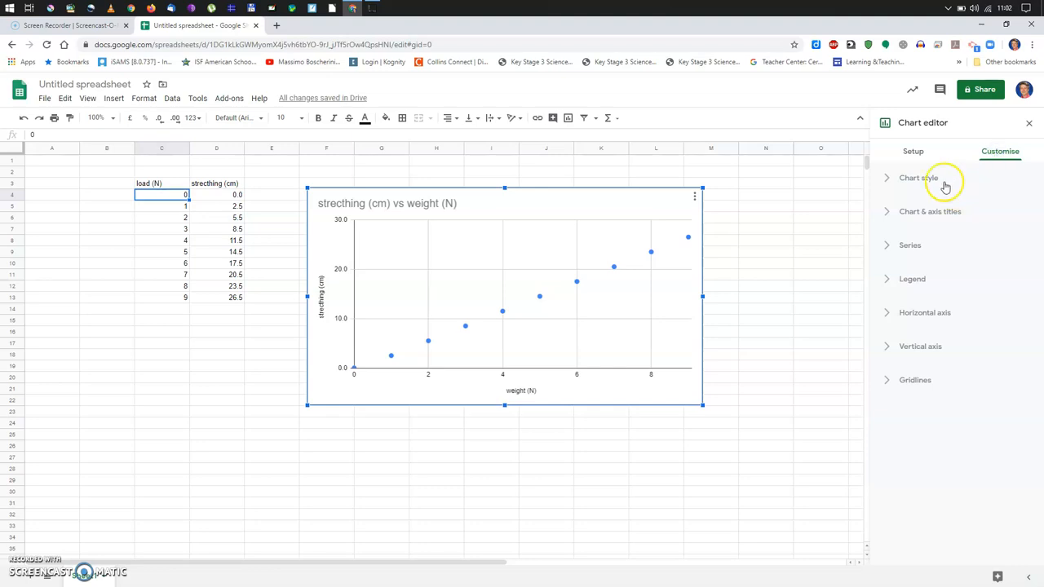
left_click(918, 178)
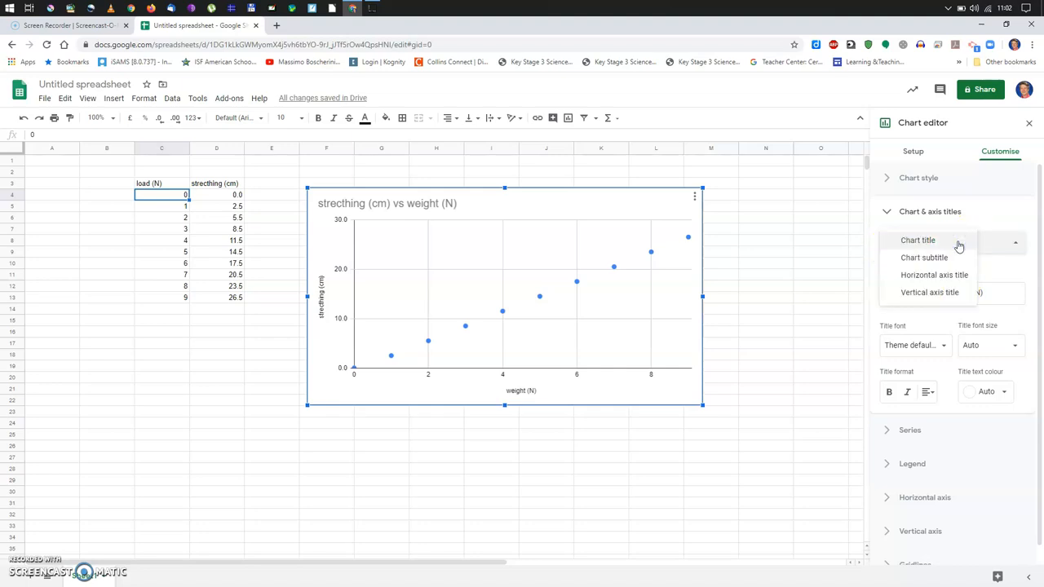
- Set the horizontal axis title to 'weight (N)'
left_click(935, 275)
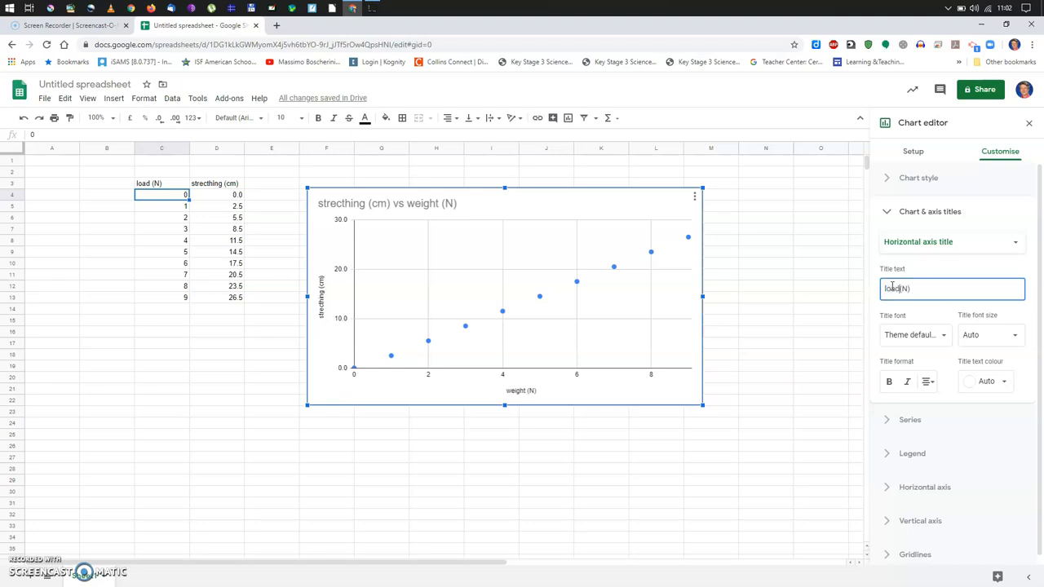
type("load (N)")
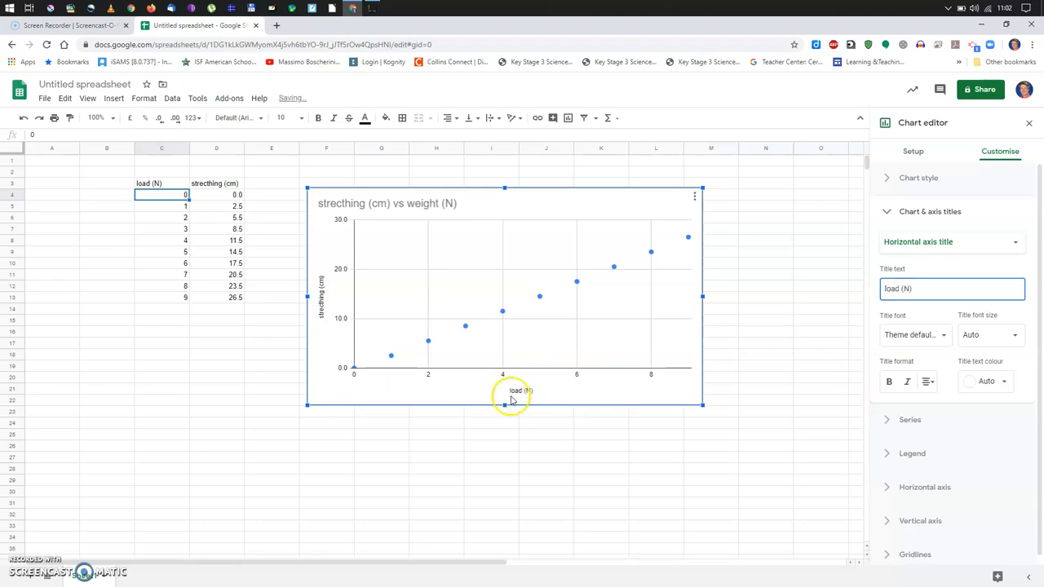
left_click(516, 391)
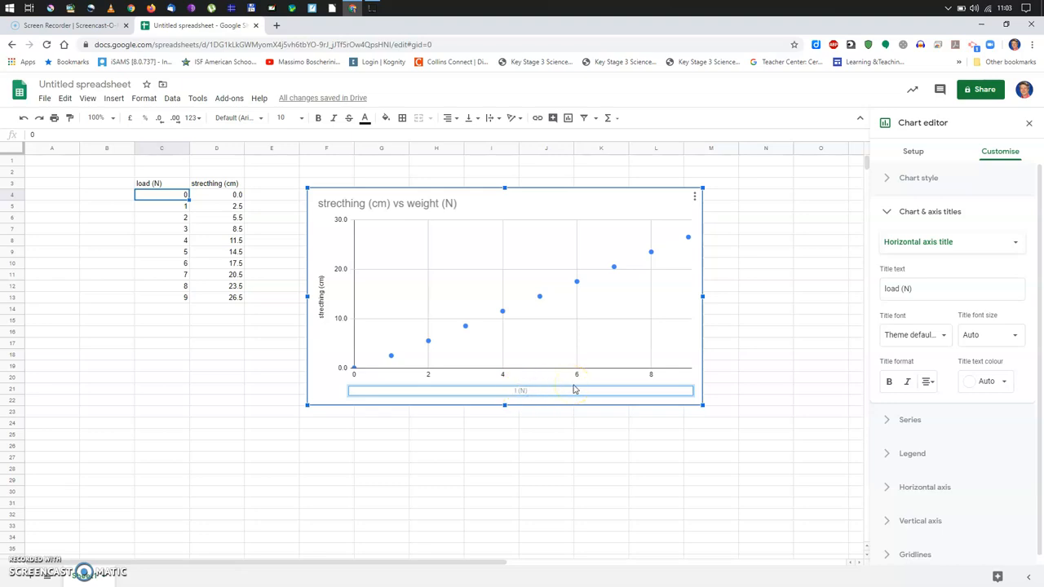
type("weight (N)")
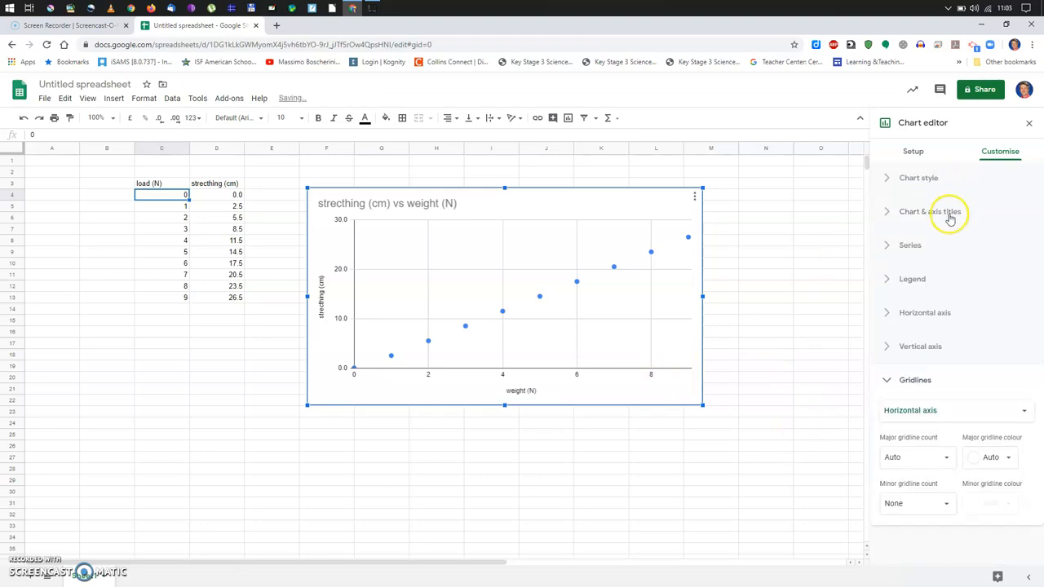
left_click(930, 211)
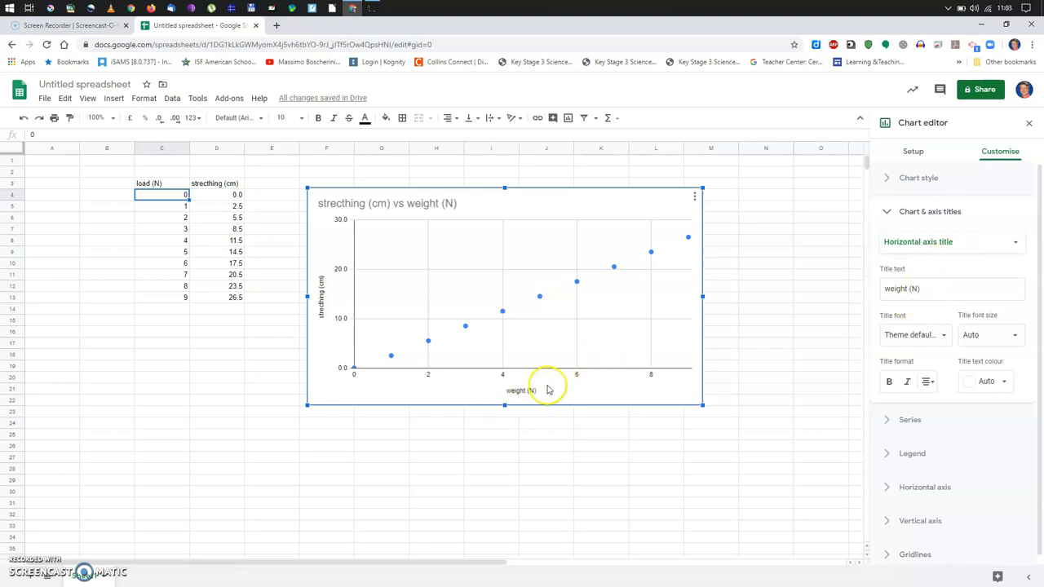
mouse_move(500, 433)
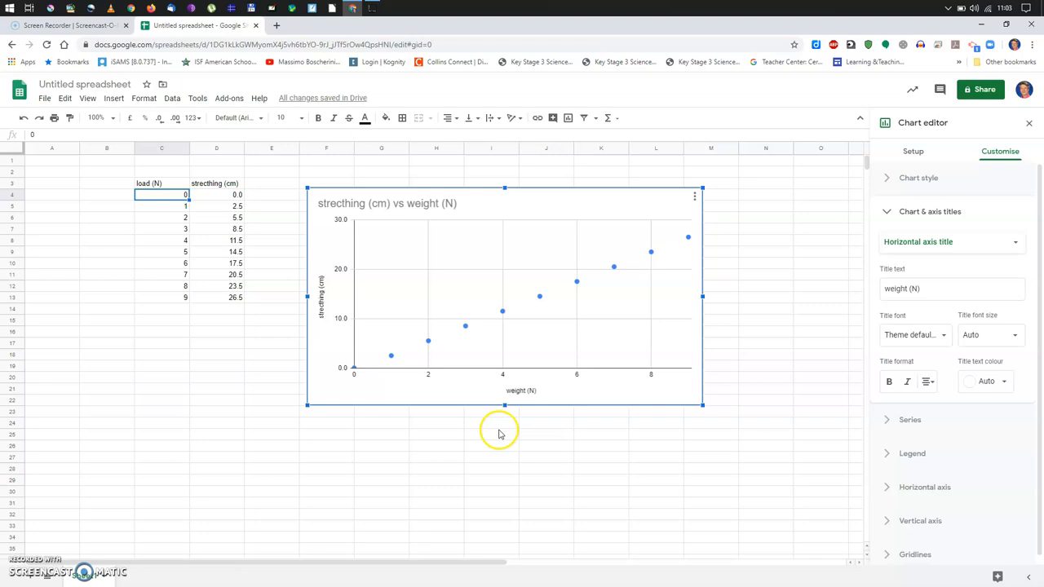
mouse_move(816, 355)
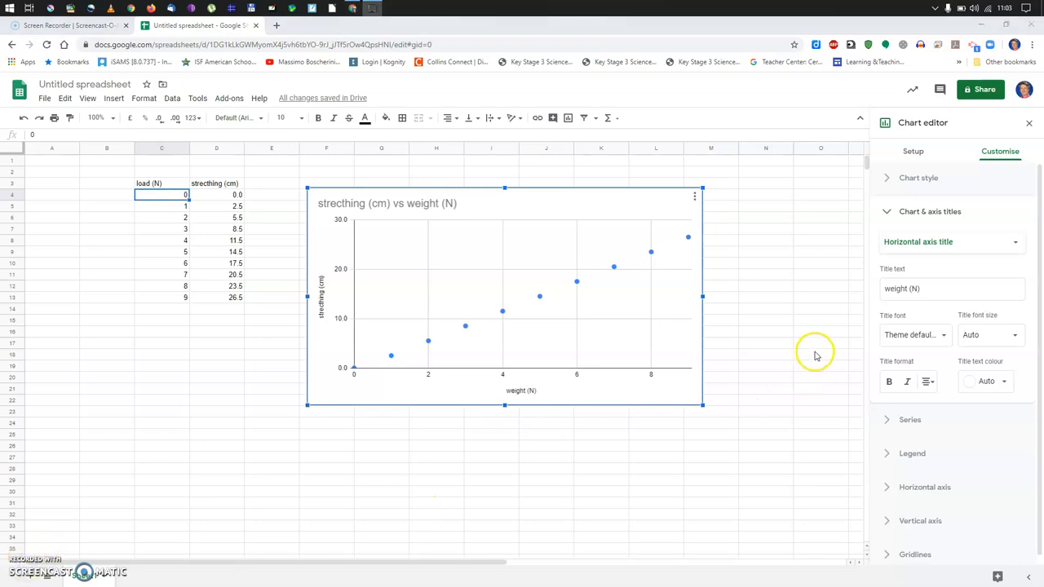
mouse_move(595, 412)
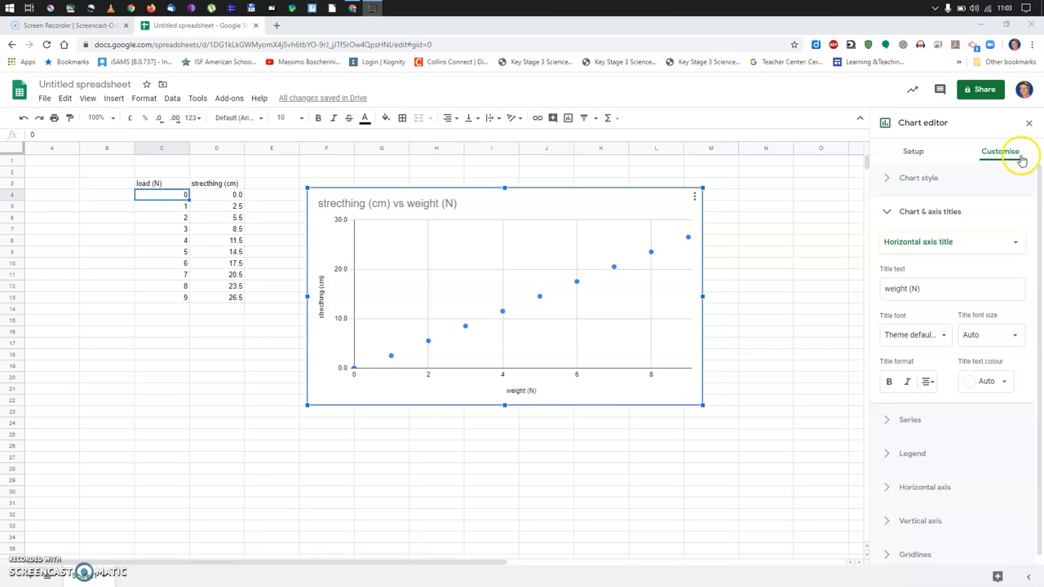
- Retitle the chart 'Hooke's law' and centre-align the title
left_click(951, 241)
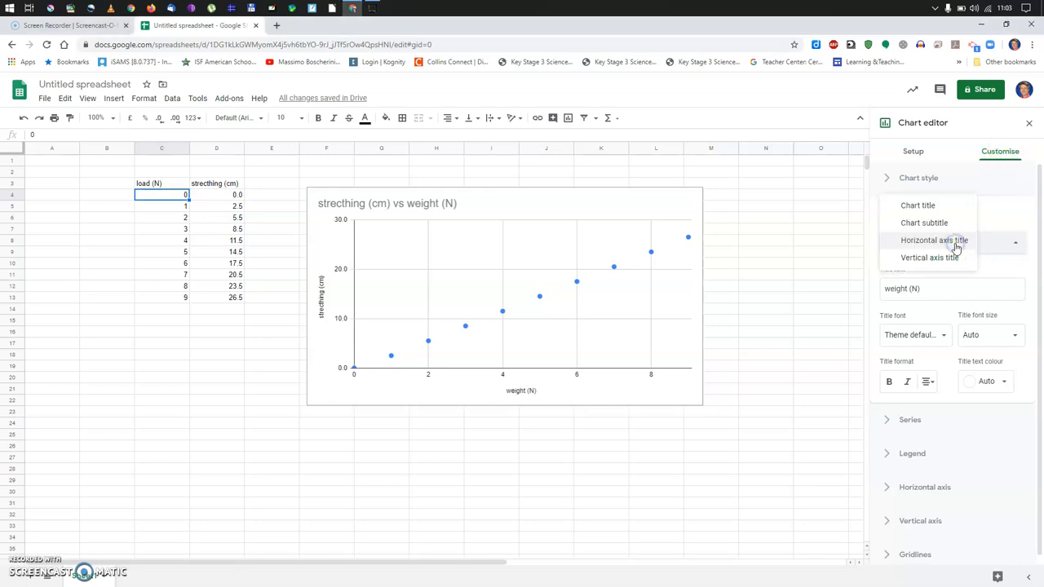
left_click(918, 205)
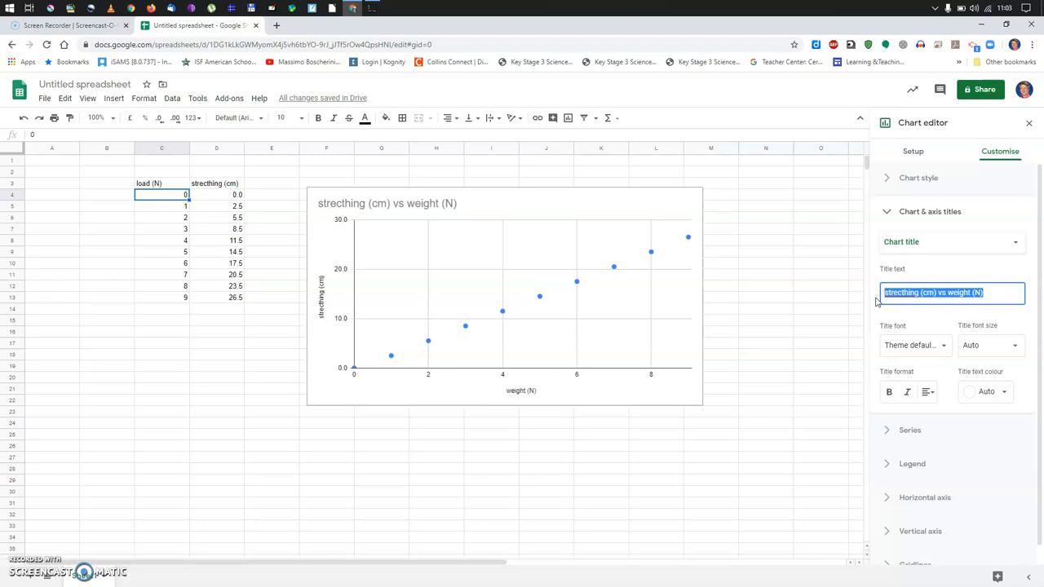
type("Hooe")
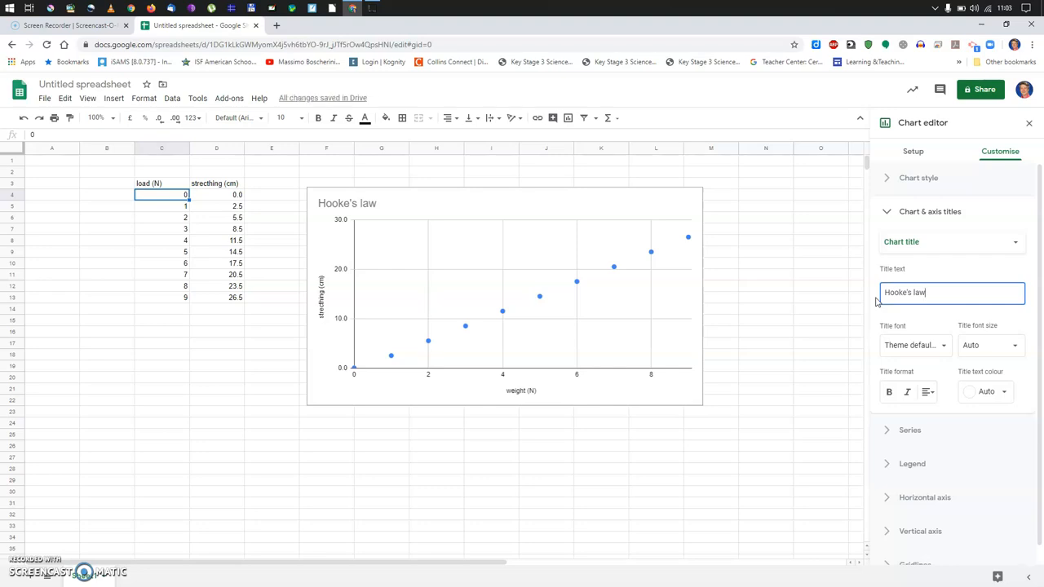
left_click(889, 393)
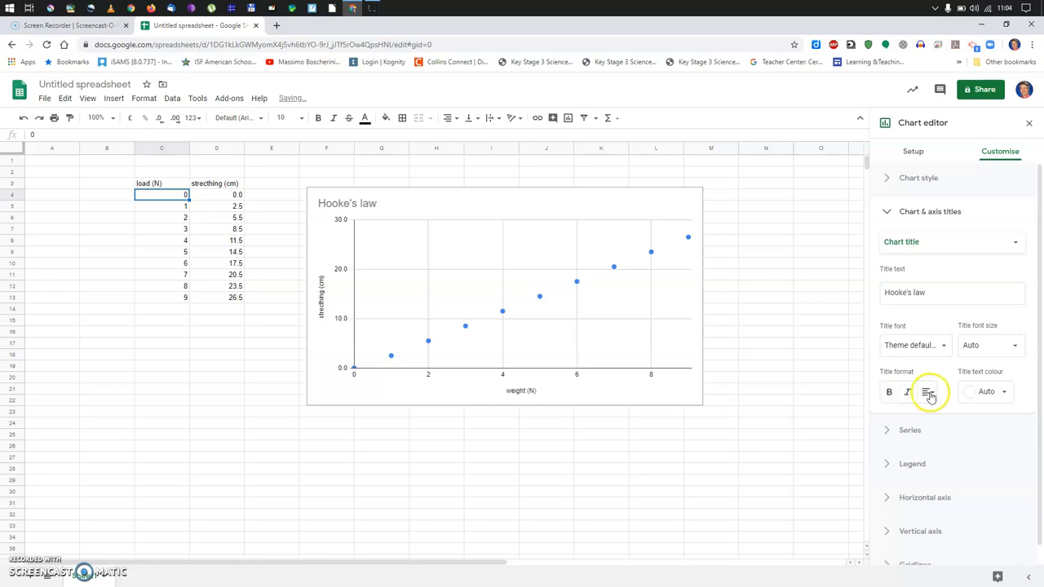
left_click(928, 391)
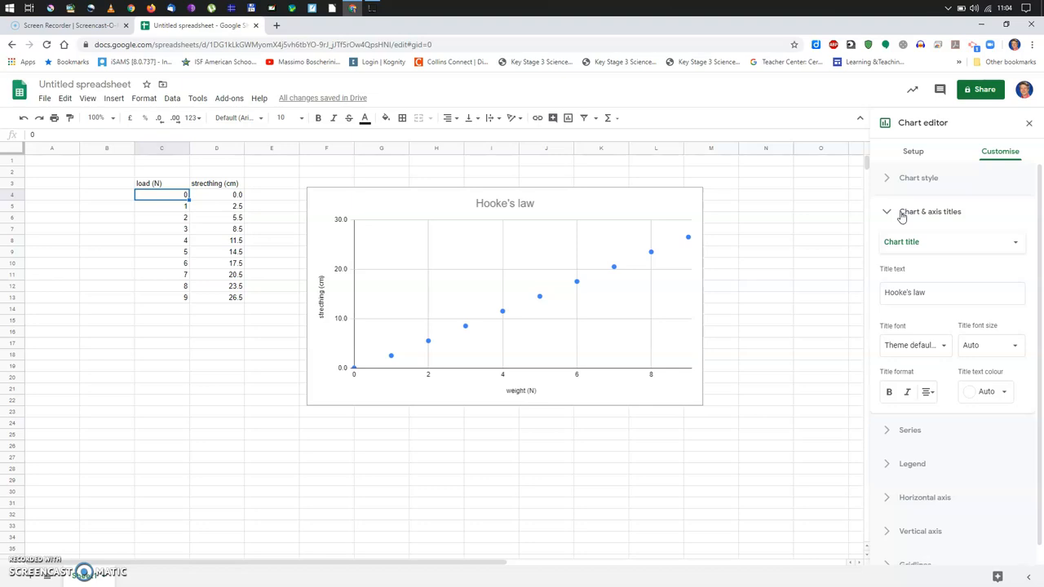
left_click(930, 212)
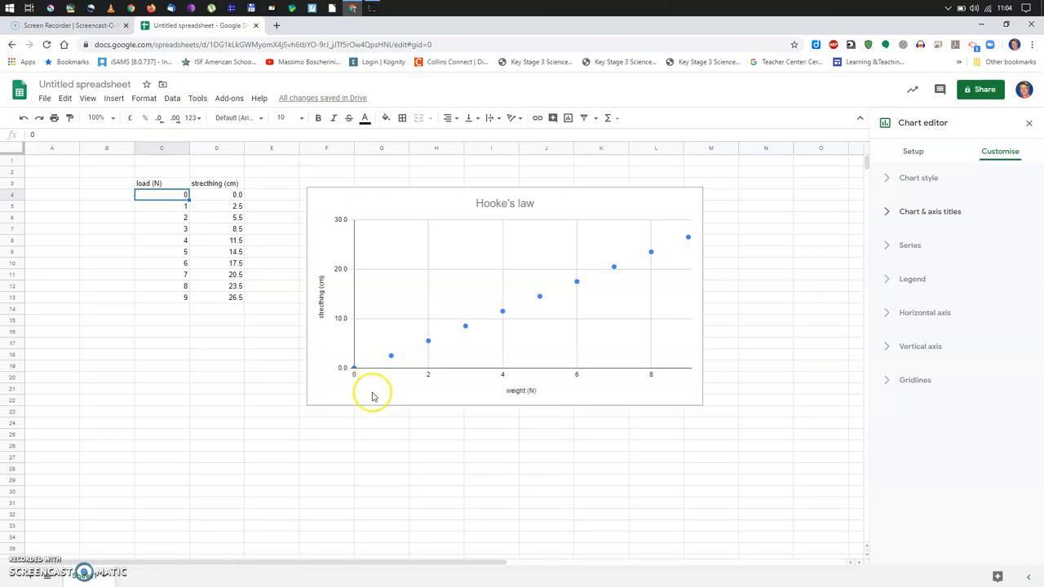
mouse_move(359, 431)
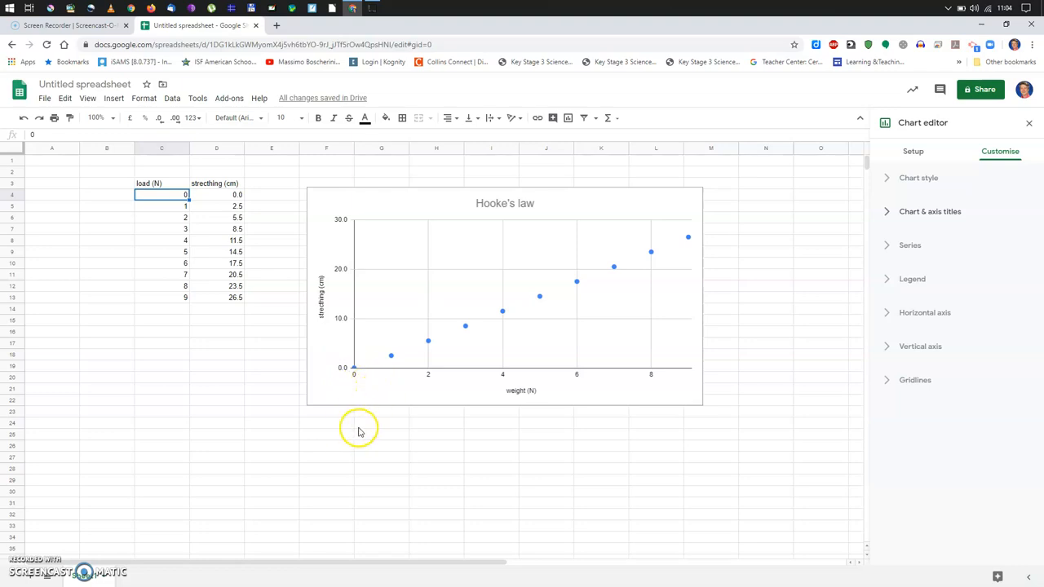
mouse_move(384, 399)
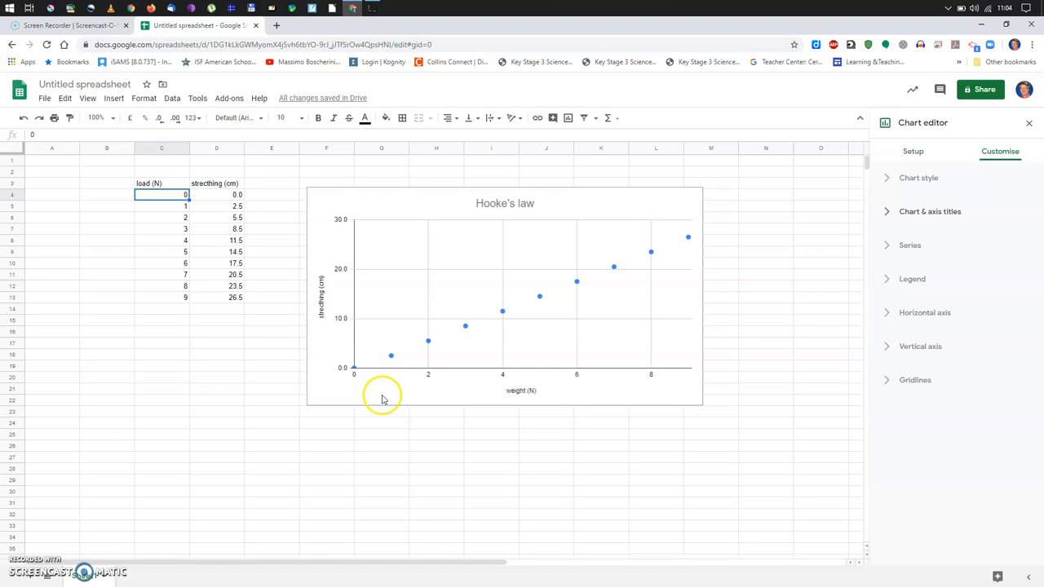
mouse_move(330, 404)
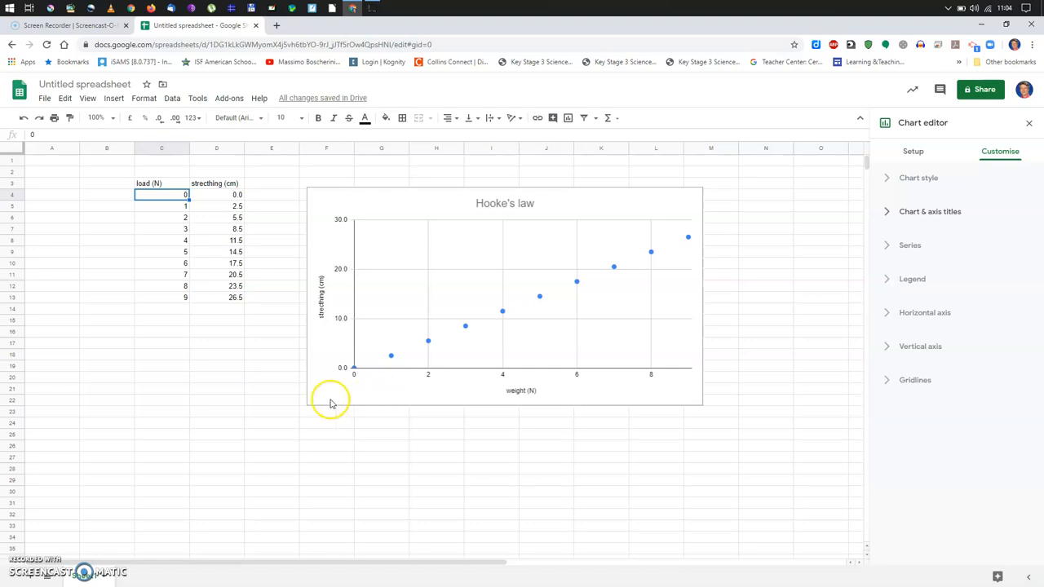
mouse_move(400, 365)
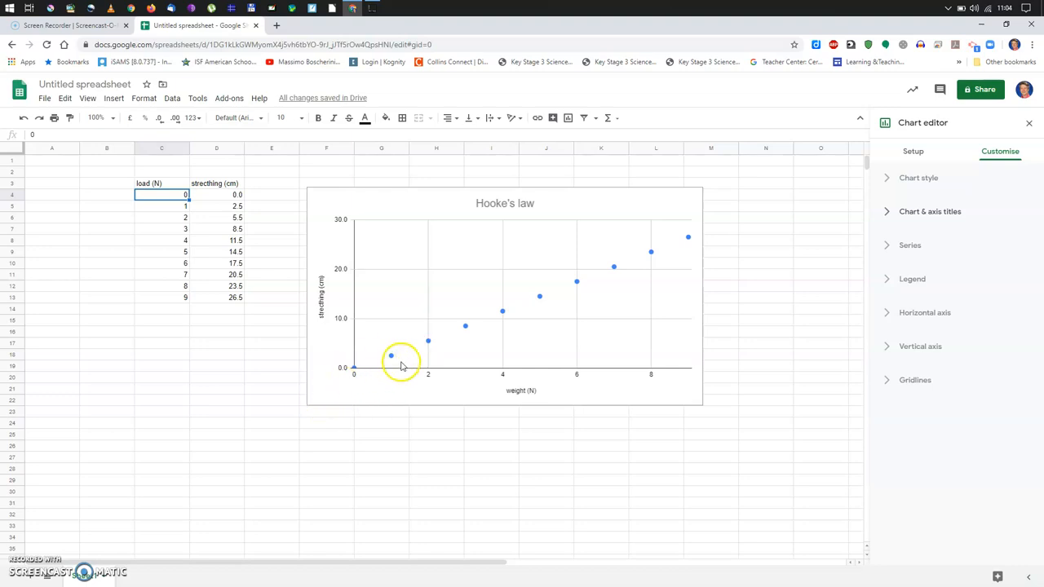
mouse_move(324, 377)
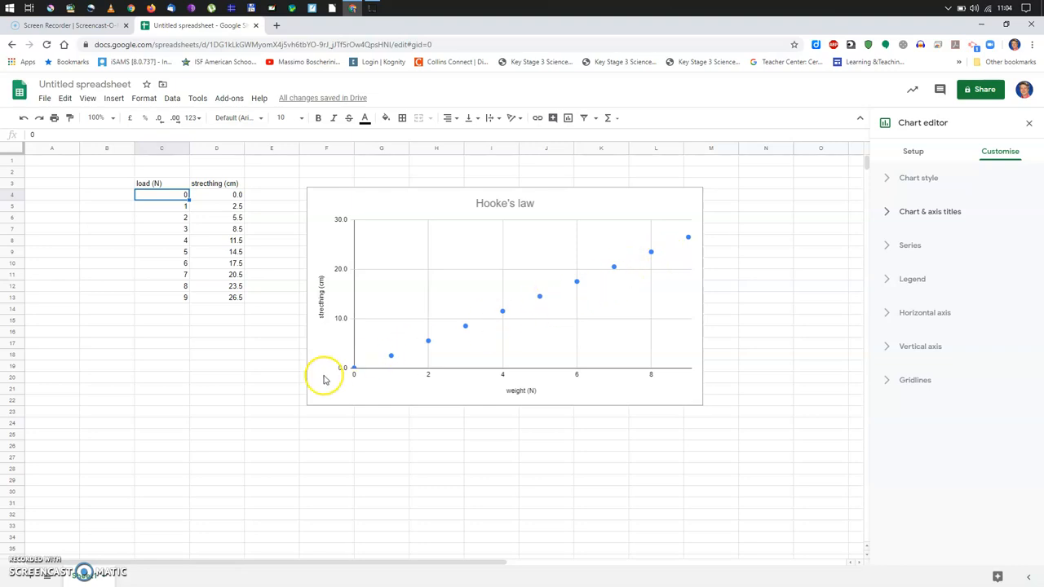
mouse_move(680, 236)
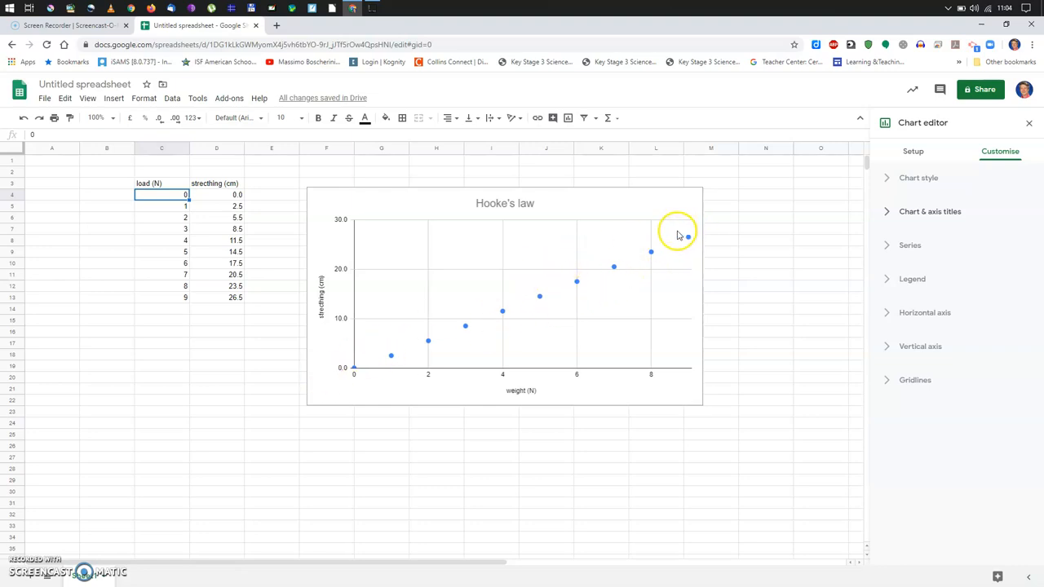
mouse_move(661, 257)
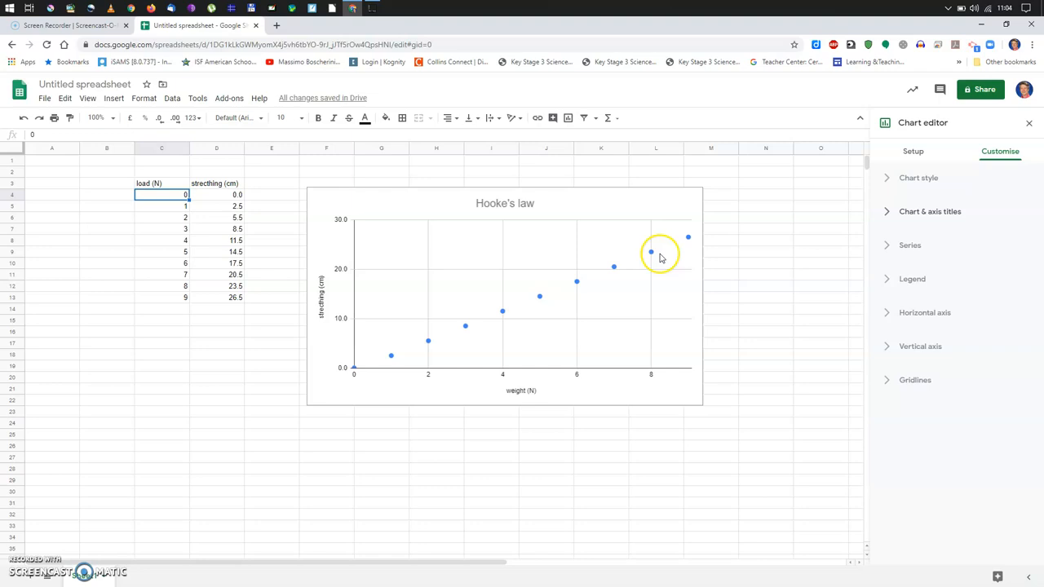
mouse_move(699, 237)
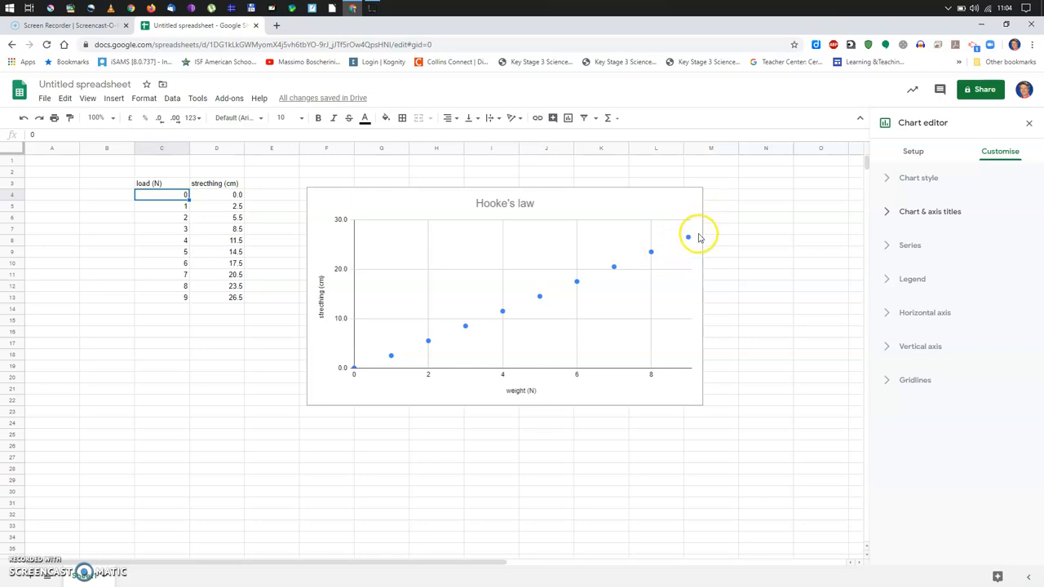
mouse_move(450, 330)
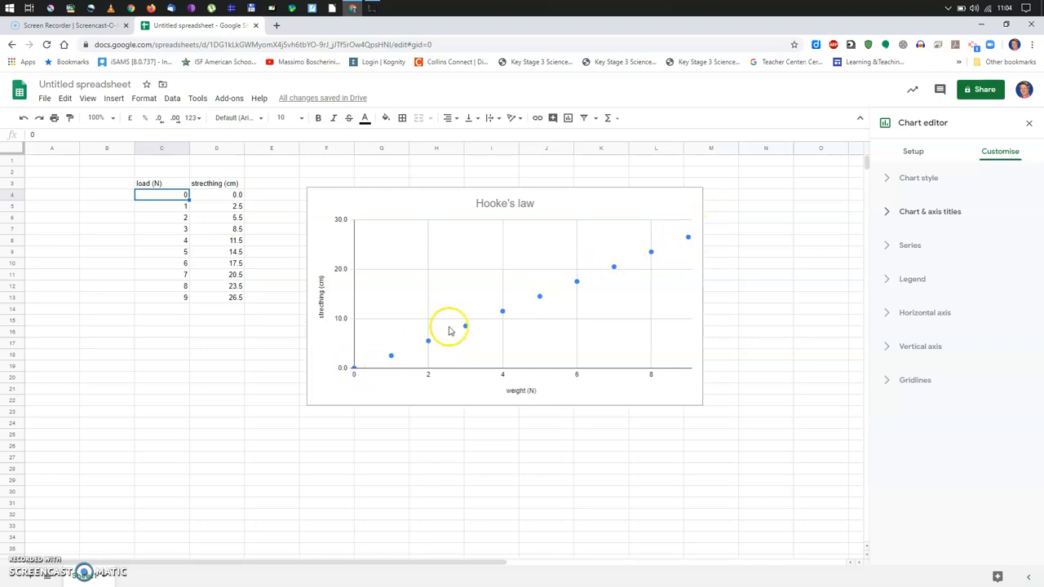
mouse_move(467, 296)
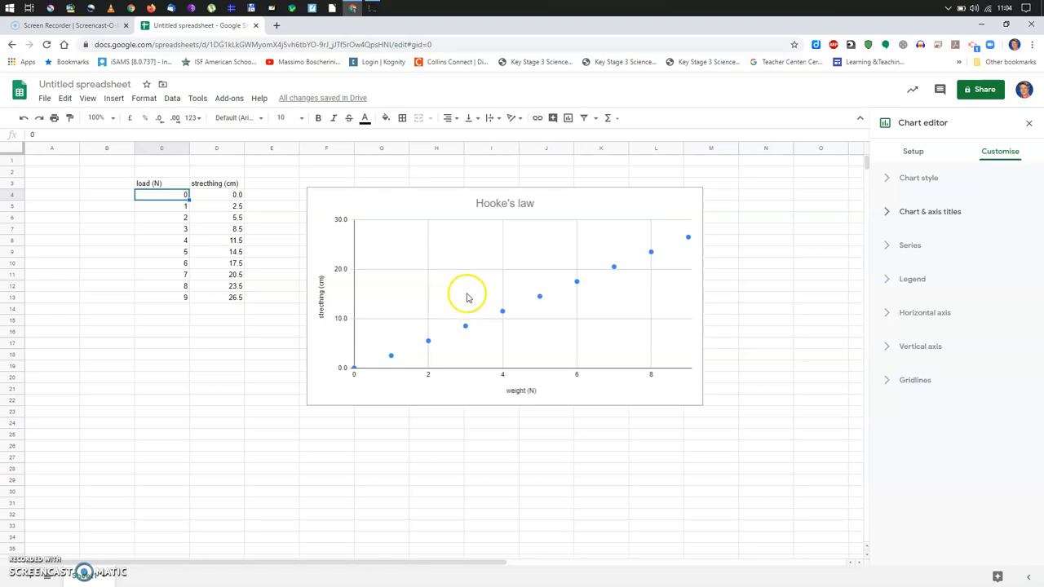
mouse_move(722, 210)
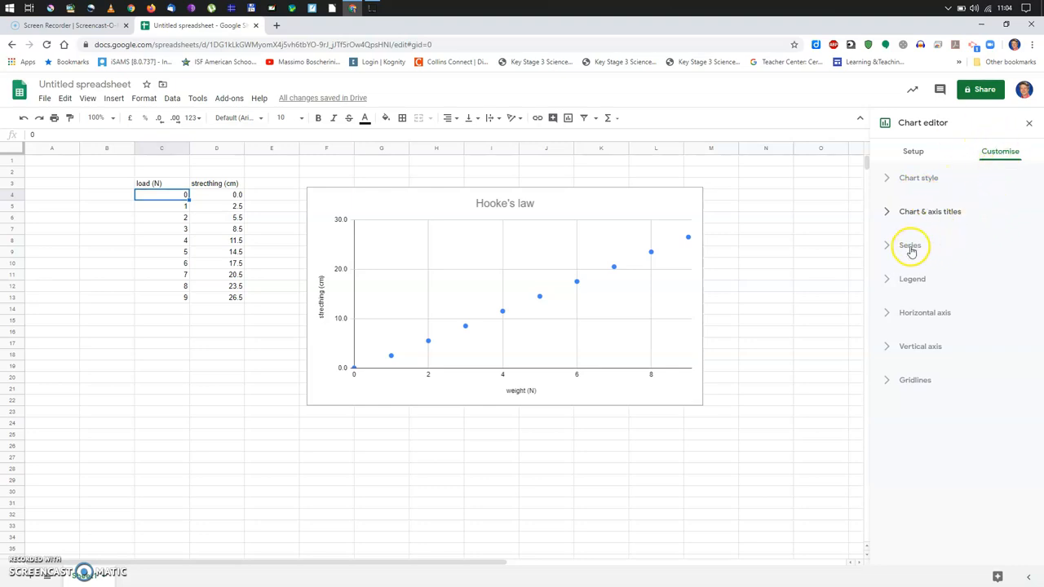
mouse_move(911, 246)
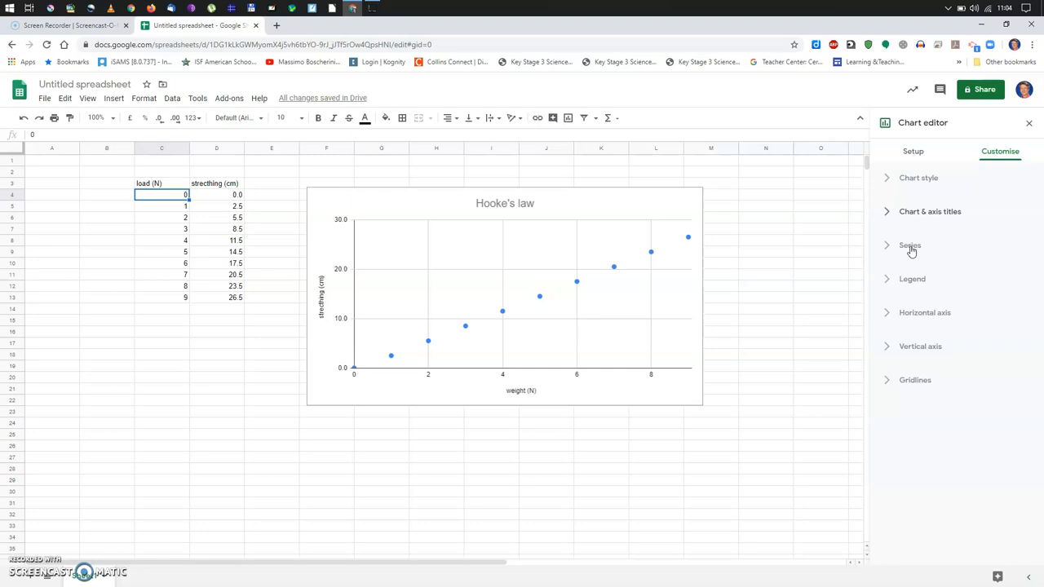
- Make the stretching (cm) series points magenta stars, keeping point size at 7px
left_click(910, 245)
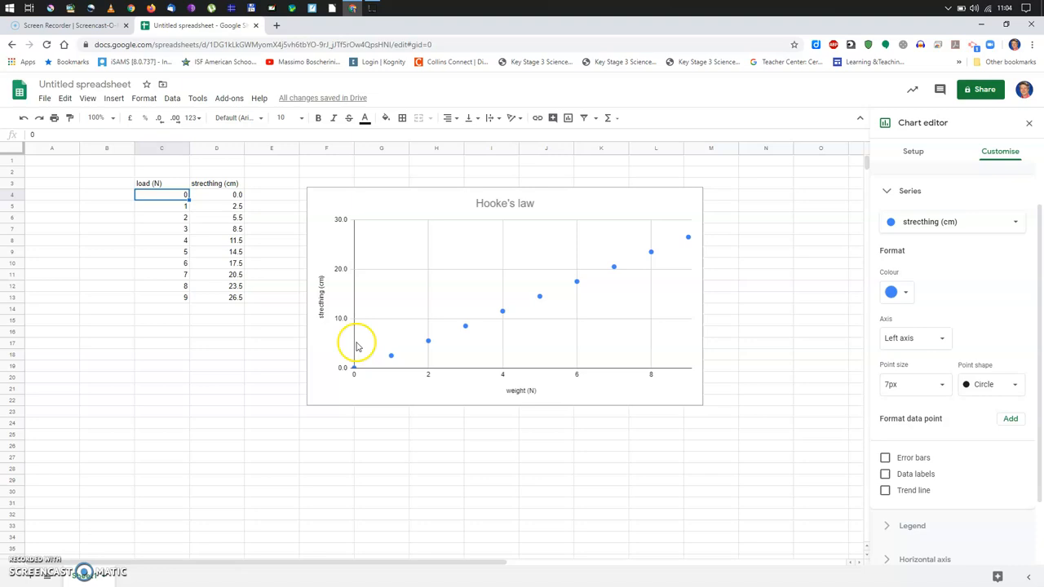
mouse_move(443, 340)
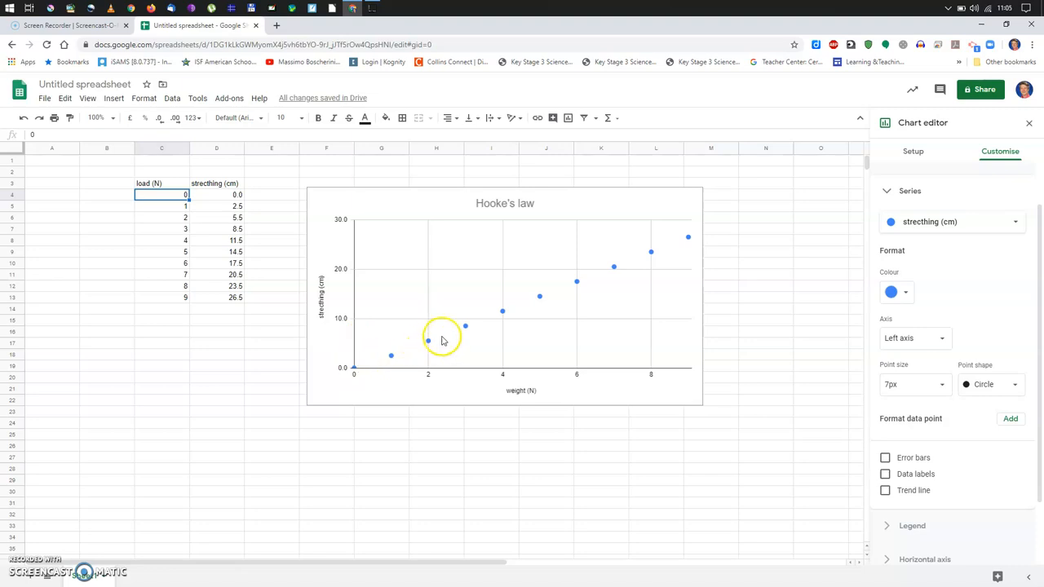
left_click(891, 292)
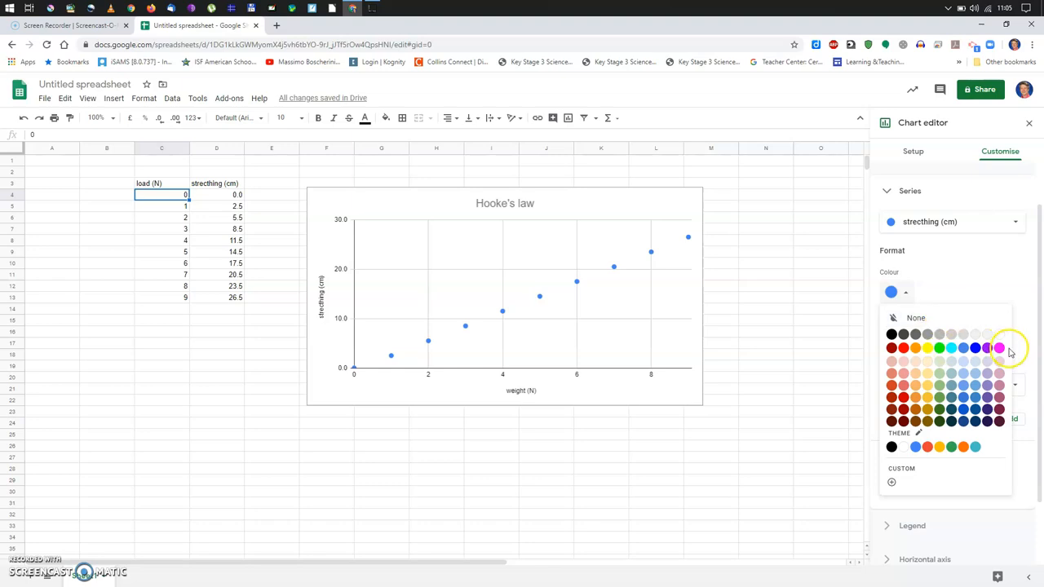
left_click(998, 348)
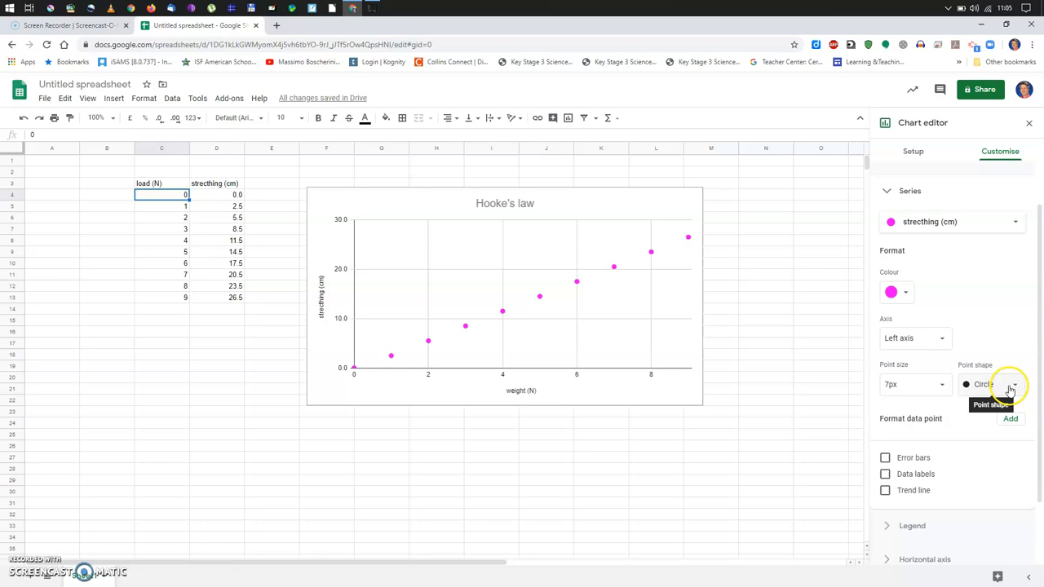
left_click(1012, 384)
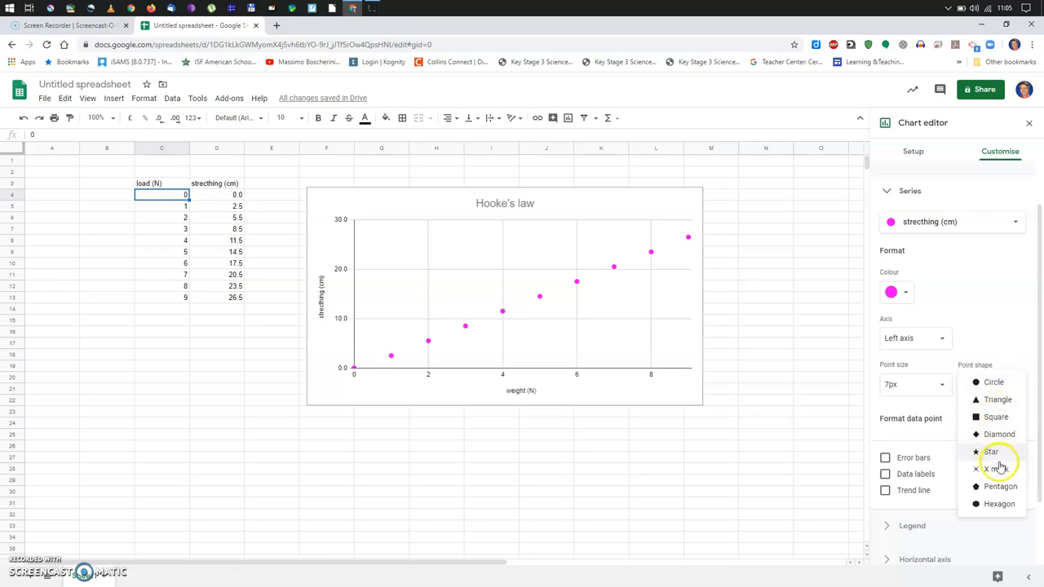
left_click(991, 452)
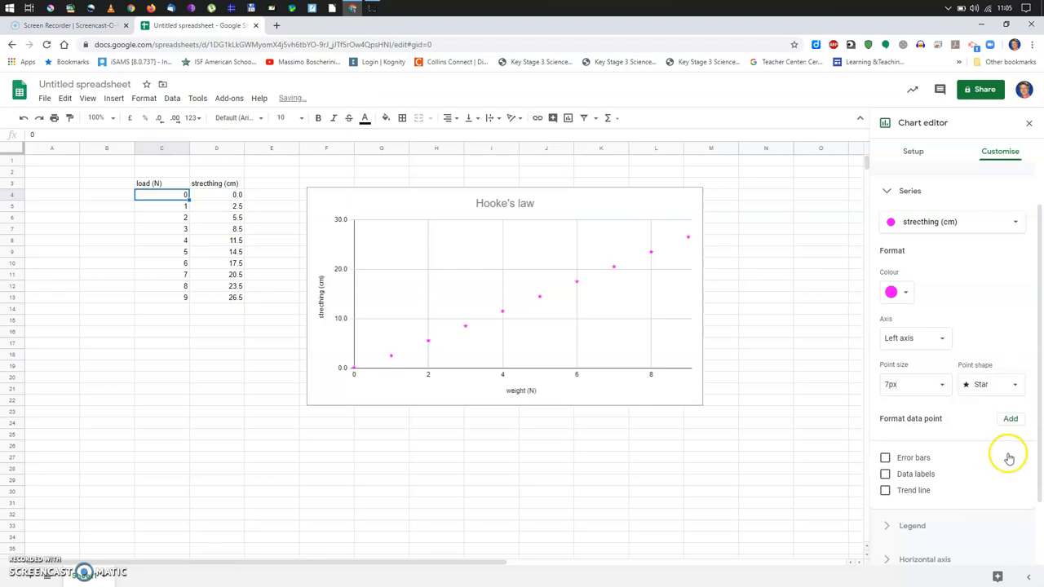
left_click(938, 384)
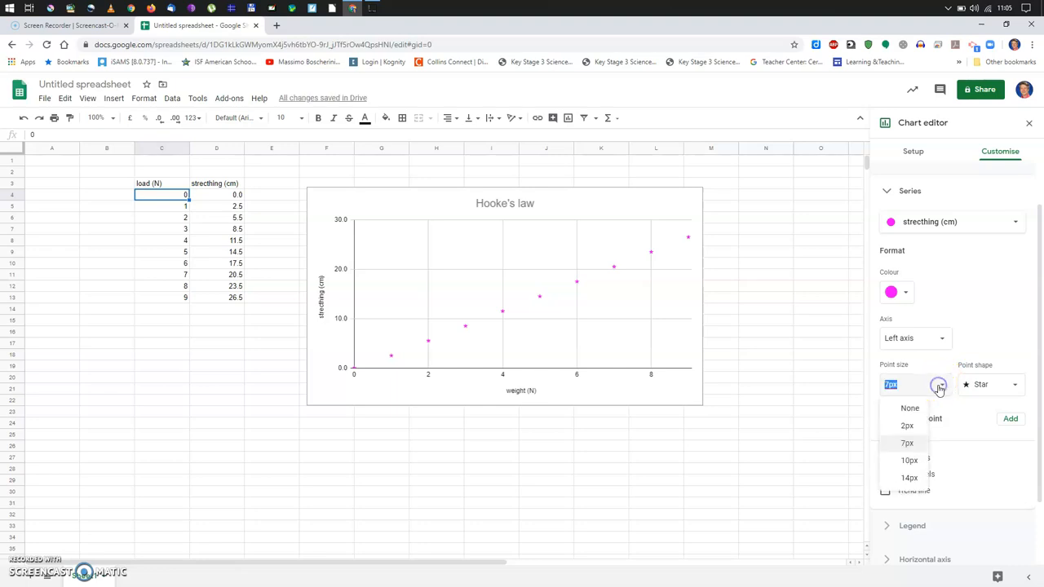
left_click(907, 443)
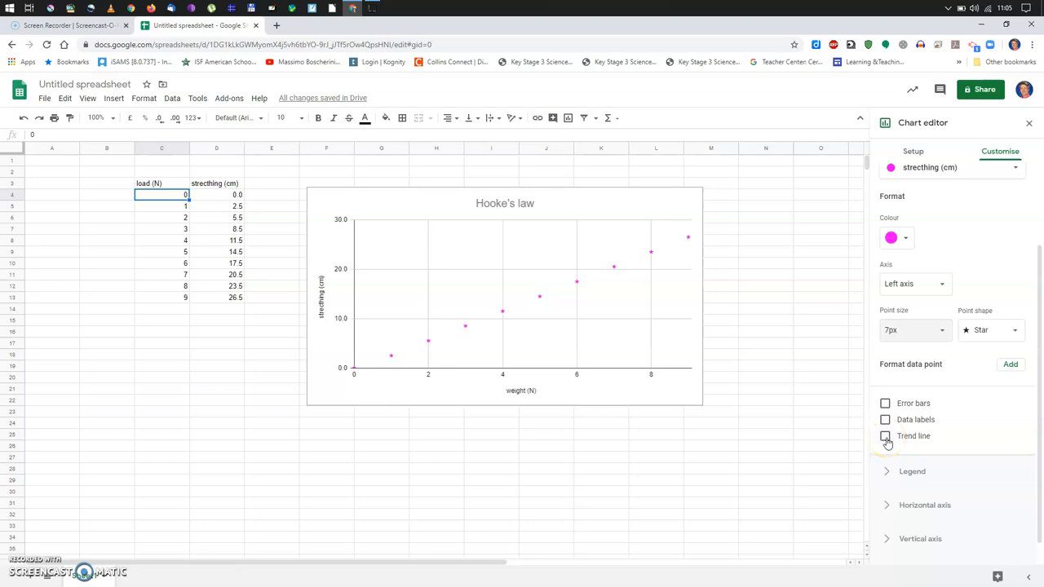
- Add a linear trend line to the series
left_click(886, 435)
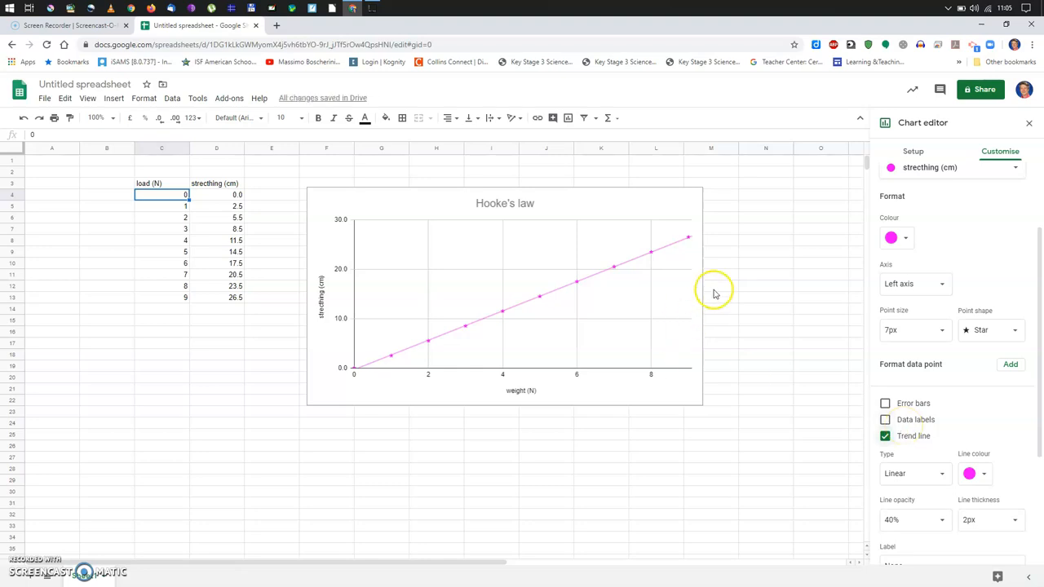
mouse_move(673, 244)
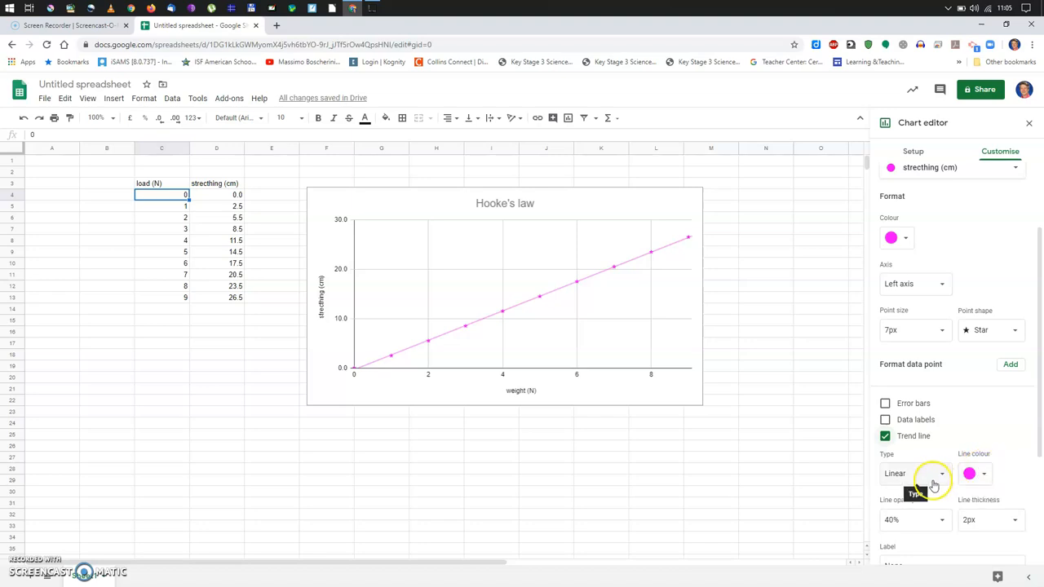
left_click(913, 473)
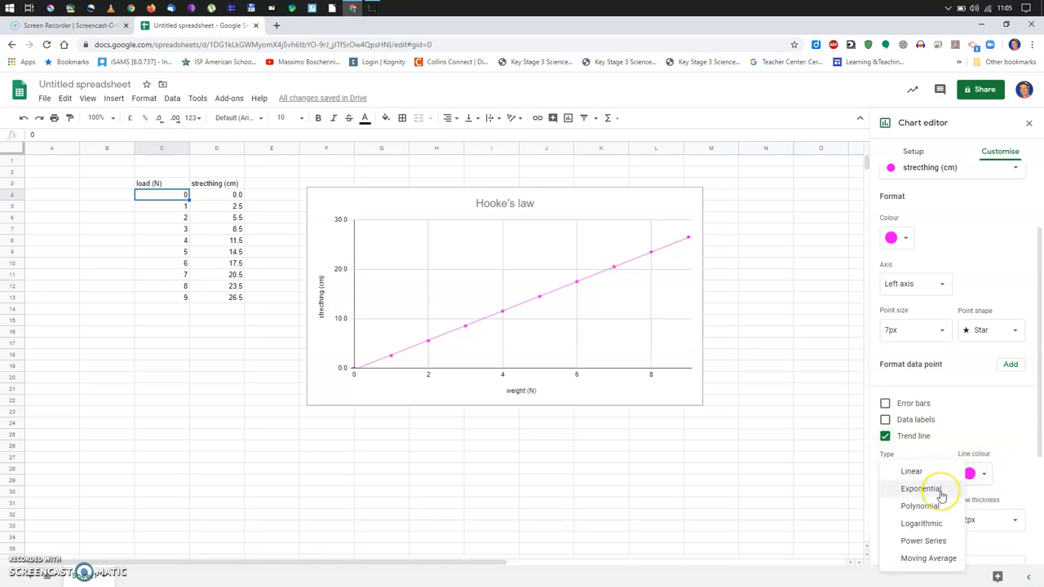
mouse_move(911, 471)
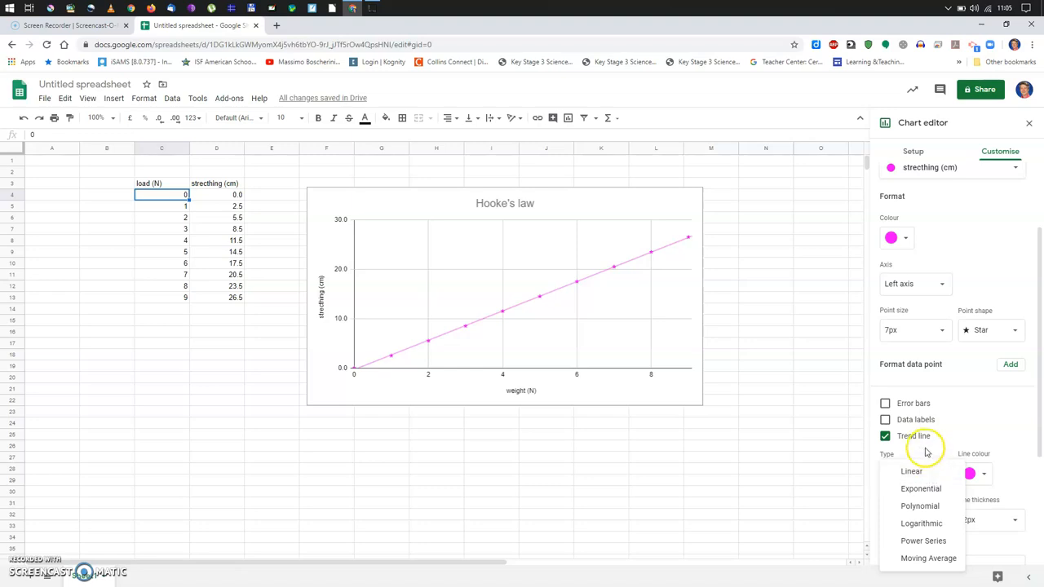
left_click(912, 471)
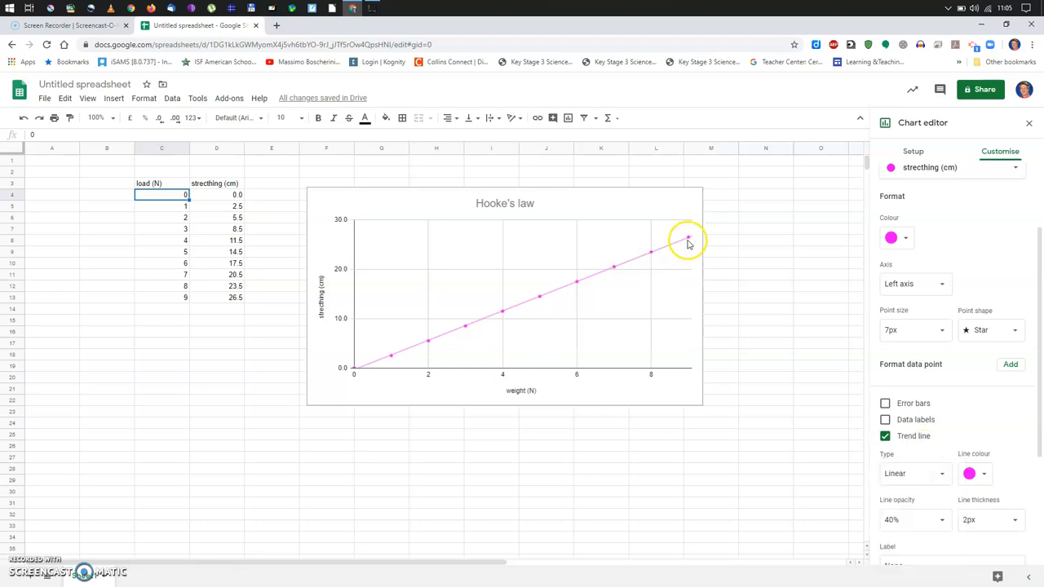
mouse_move(961, 399)
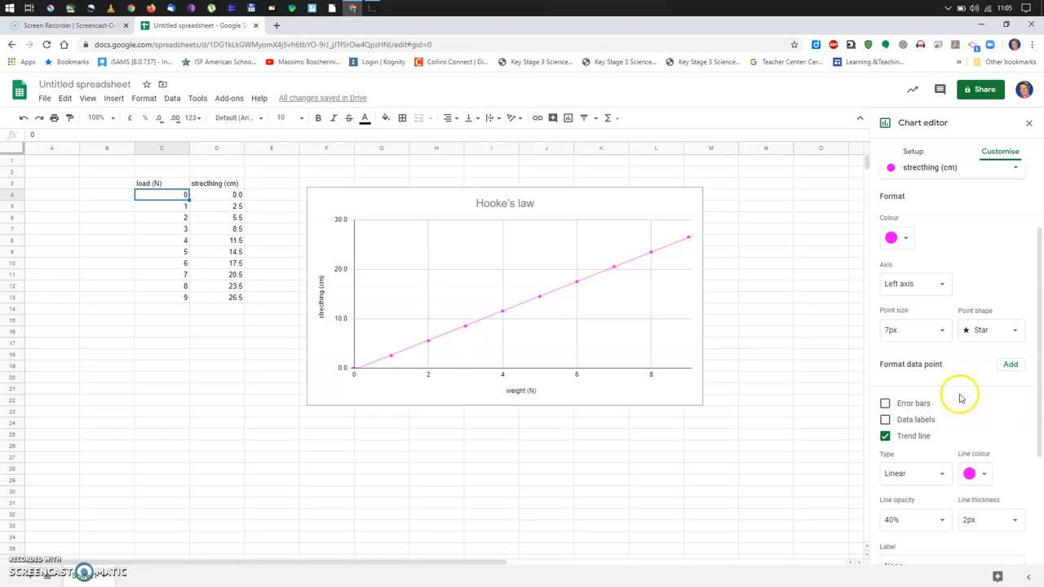
mouse_move(639, 286)
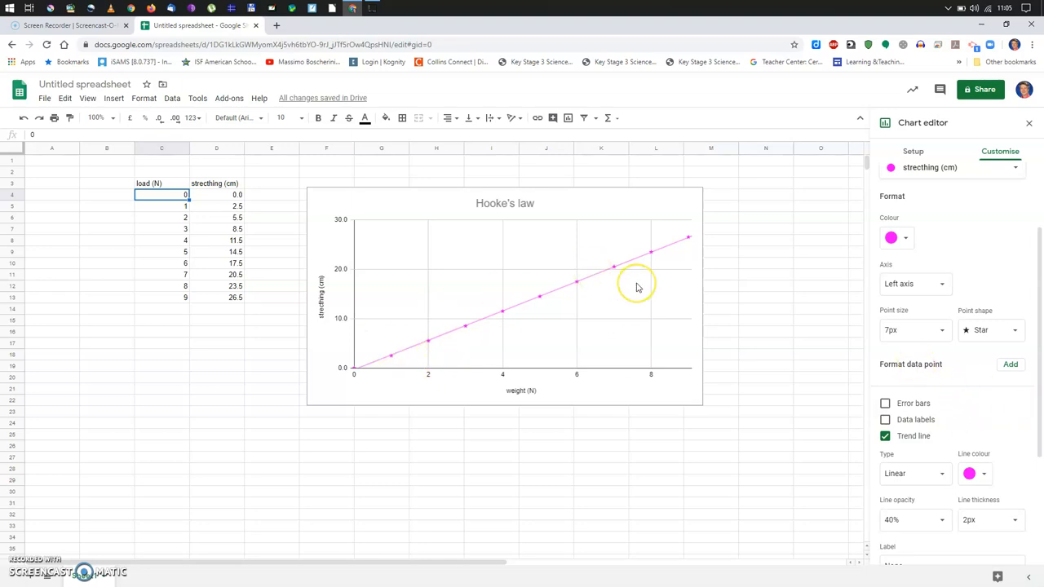
mouse_move(639, 287)
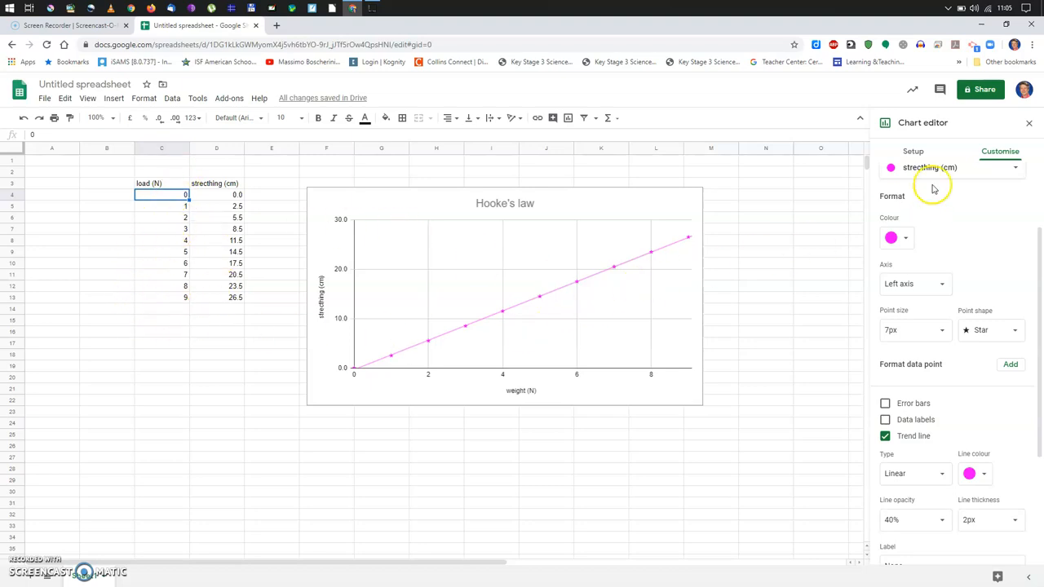
mouse_move(963, 189)
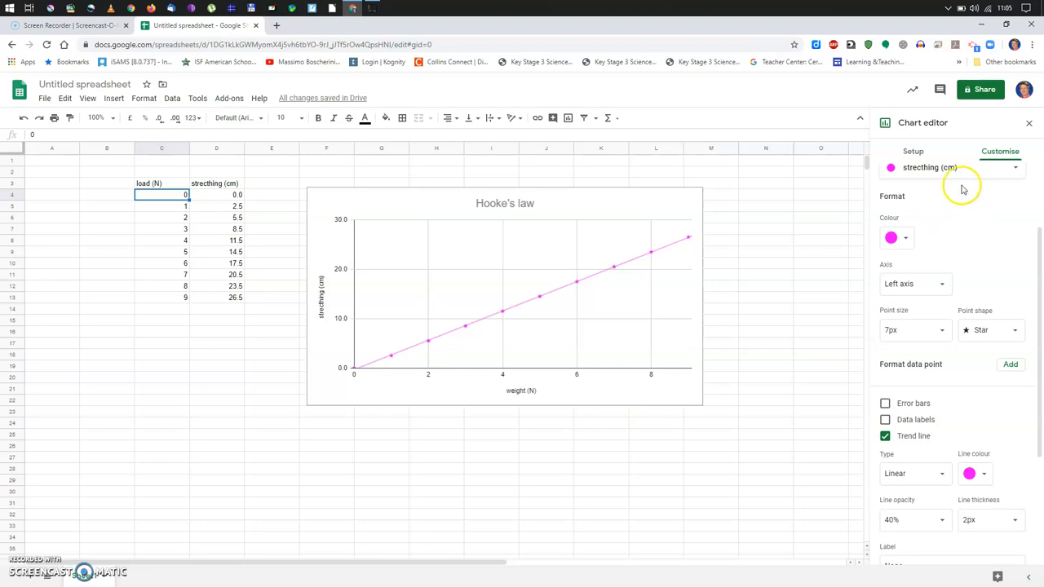
mouse_move(574, 306)
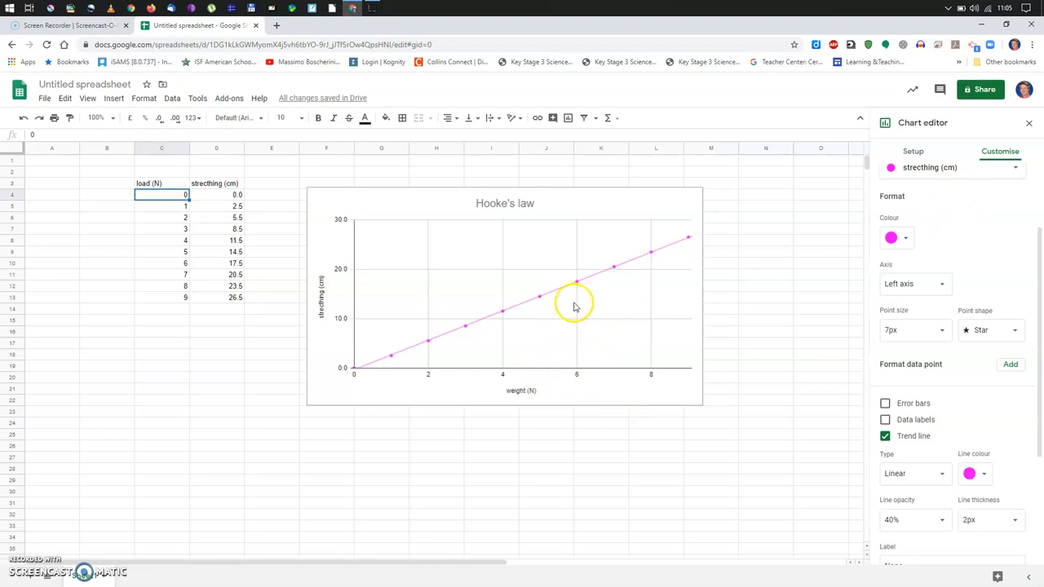
mouse_move(678, 216)
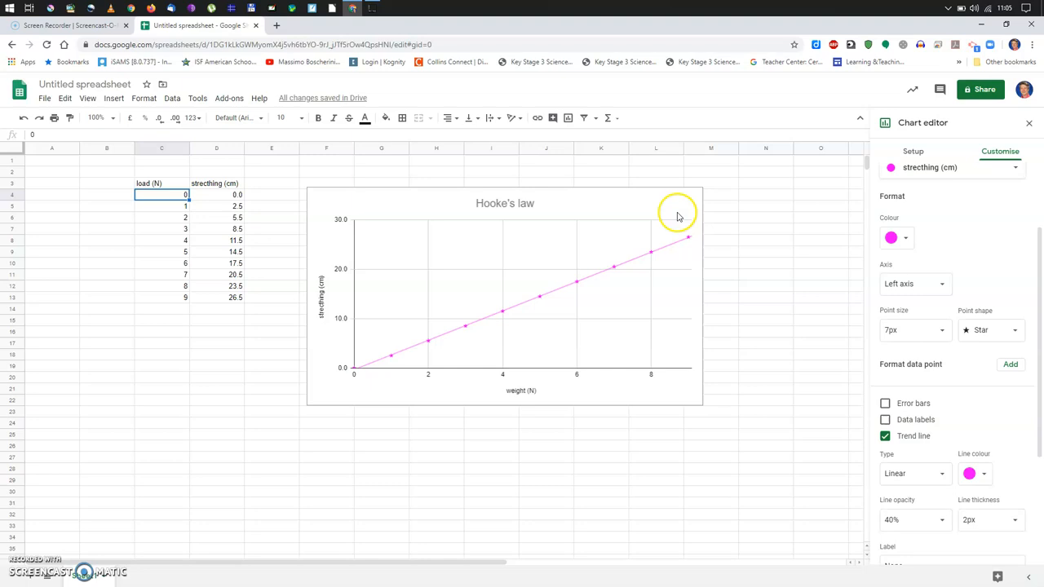
mouse_move(604, 221)
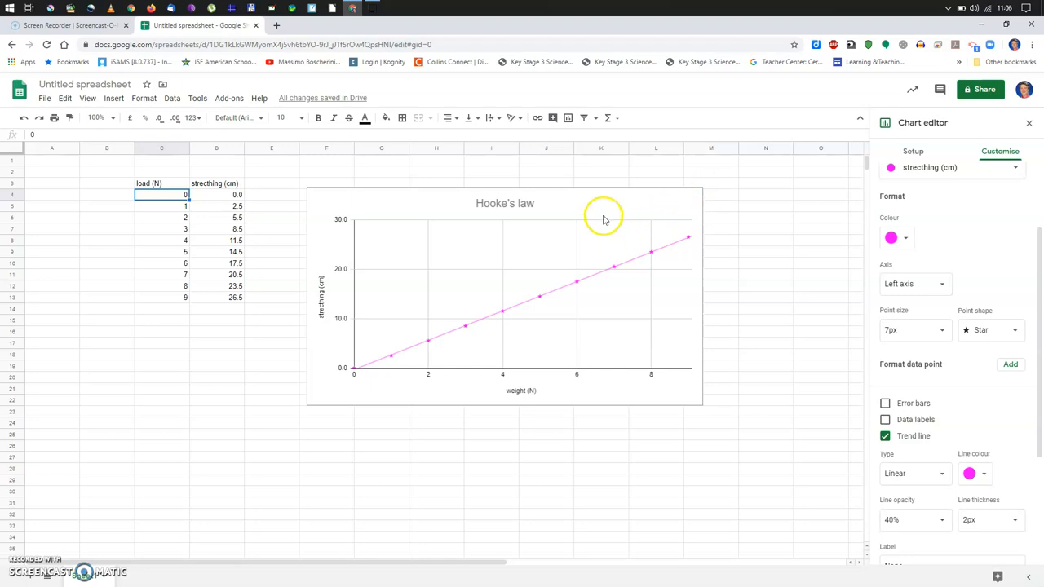
mouse_move(74, 441)
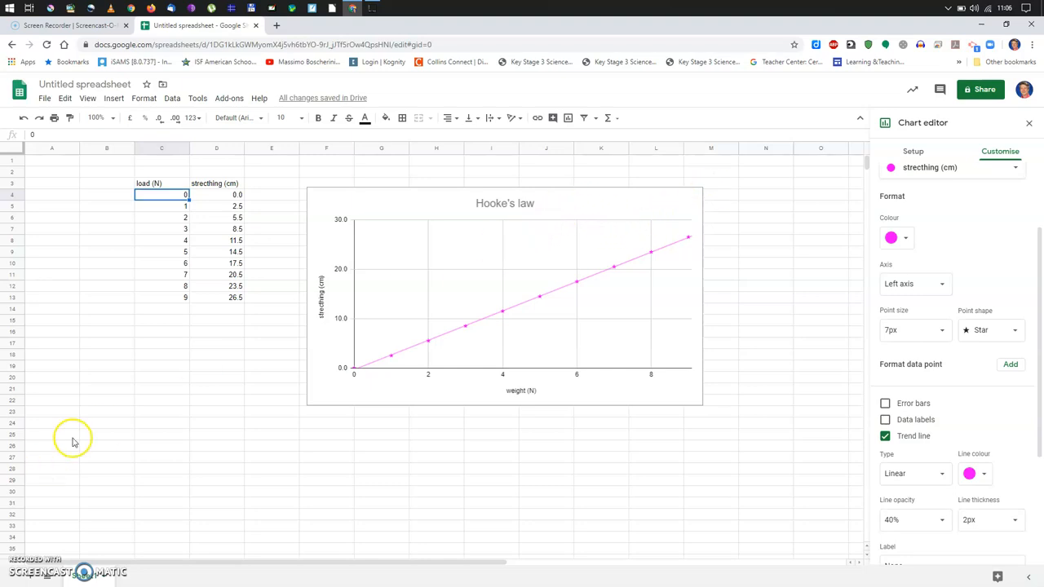